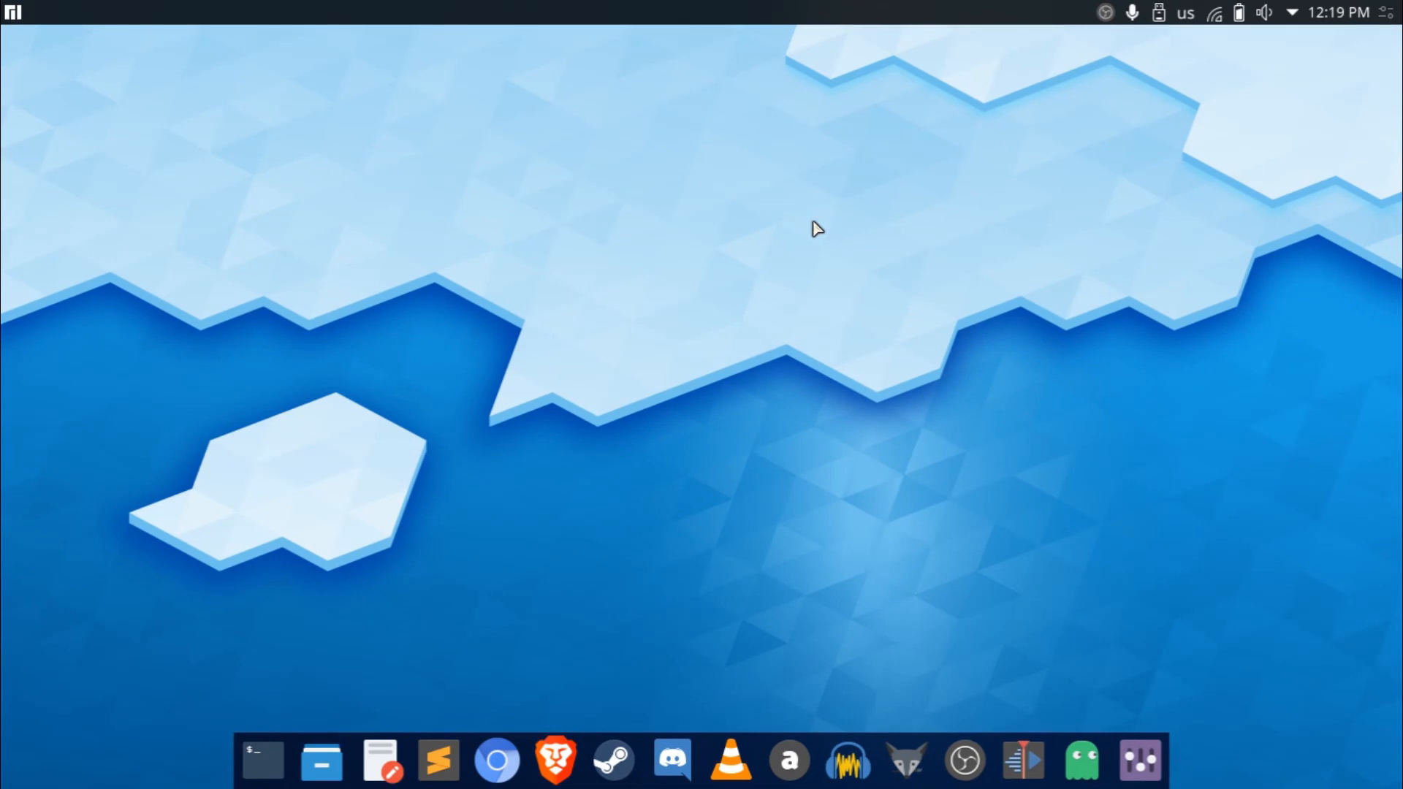
mouse_move(1143, 763)
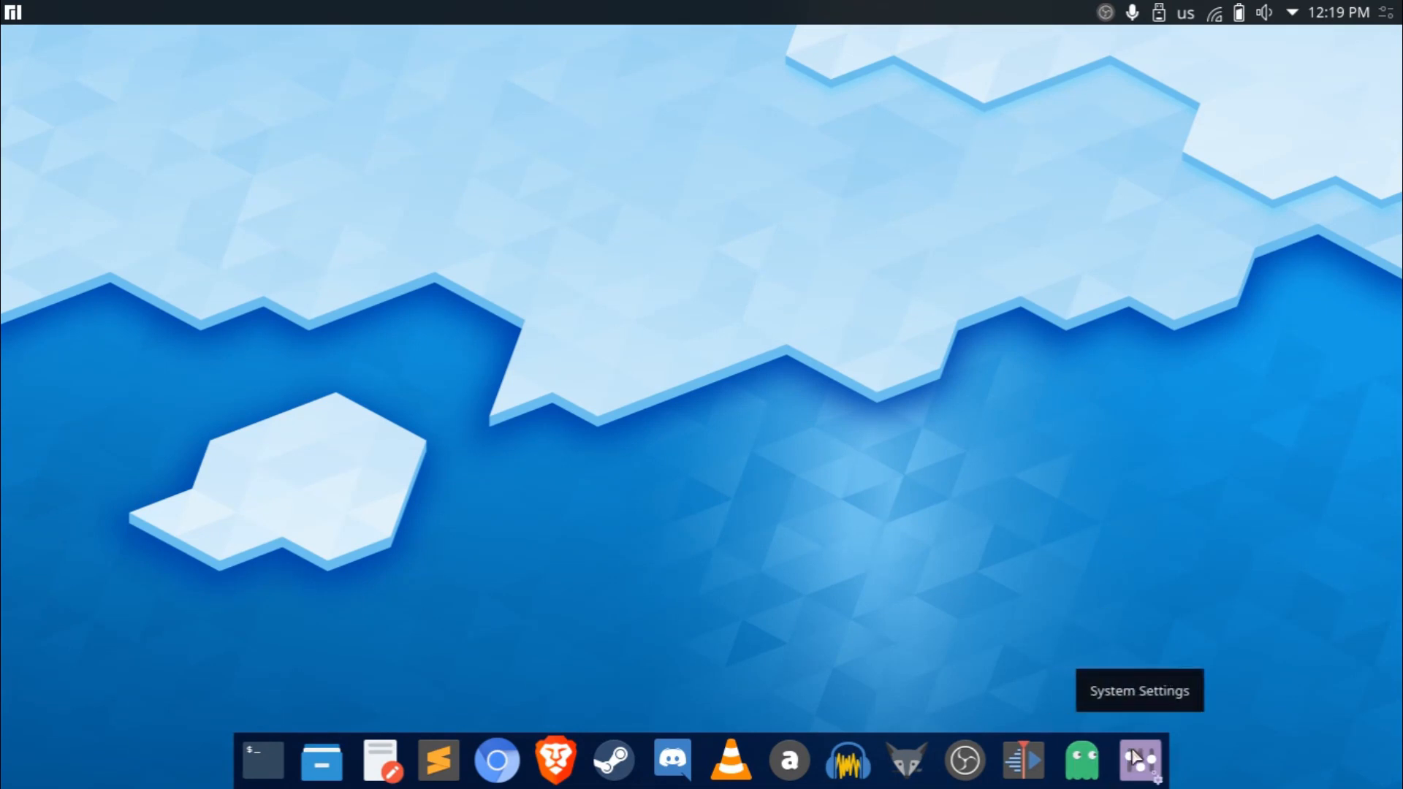
Launch System Settings from the bottom dock.
click(1140, 762)
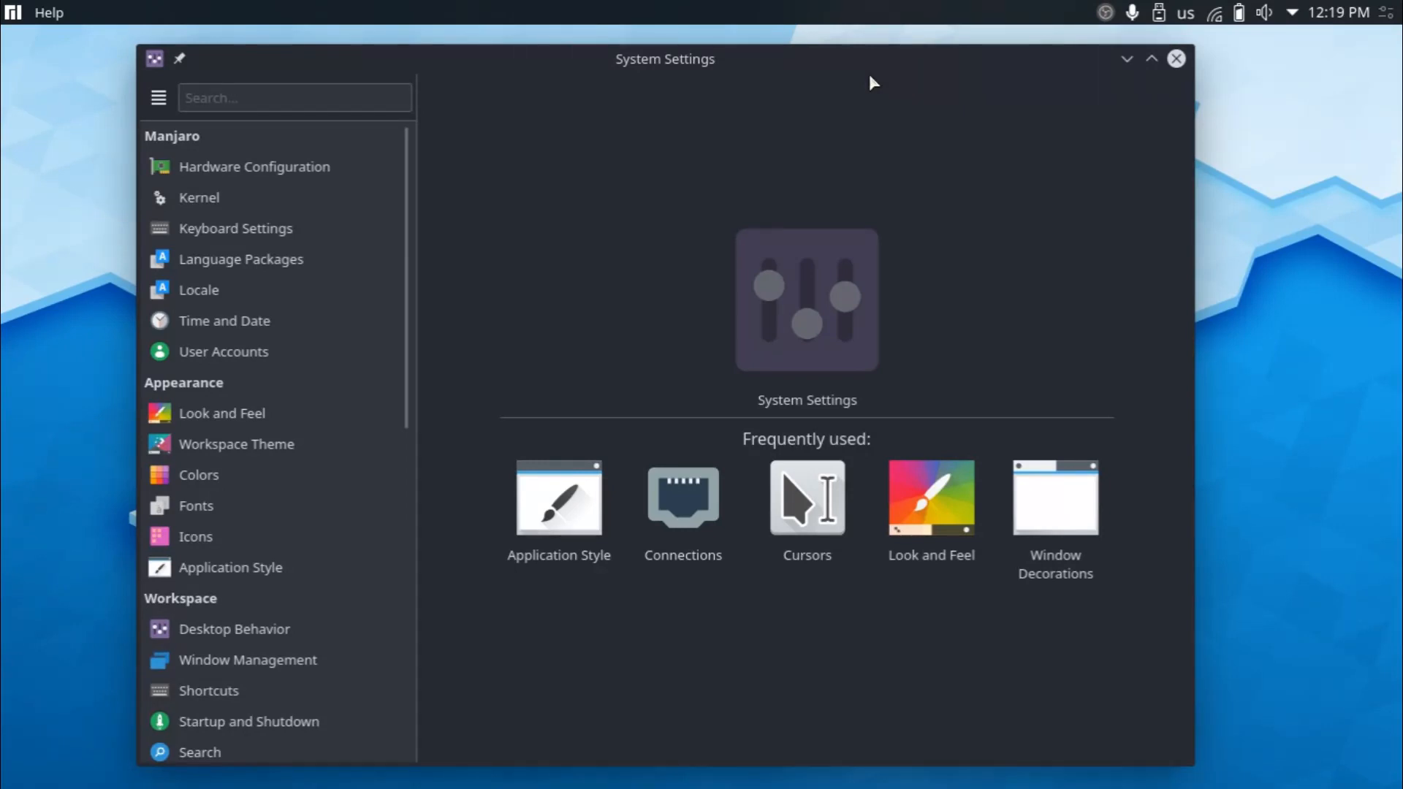
mouse_move(359, 300)
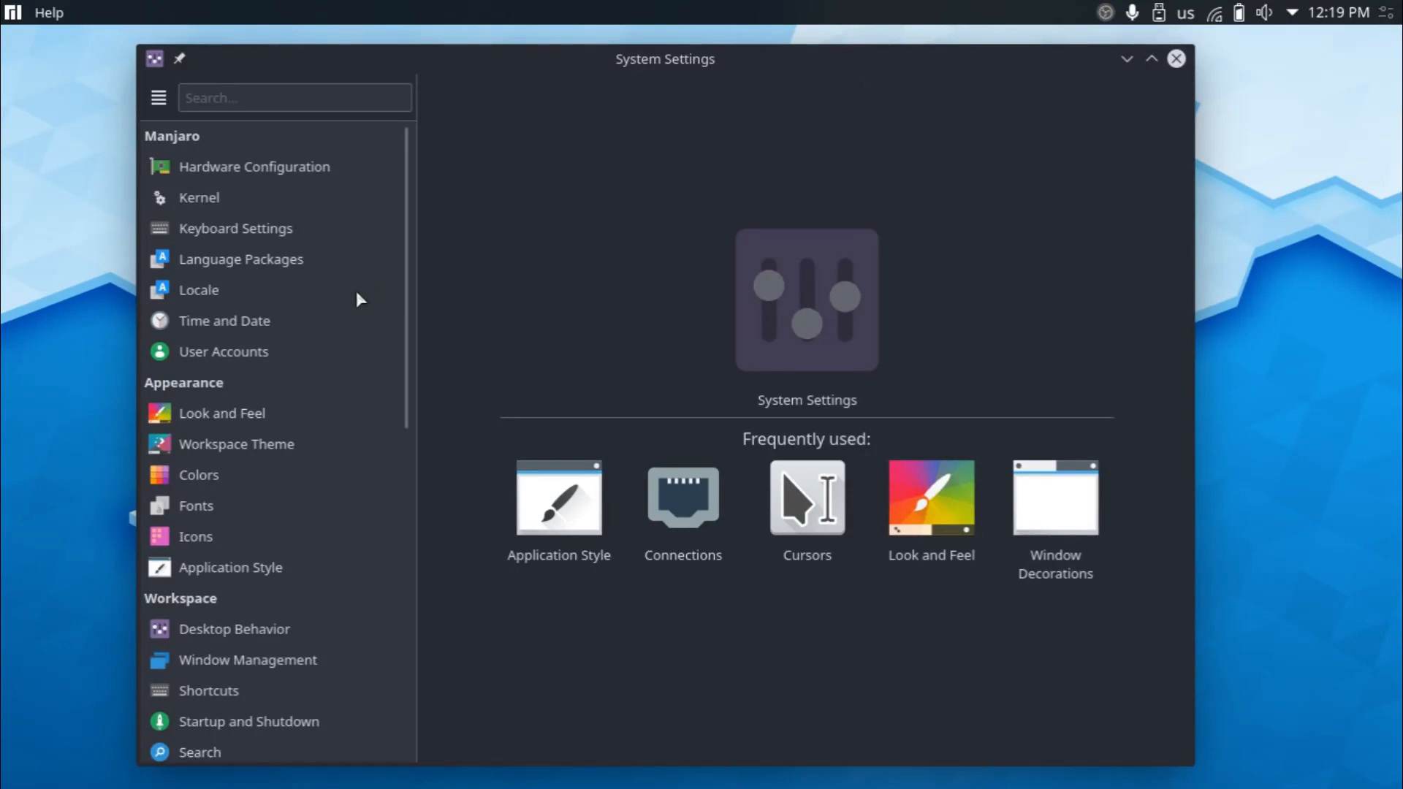
mouse_move(201, 459)
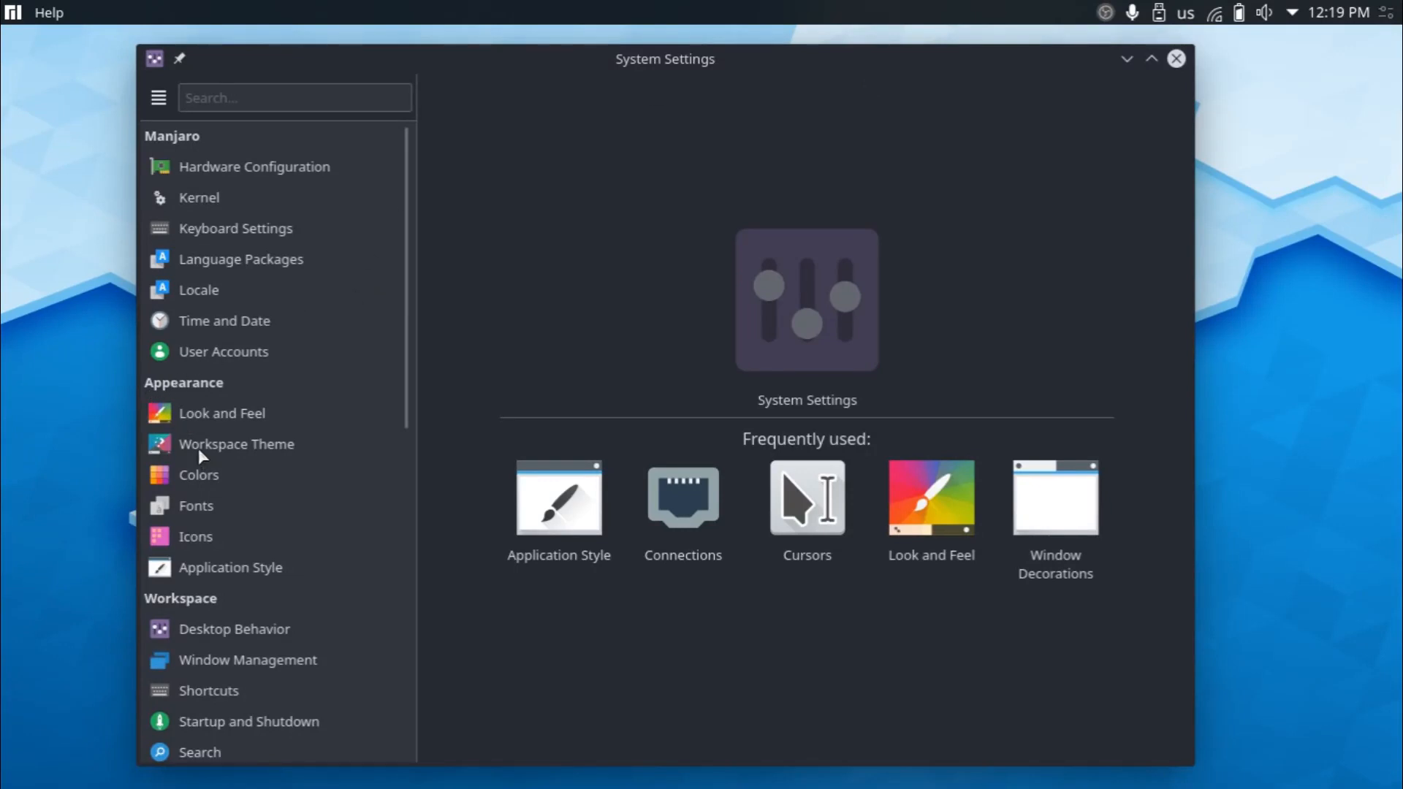
In Workspace Theme, pick the Helium Plasma theme without applying it yet.
click(237, 444)
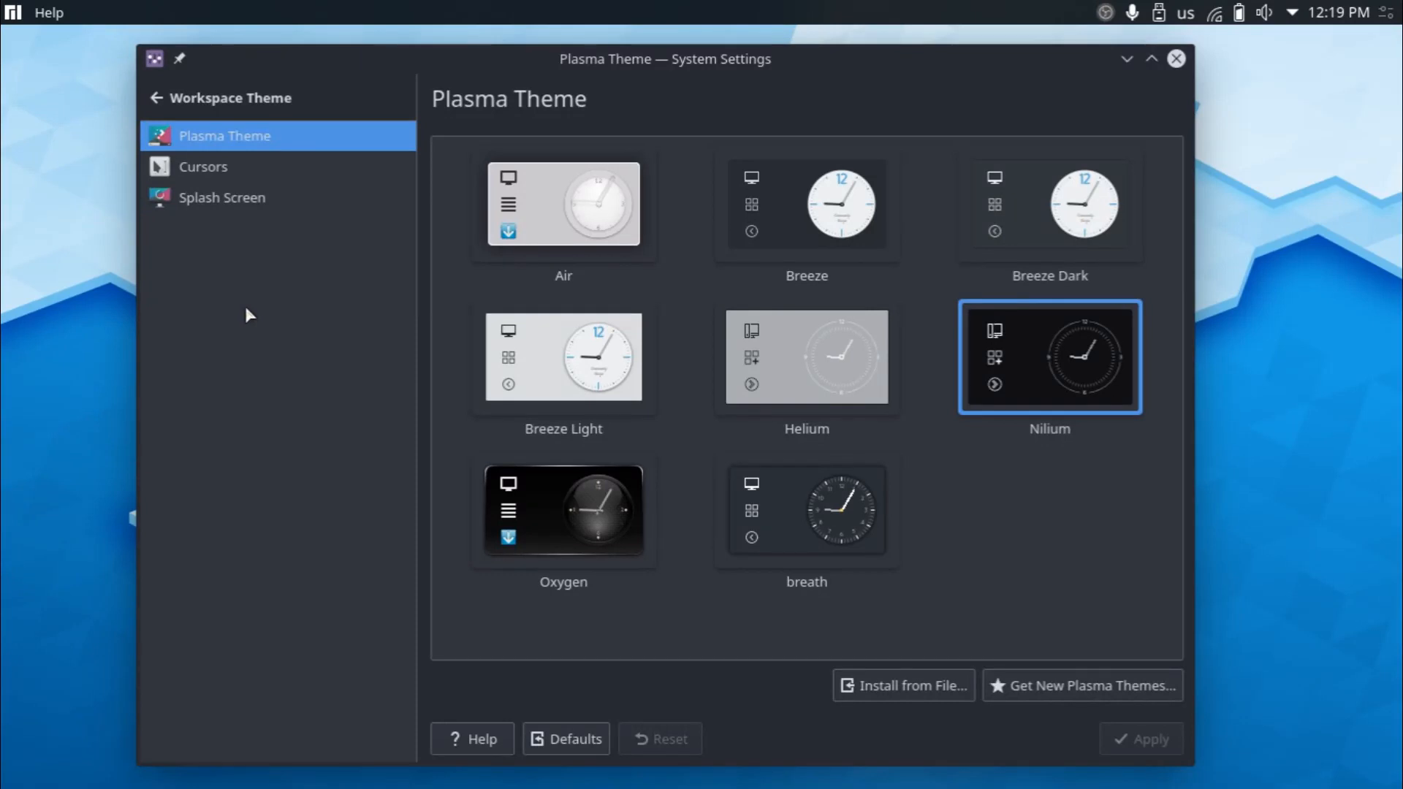
mouse_move(299, 310)
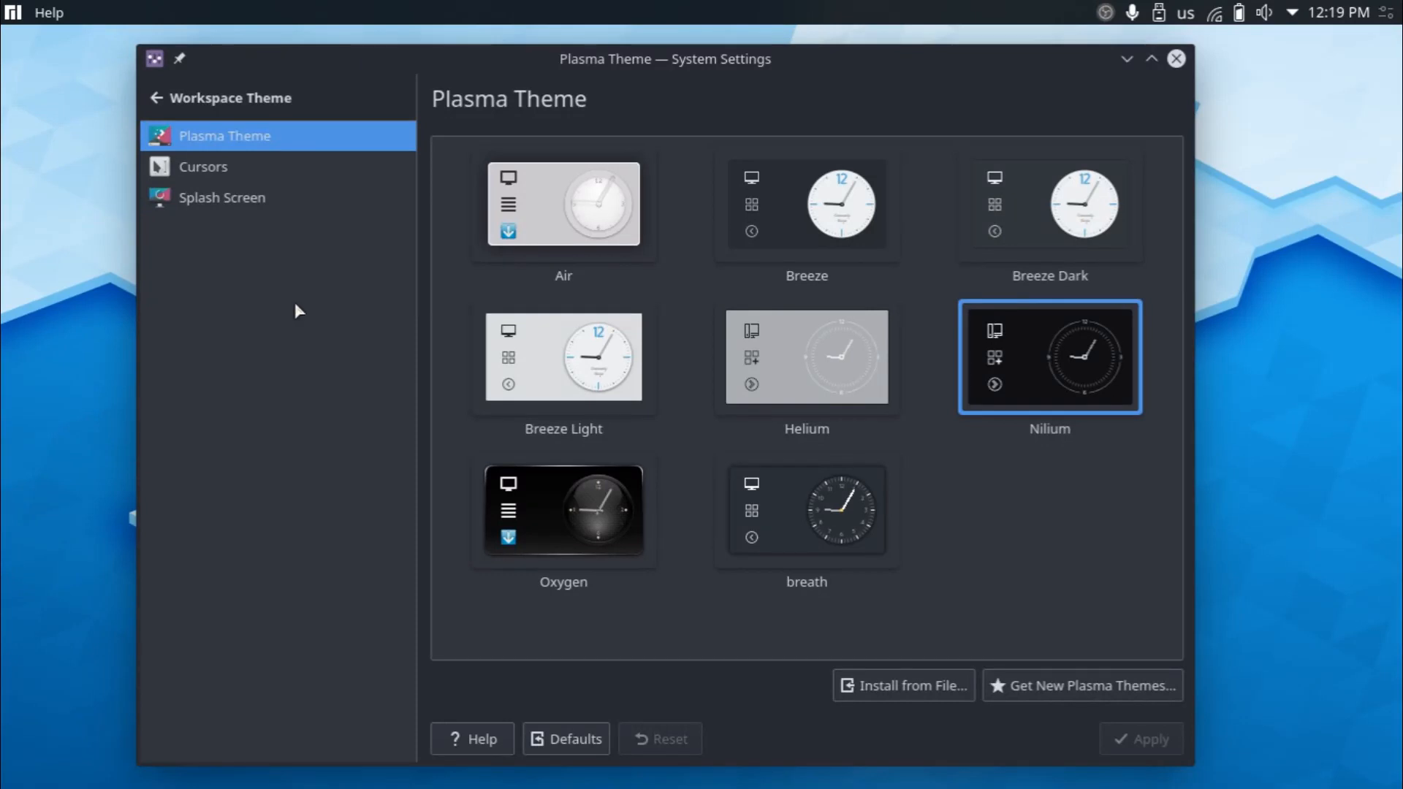
mouse_move(378, 270)
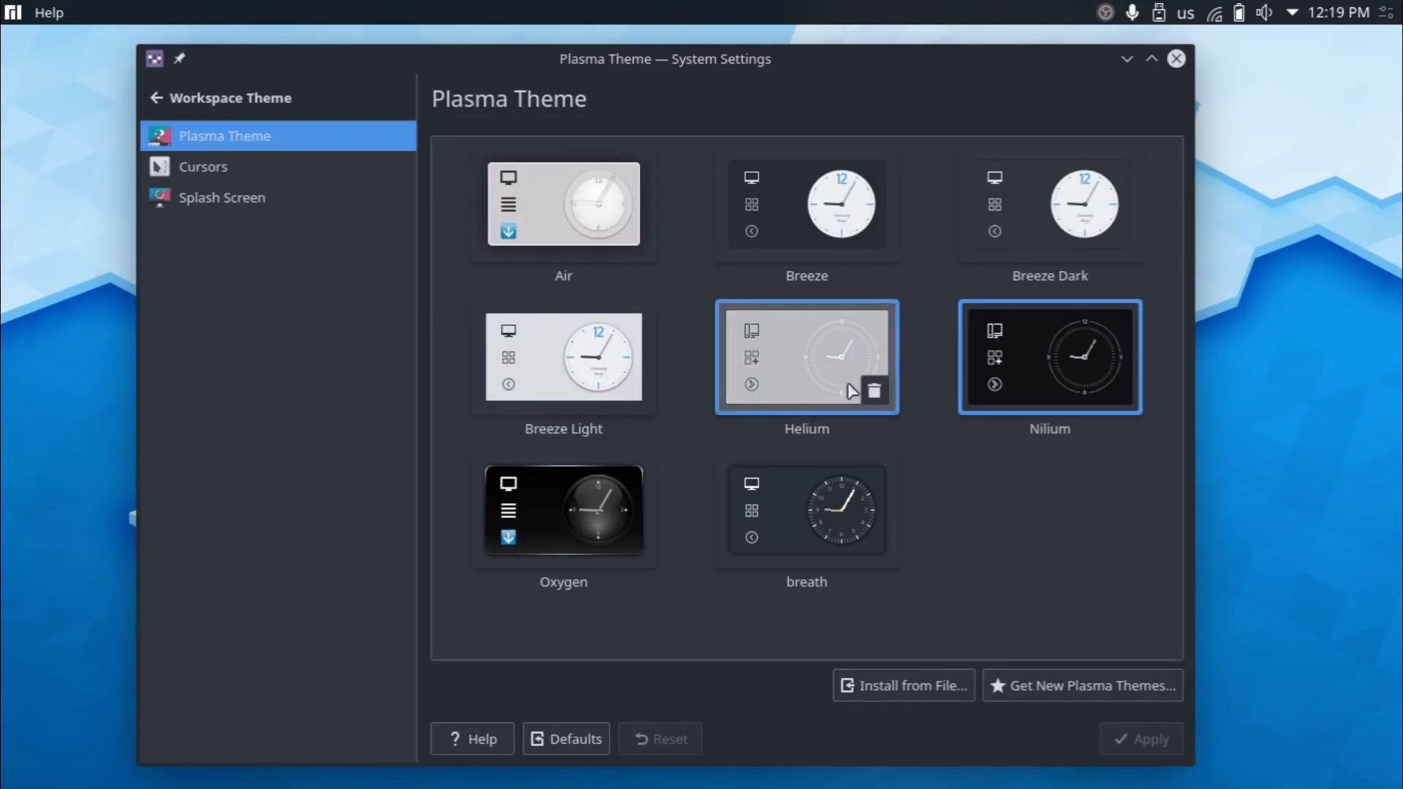
mouse_move(828, 401)
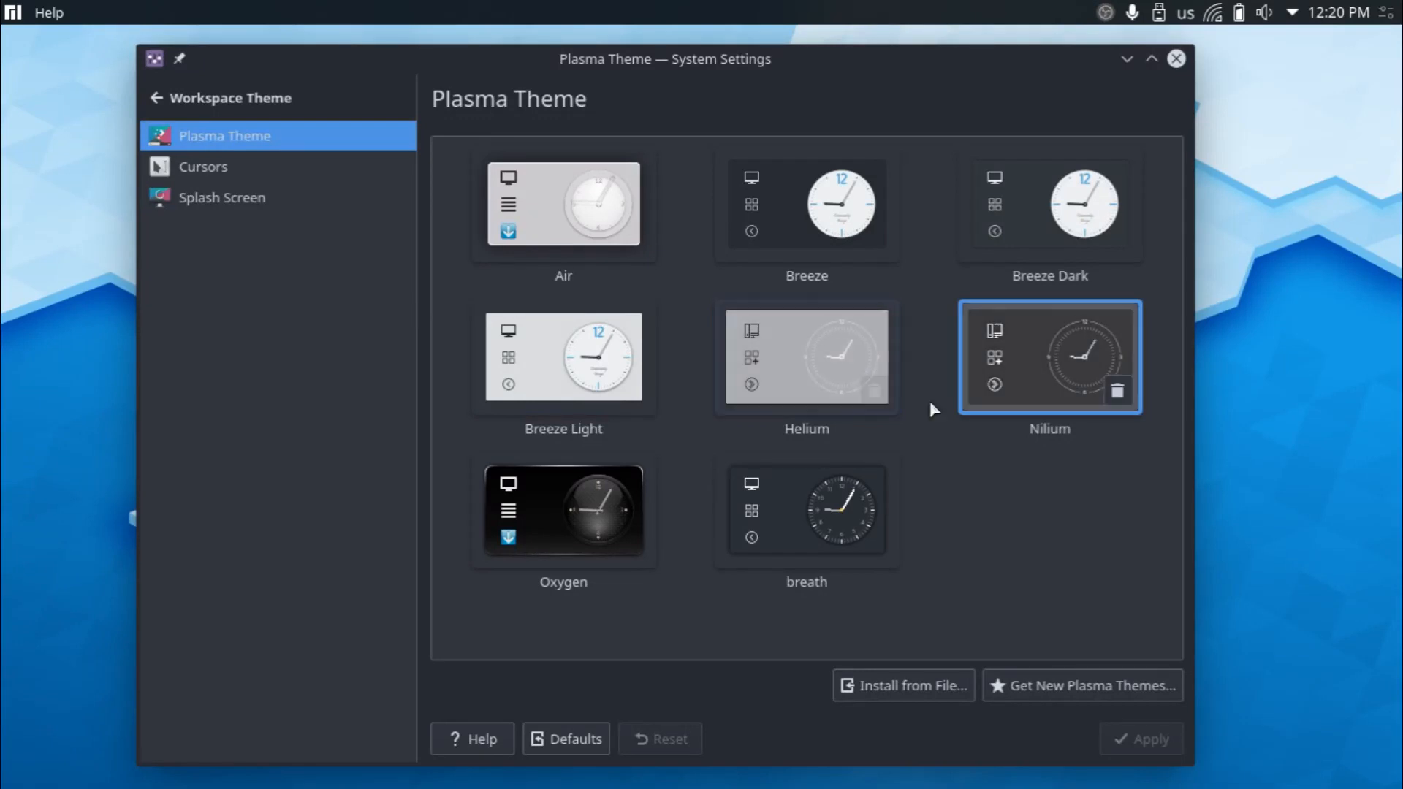
click(816, 377)
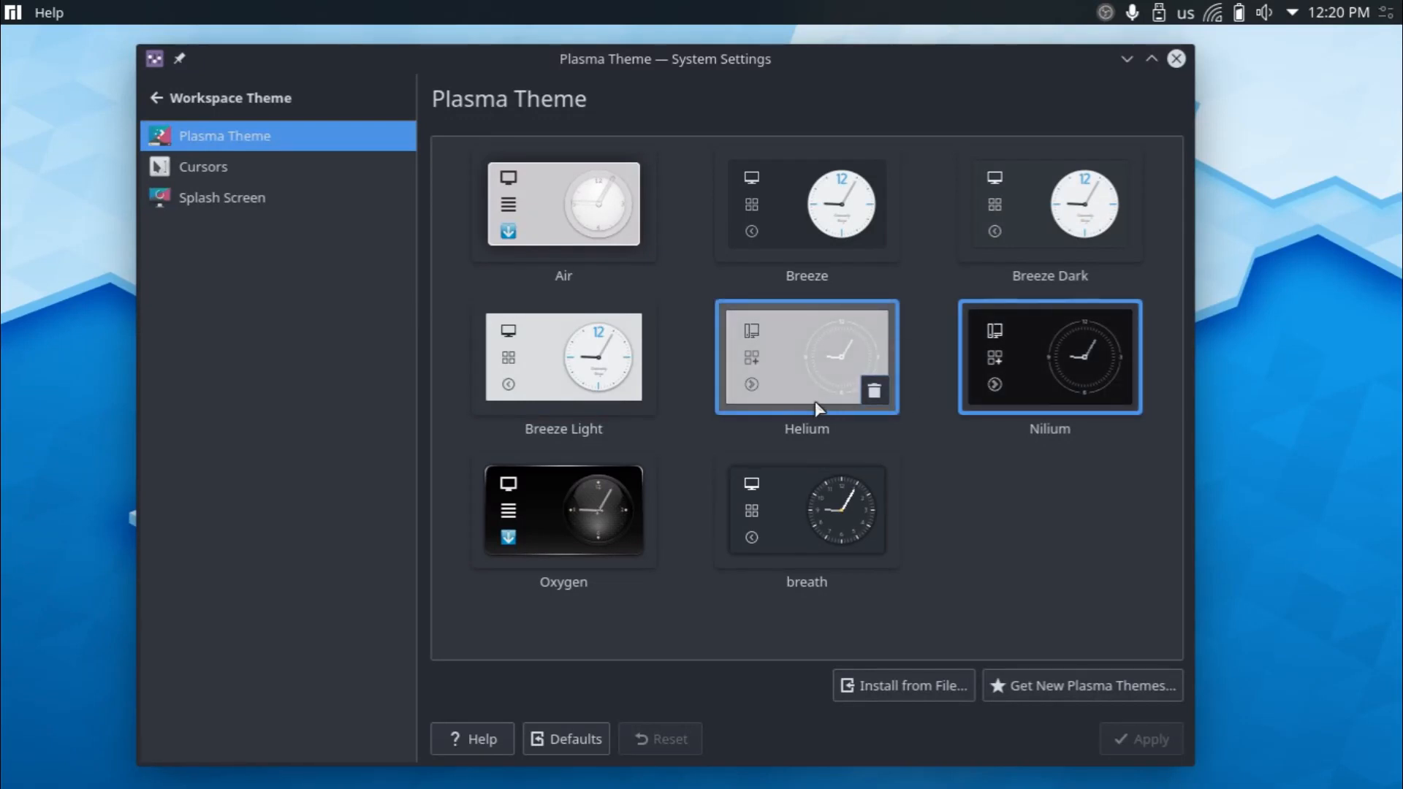
click(807, 358)
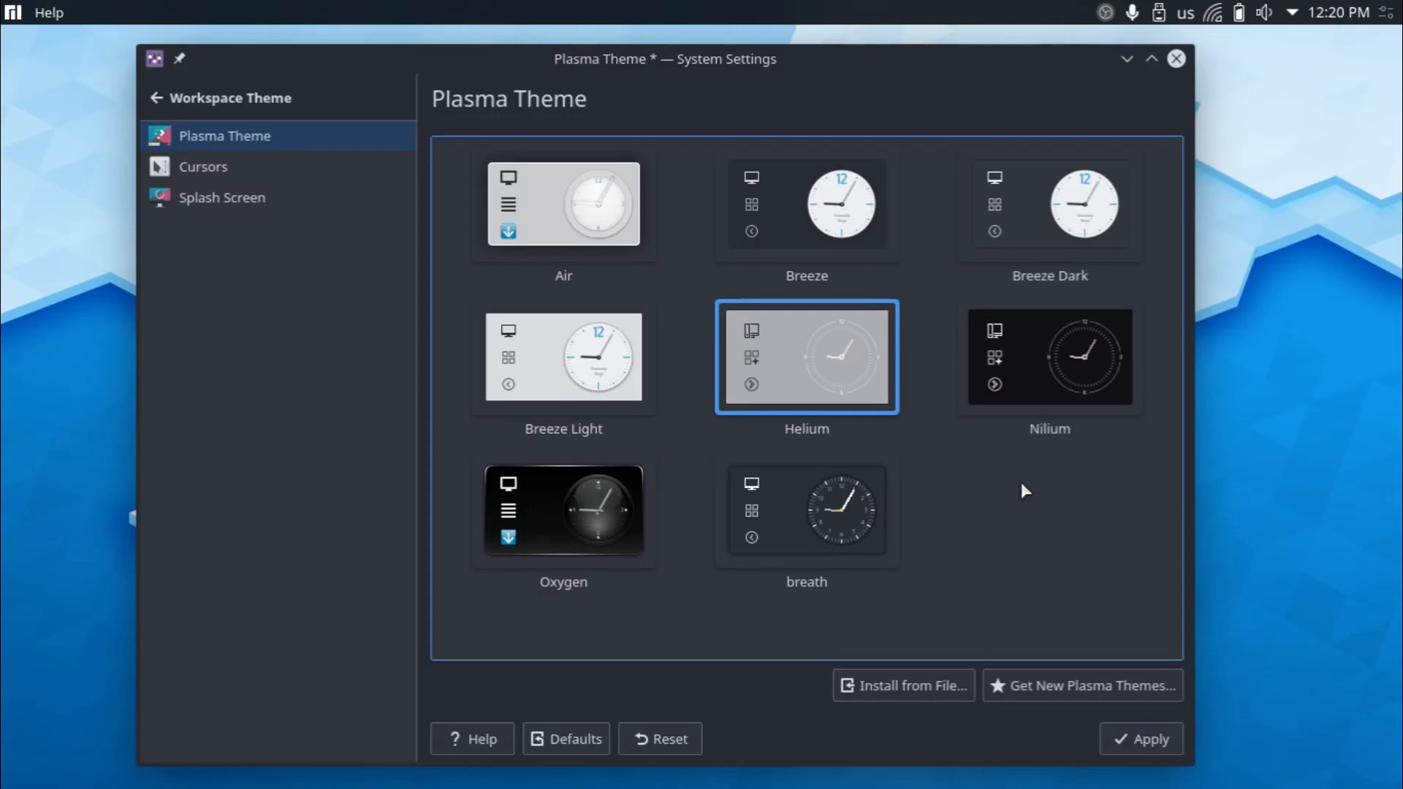
mouse_move(336, 6)
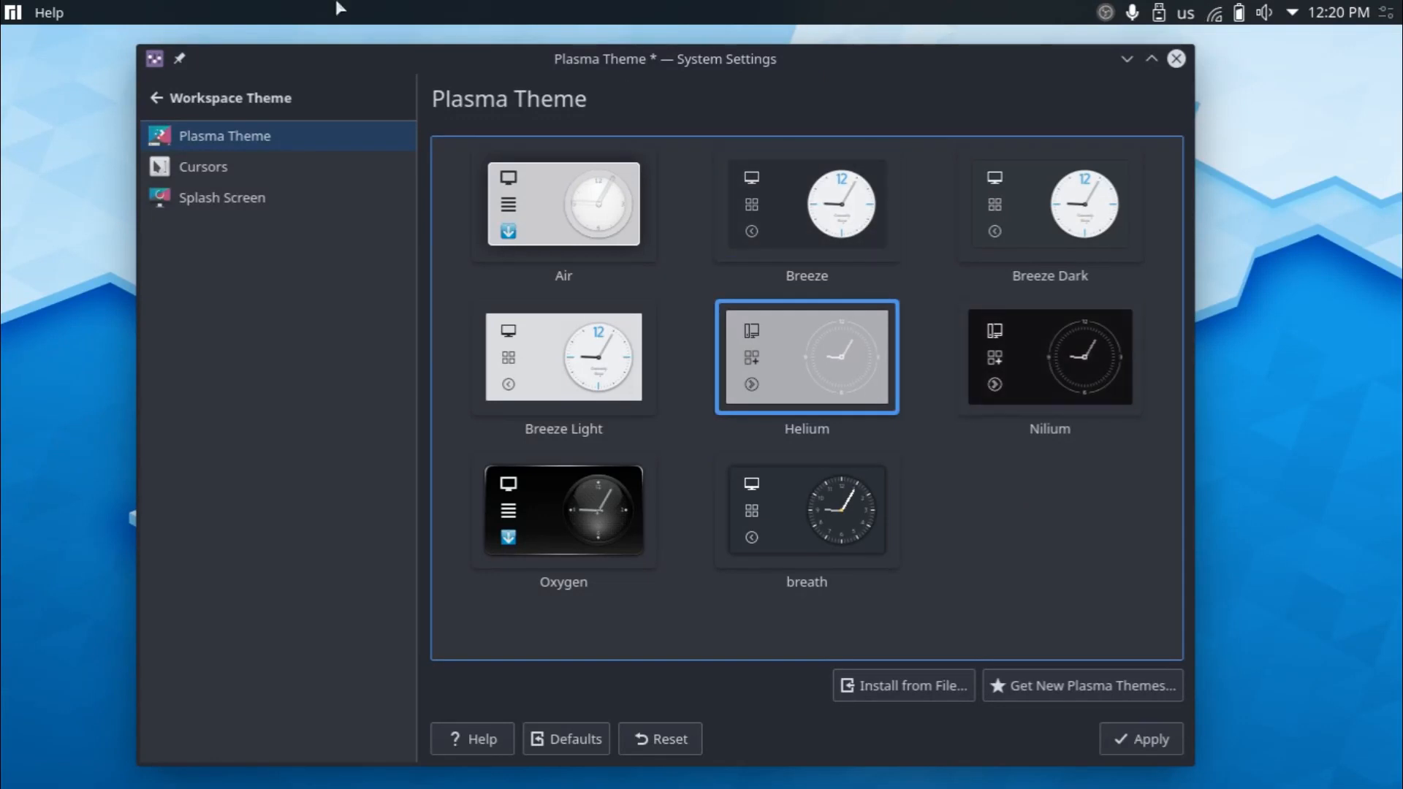
Send a test desktop notification from Konsole with notify-send 'test'.
click(10, 13)
text(notify)
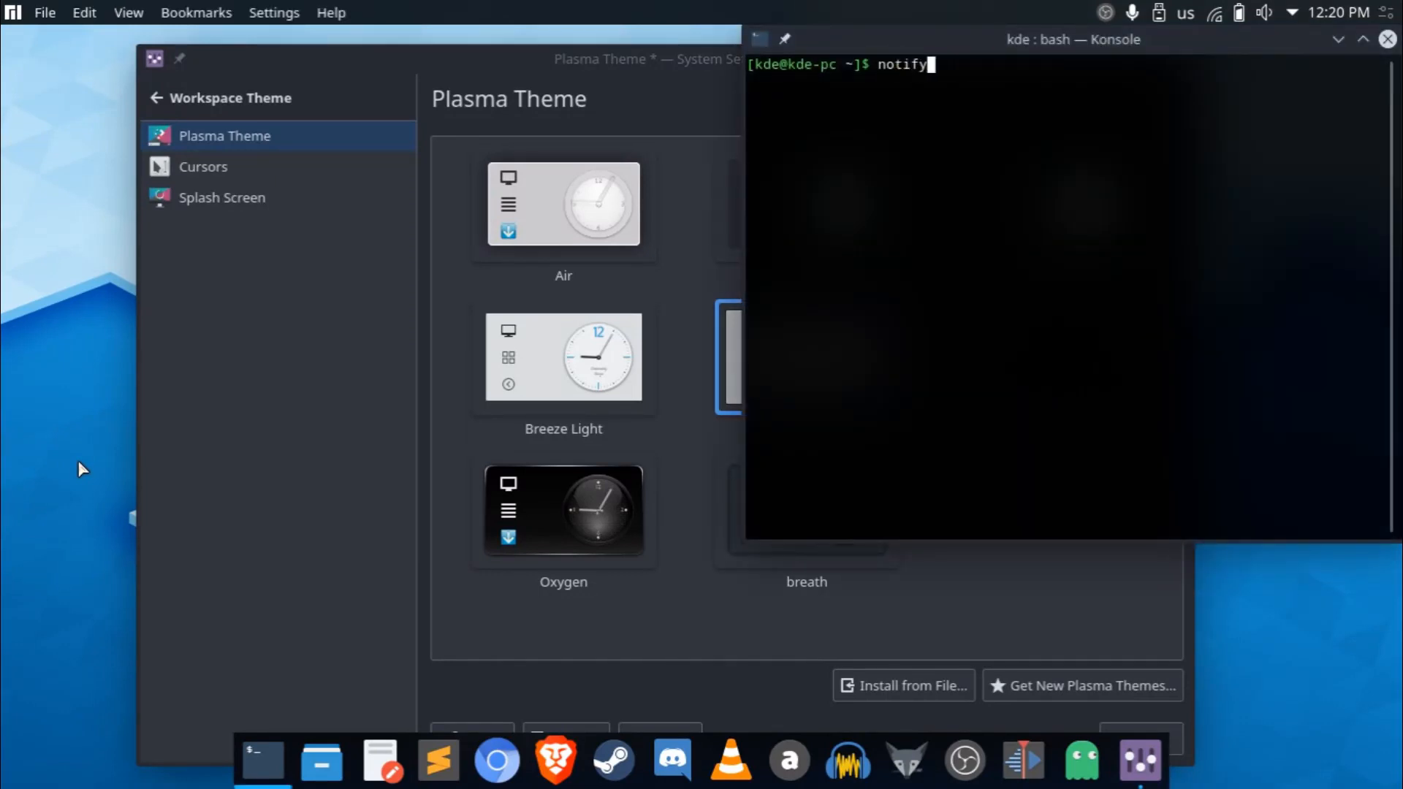
text(-send 'te)
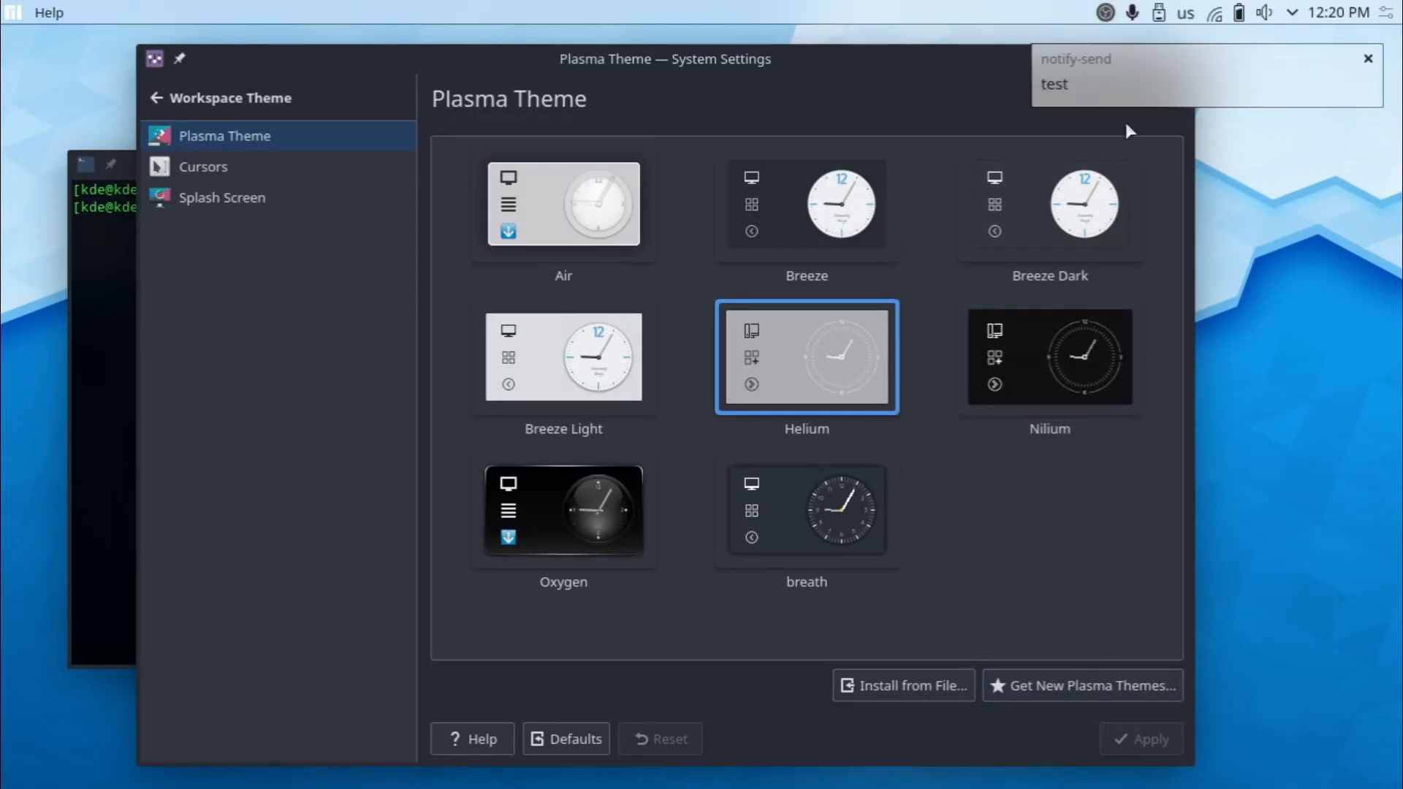
mouse_move(1263, 67)
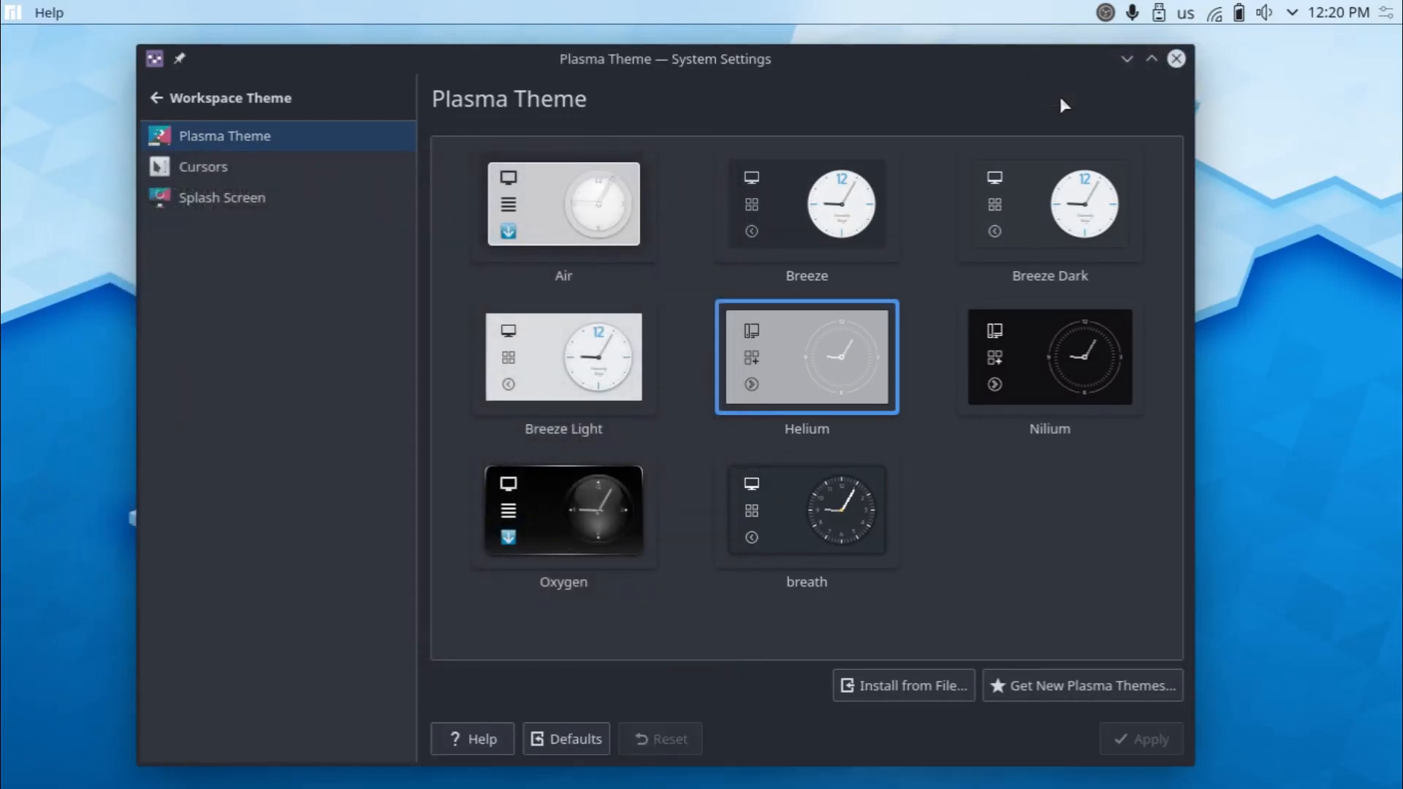
mouse_move(137, 6)
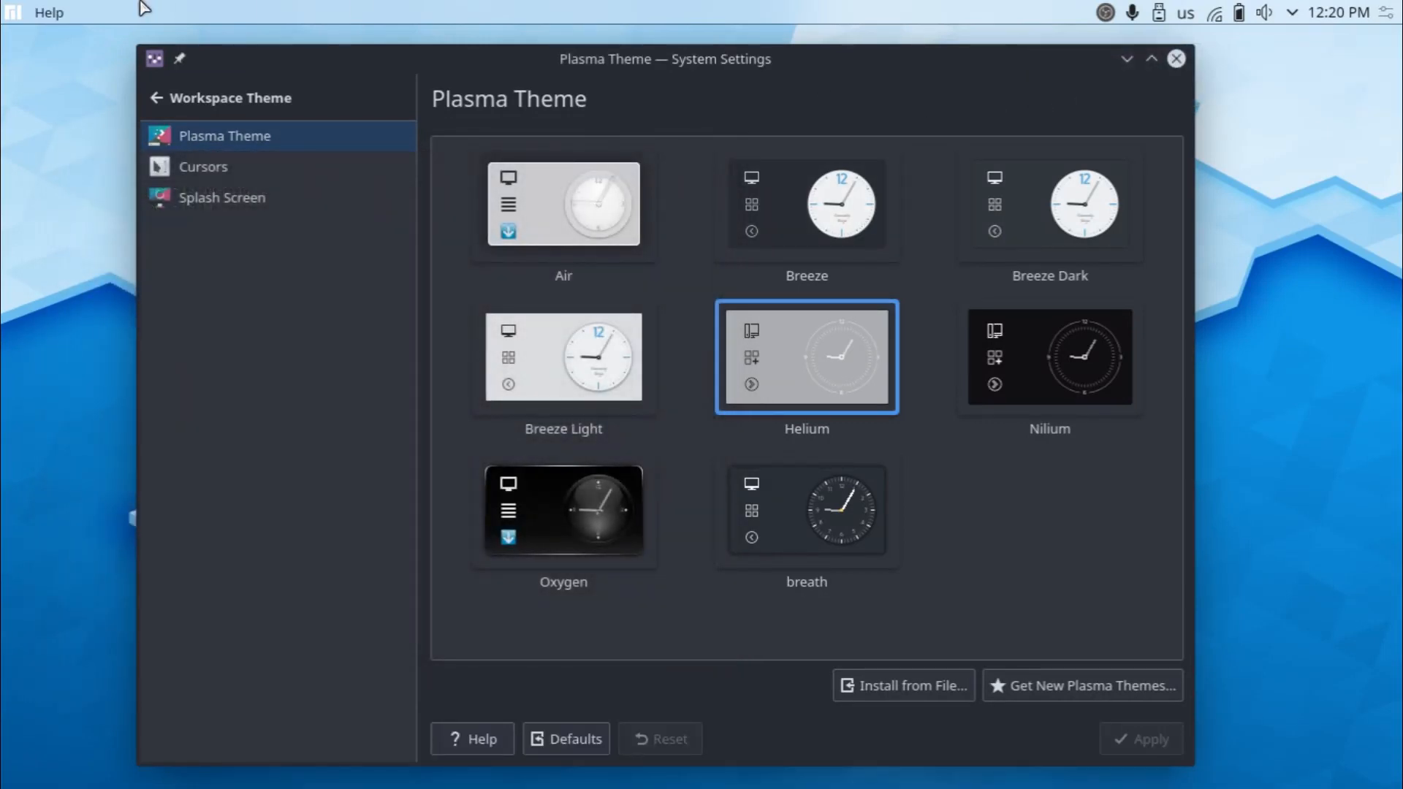
mouse_move(13, 23)
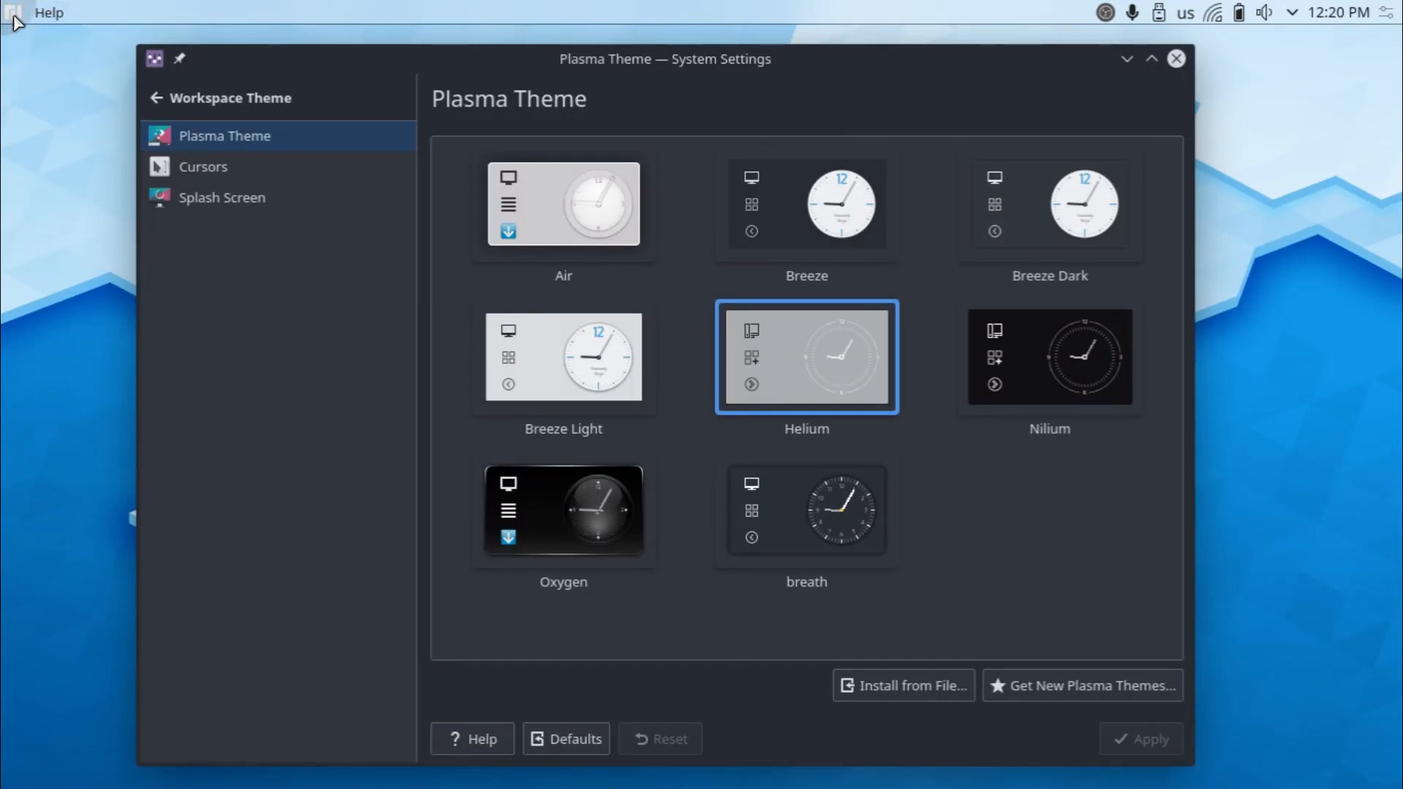
Choose the Nilium Plasma theme and apply it.
click(12, 11)
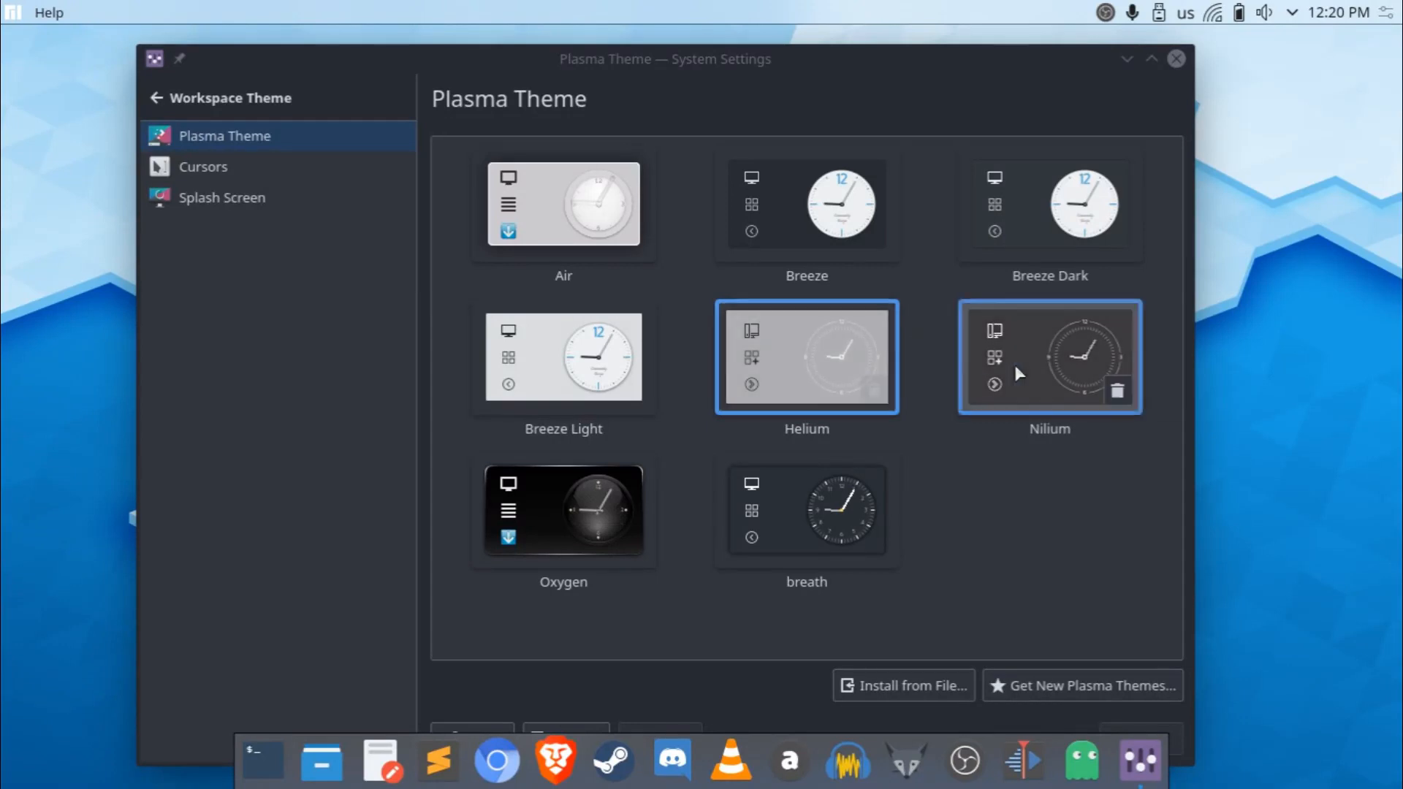
click(1050, 359)
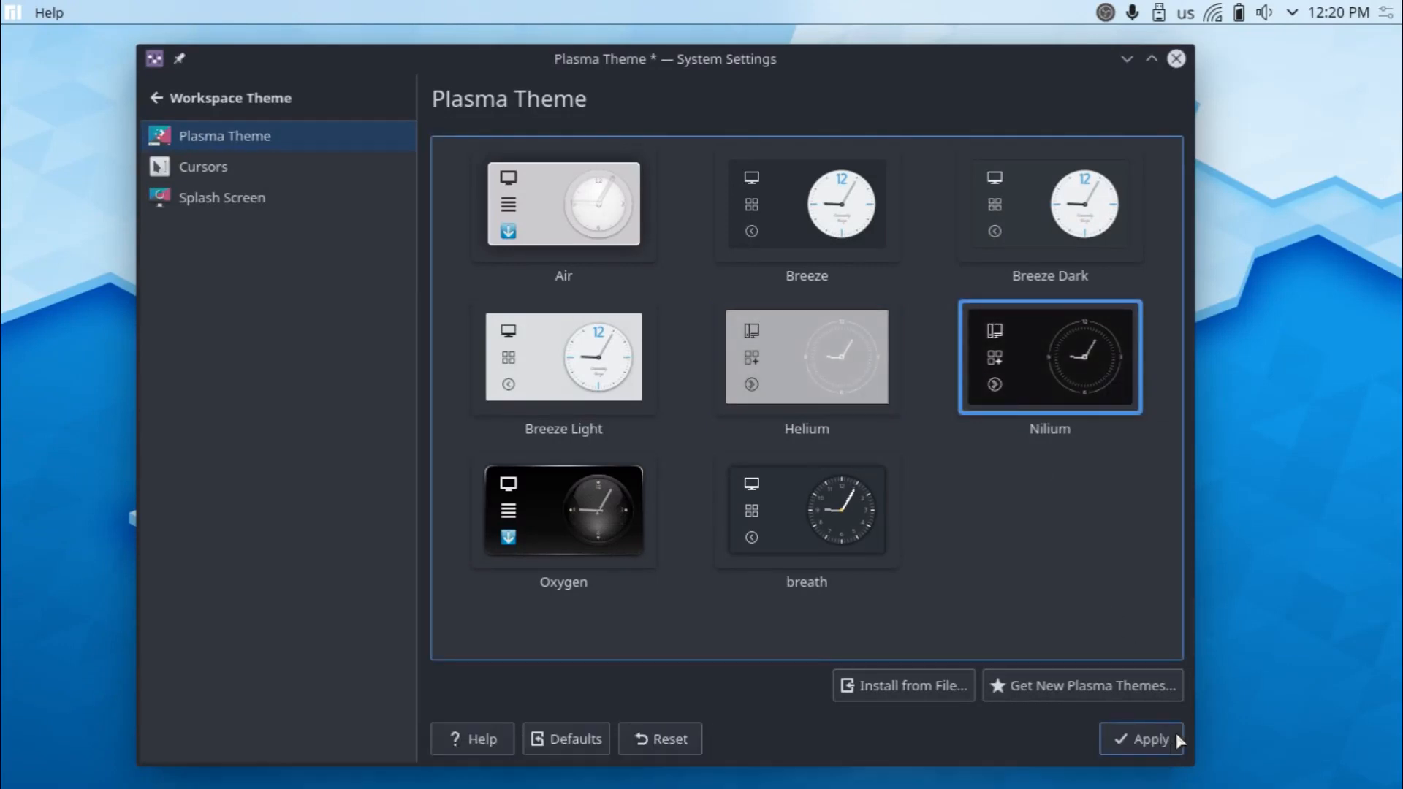
click(1146, 758)
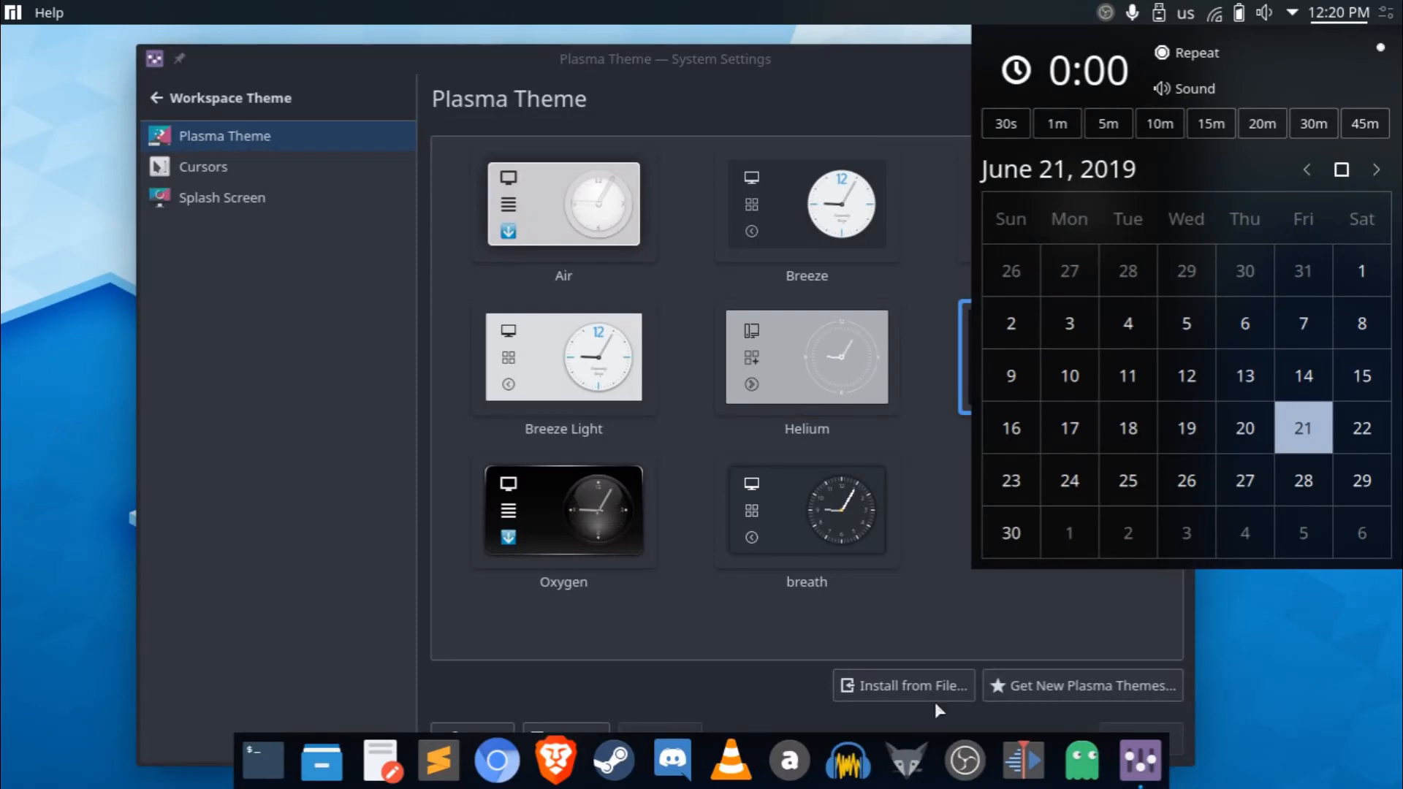
mouse_move(766, 5)
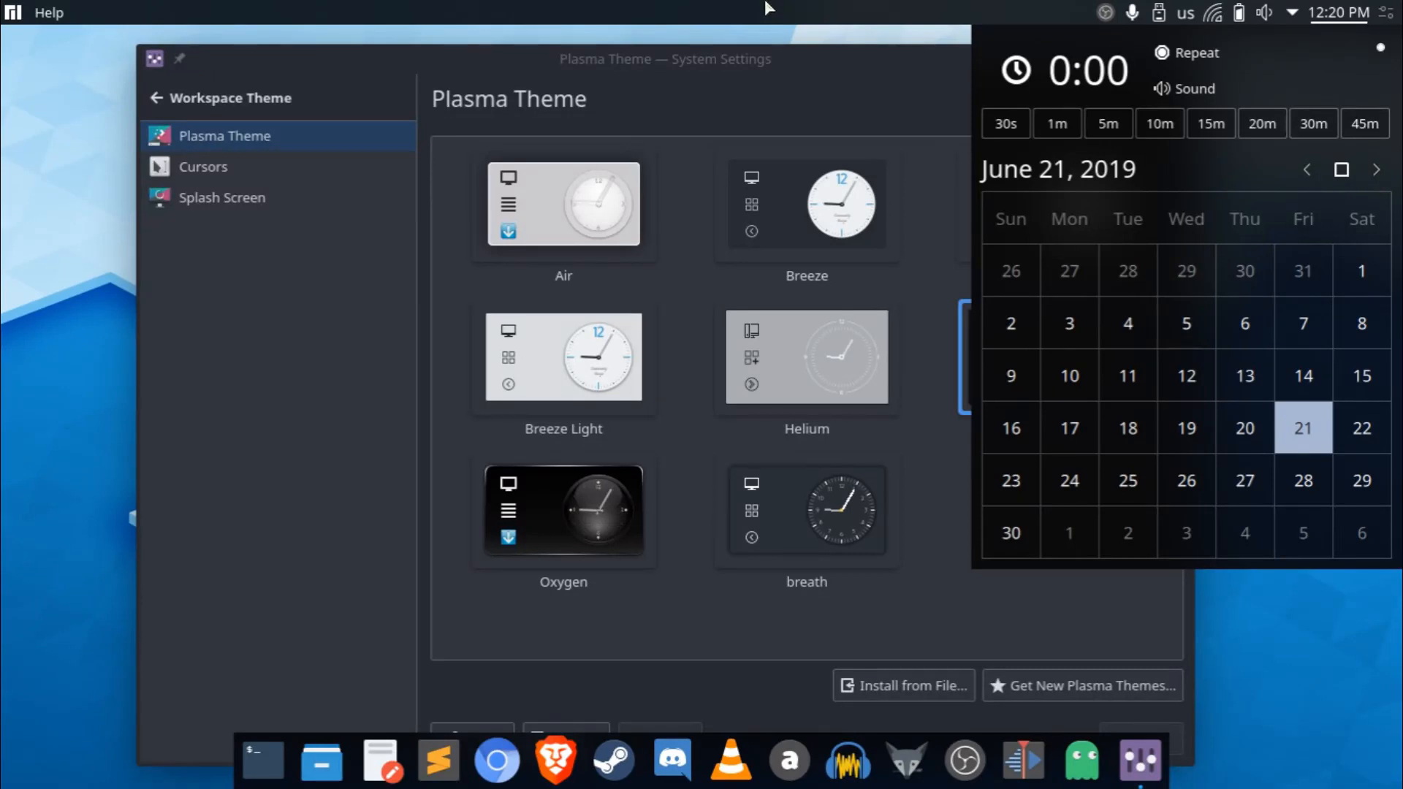
mouse_move(800, 13)
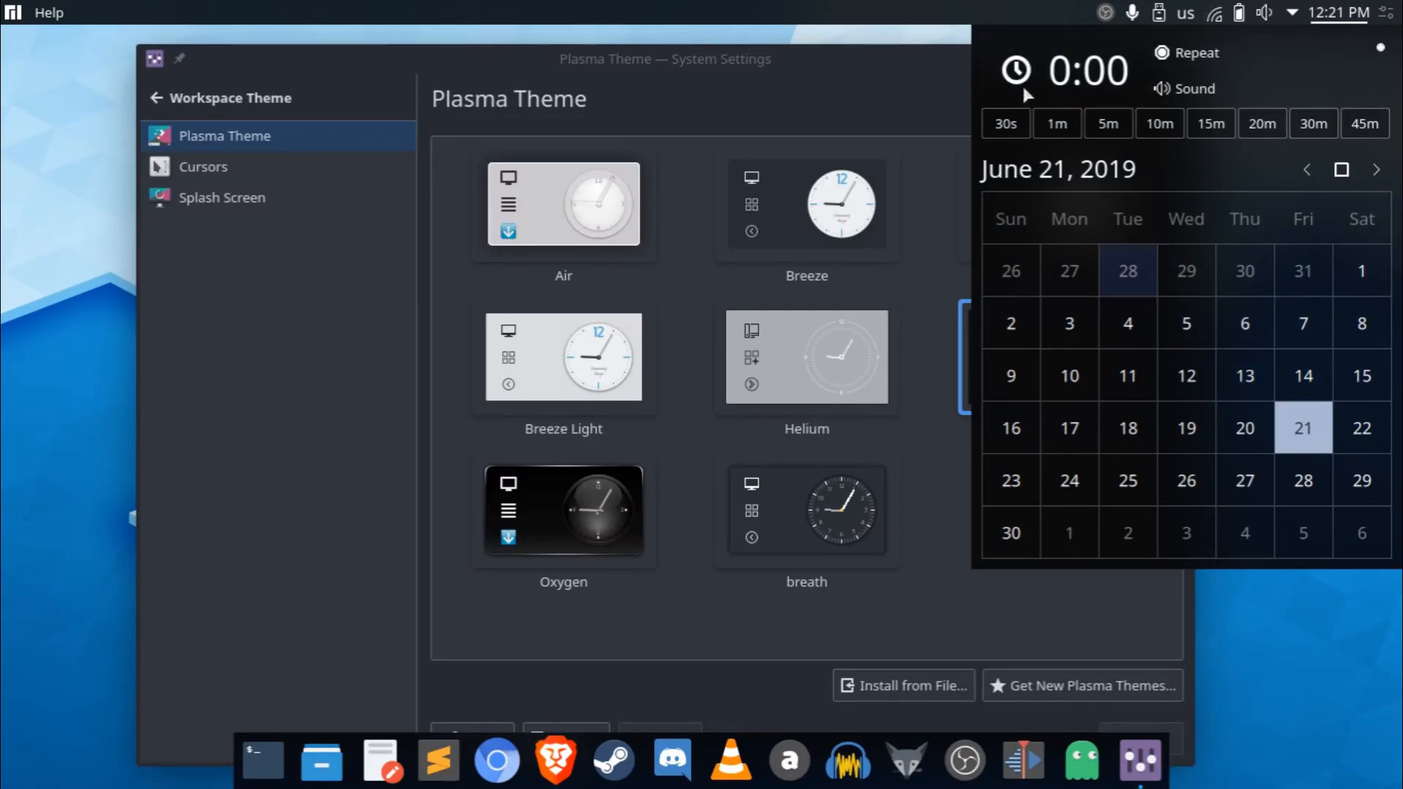
mouse_move(897, 32)
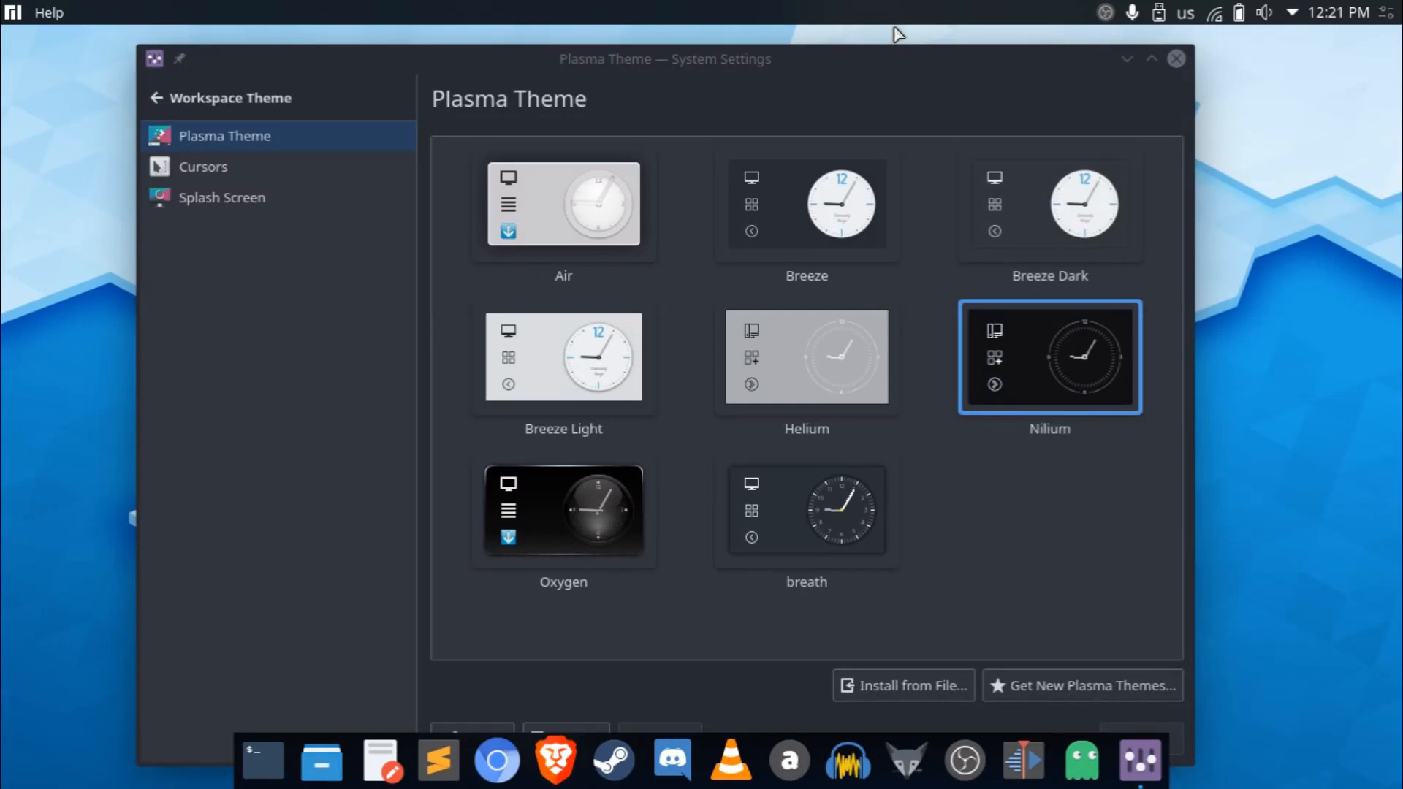
mouse_move(1202, 22)
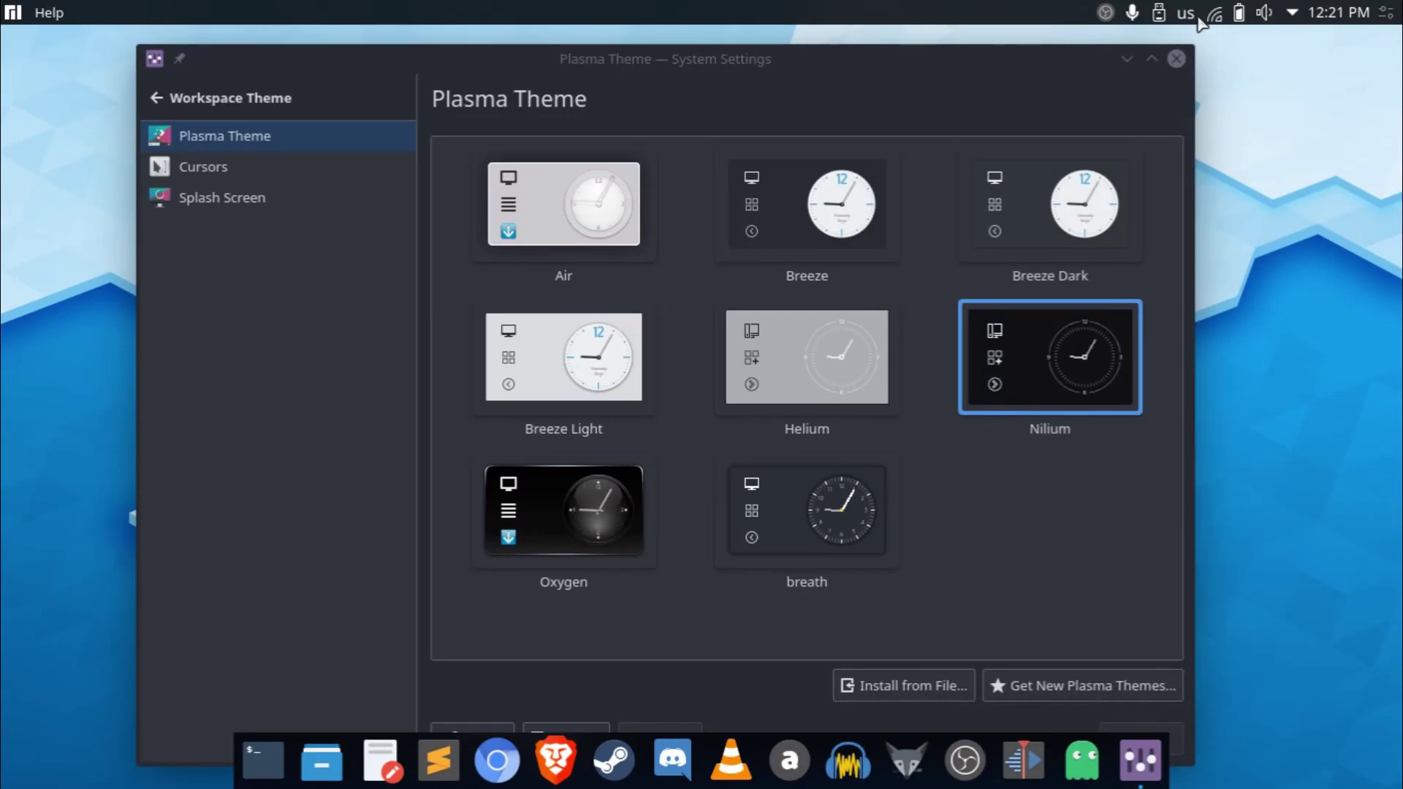
mouse_move(1305, 56)
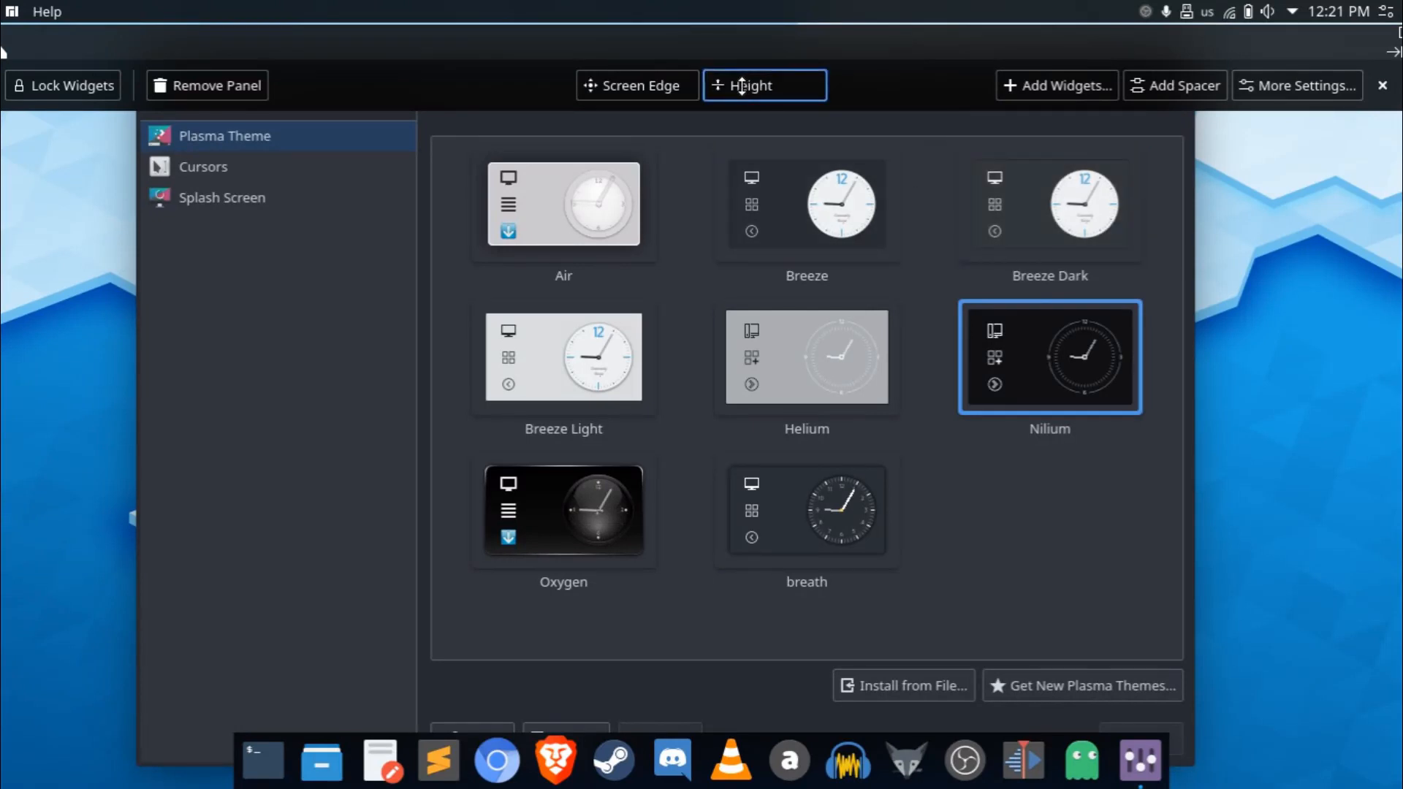
mouse_move(741, 85)
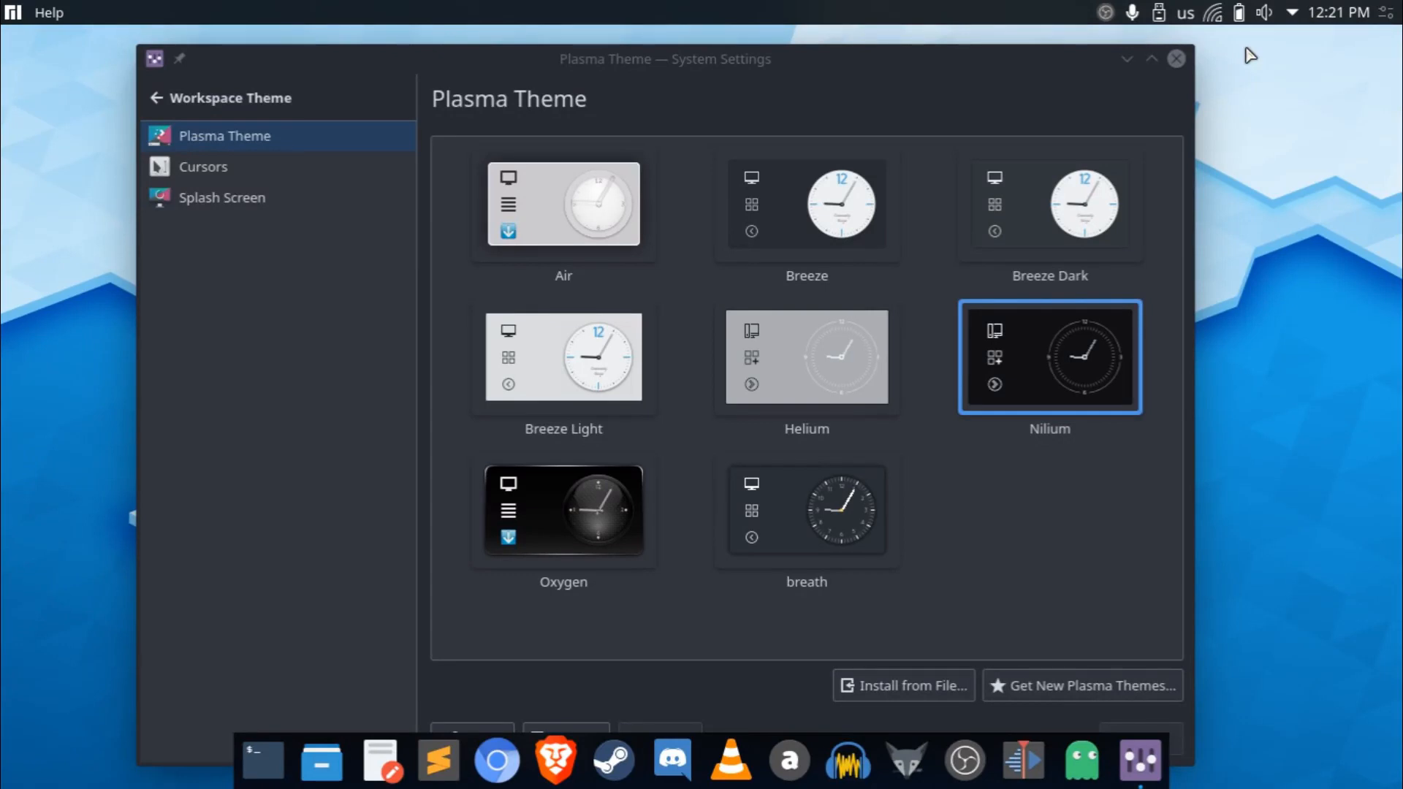
mouse_move(1225, 41)
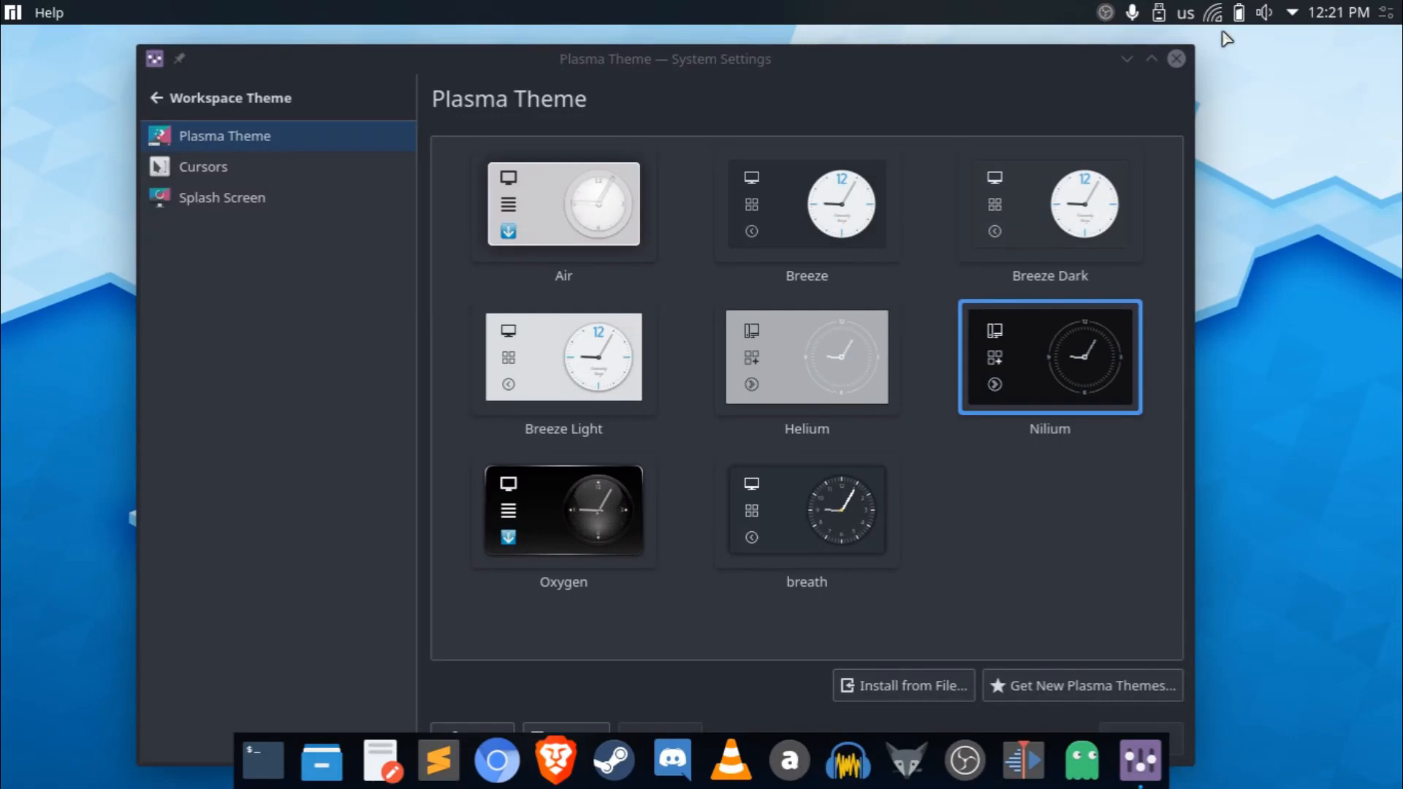
mouse_move(1149, 144)
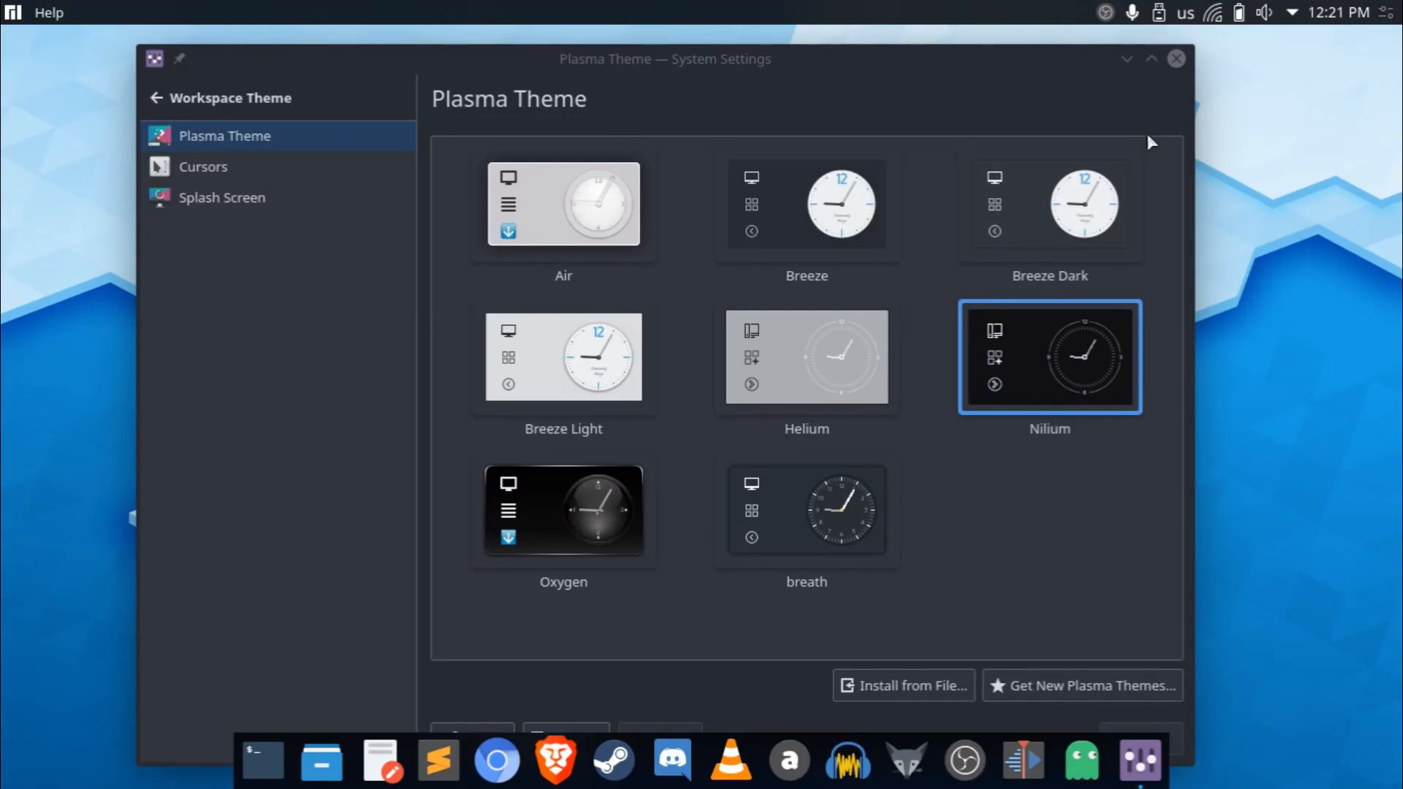
mouse_move(1038, 114)
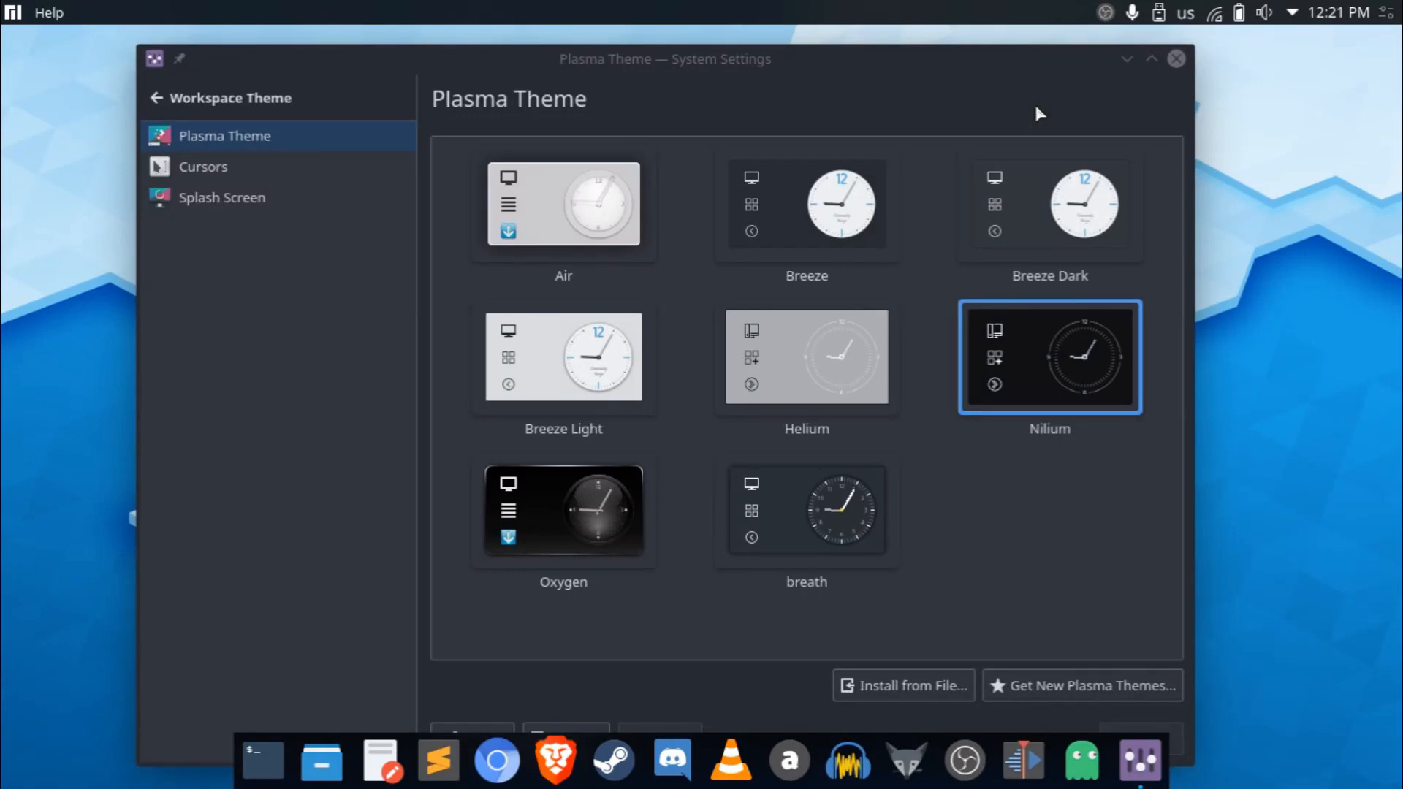
mouse_move(1156, 57)
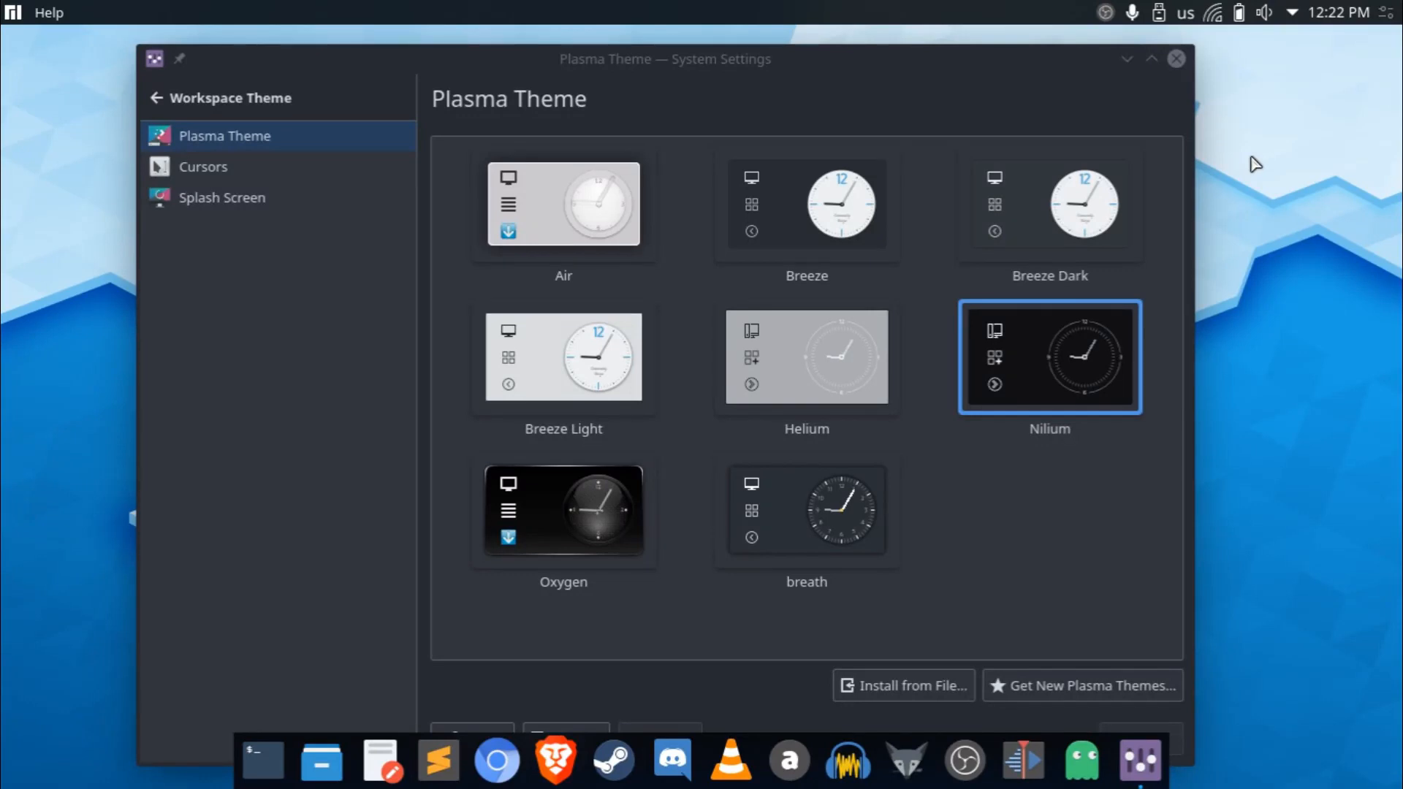
mouse_move(981, 414)
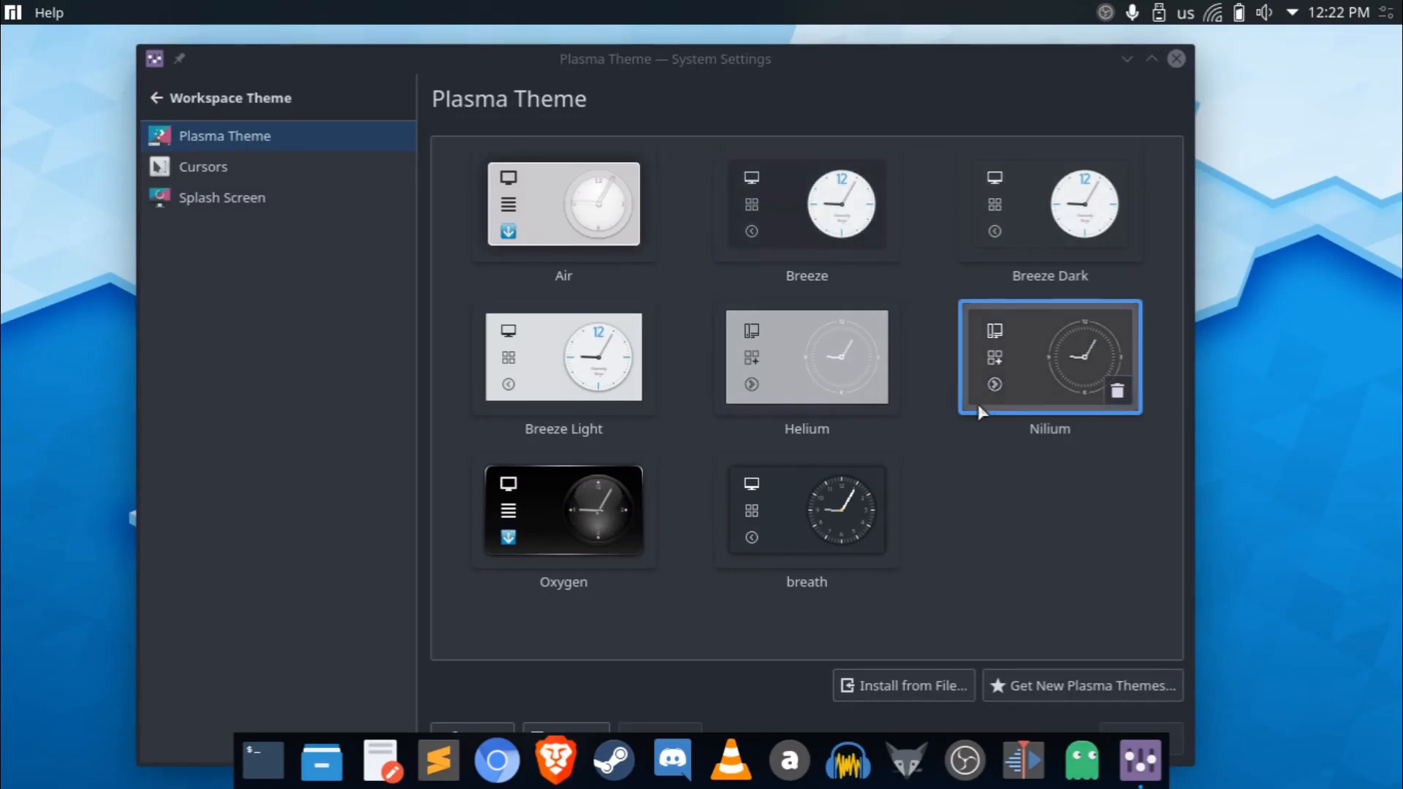
mouse_move(930, 339)
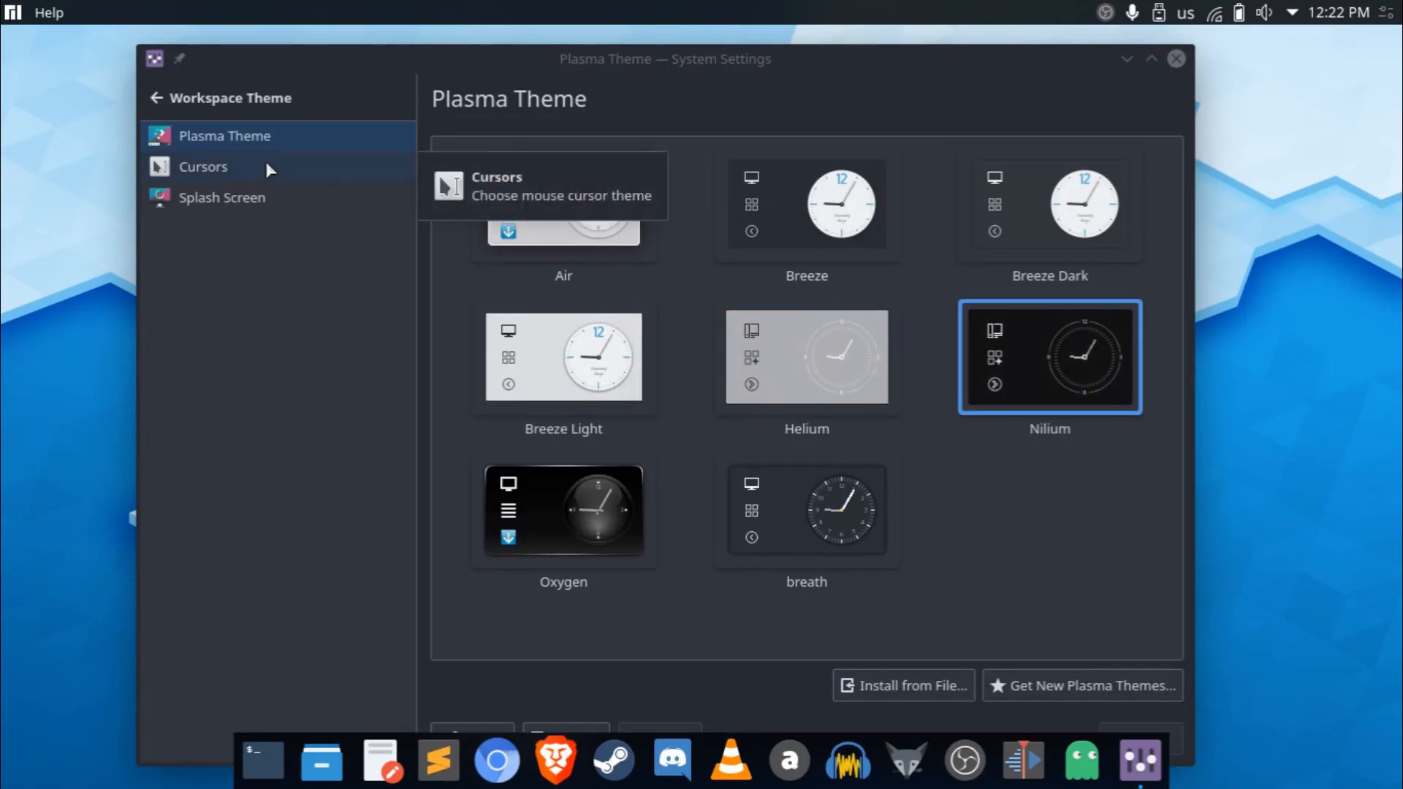
Try pixelfun3-eclipse, then settle on the pixelfun3 cursor theme and apply it.
click(203, 167)
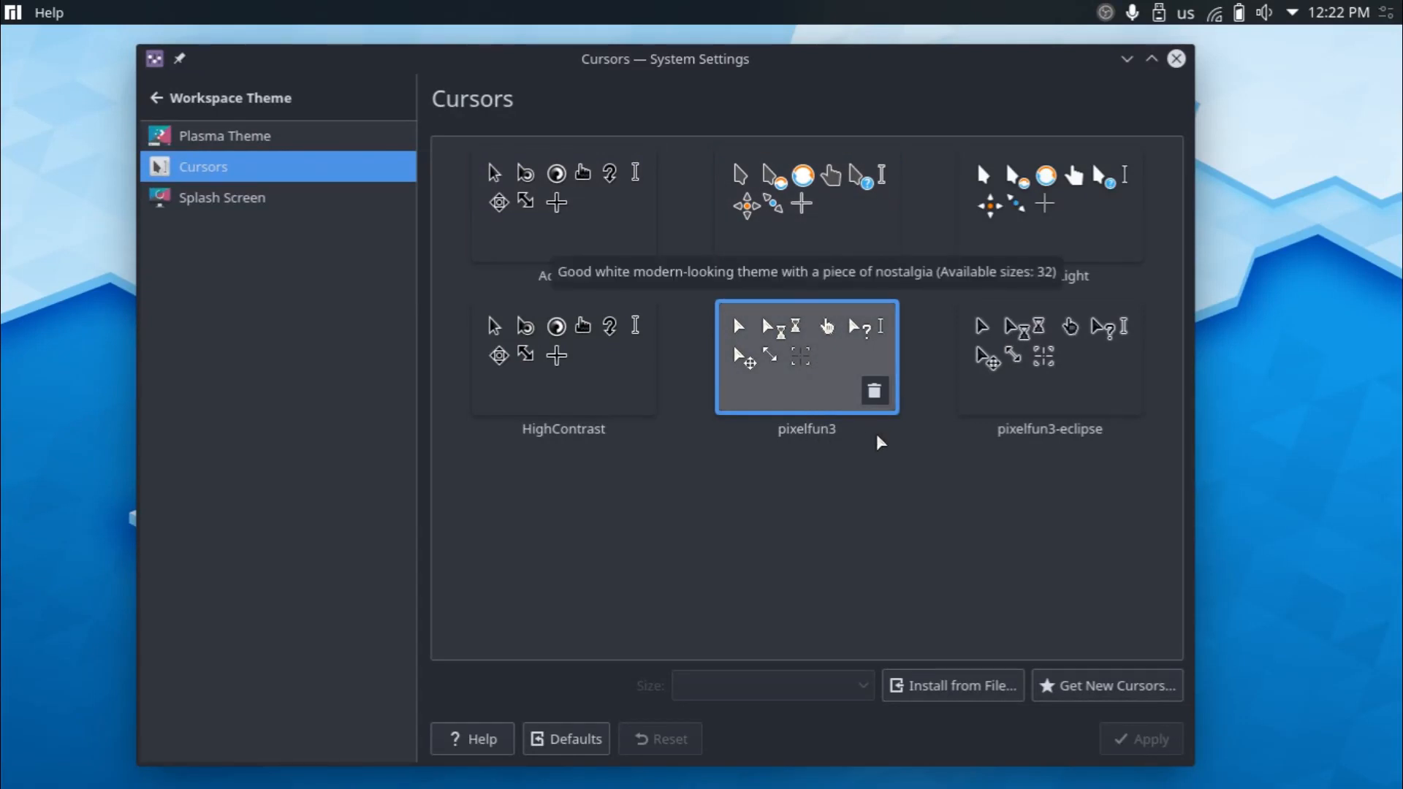
click(1049, 359)
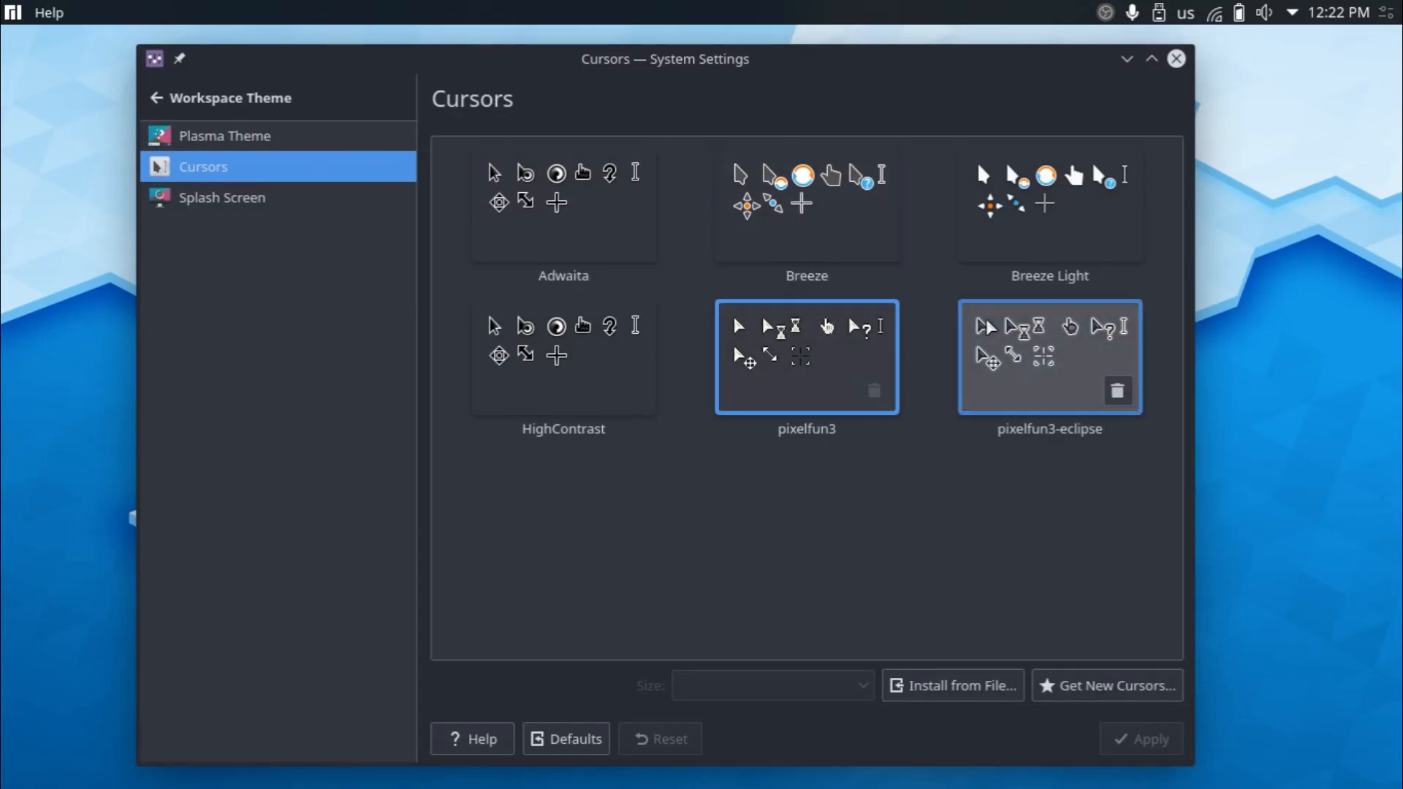
click(1049, 357)
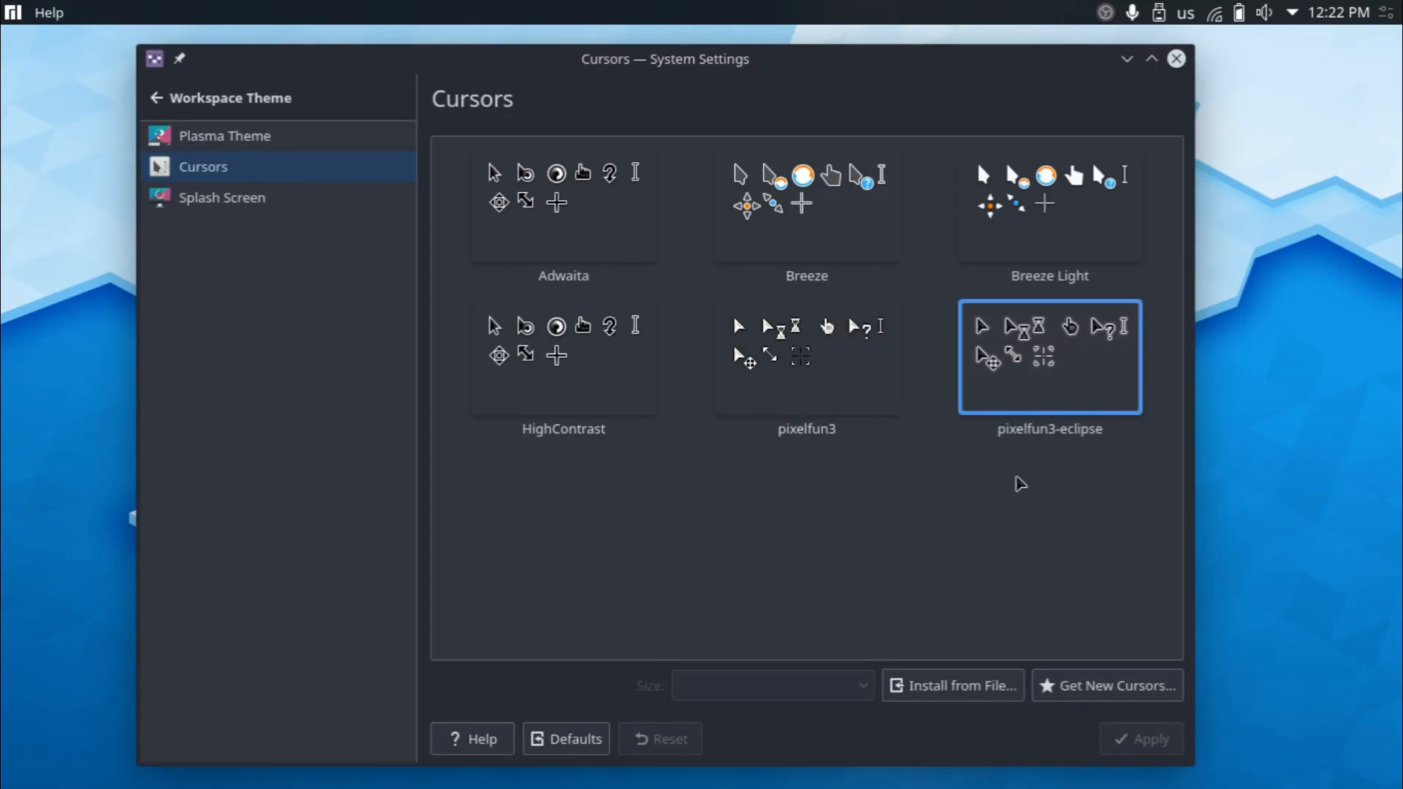
mouse_move(1251, 418)
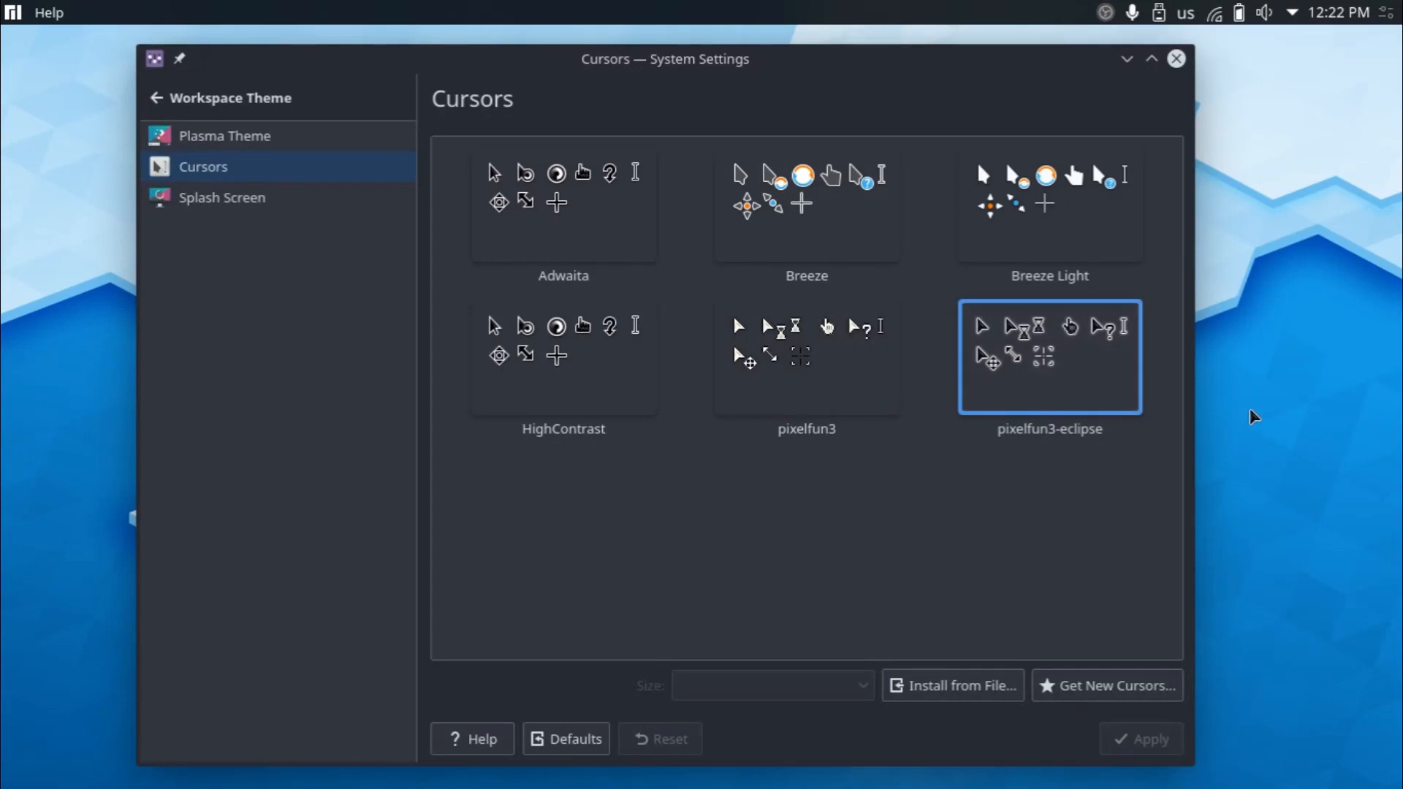
mouse_move(1254, 426)
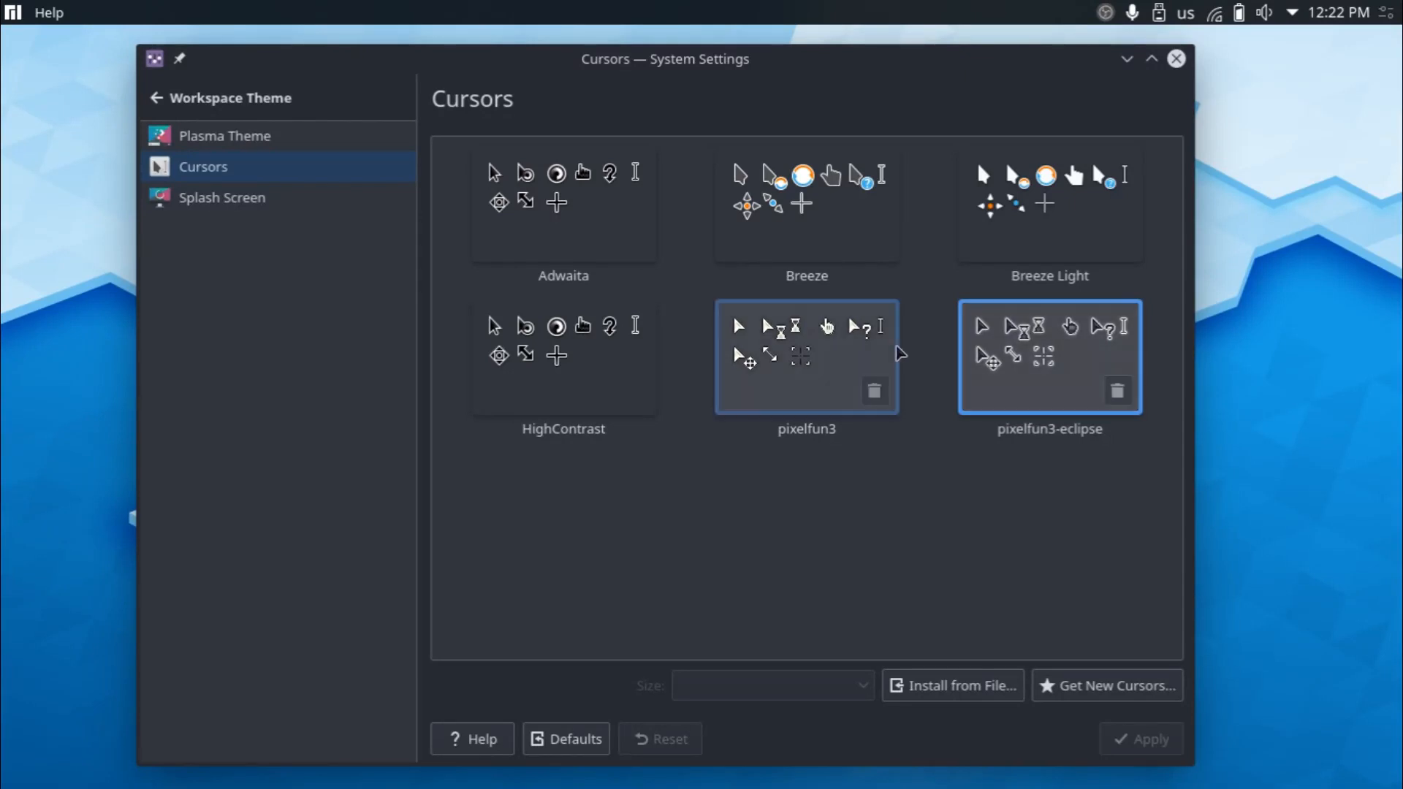
click(807, 359)
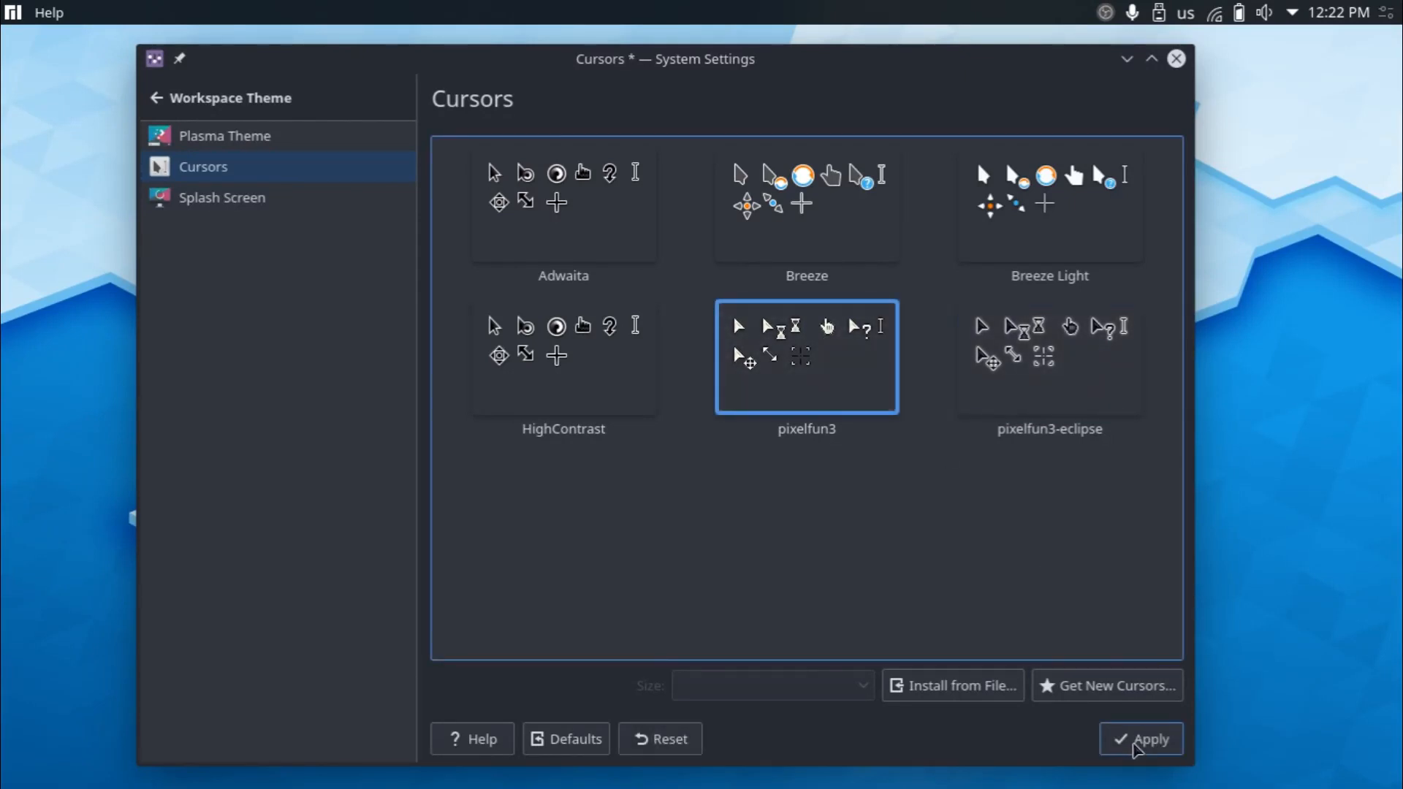
click(1141, 740)
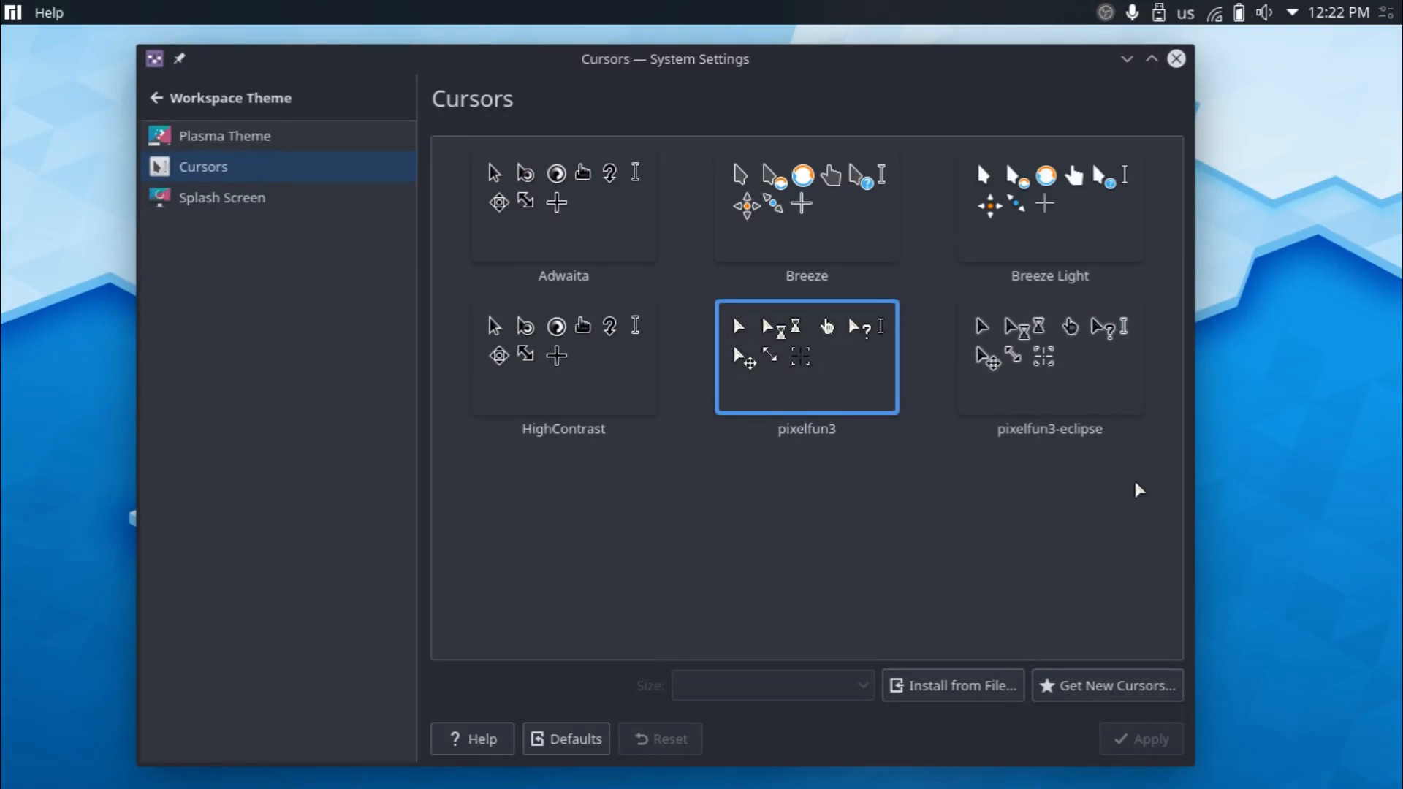
mouse_move(1001, 497)
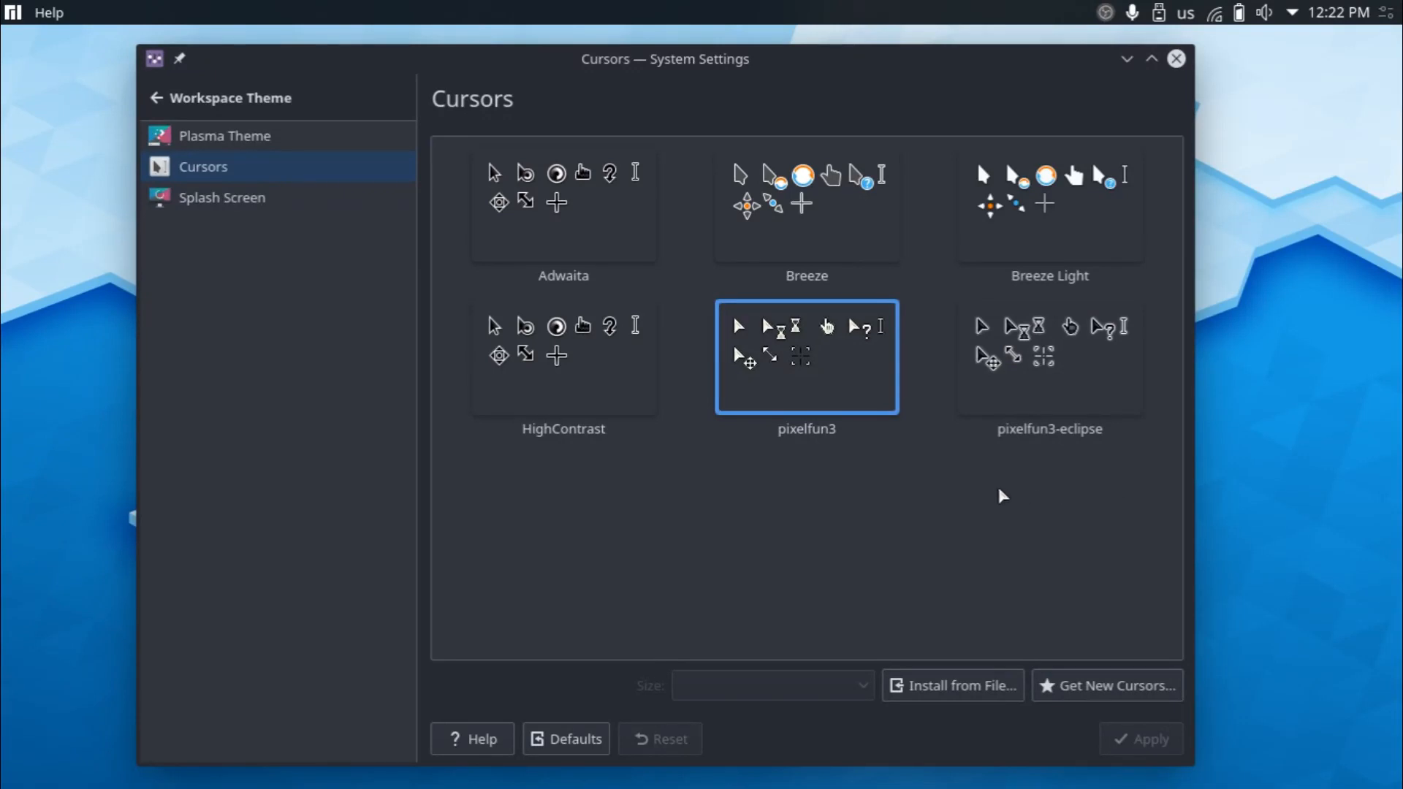
mouse_move(936, 488)
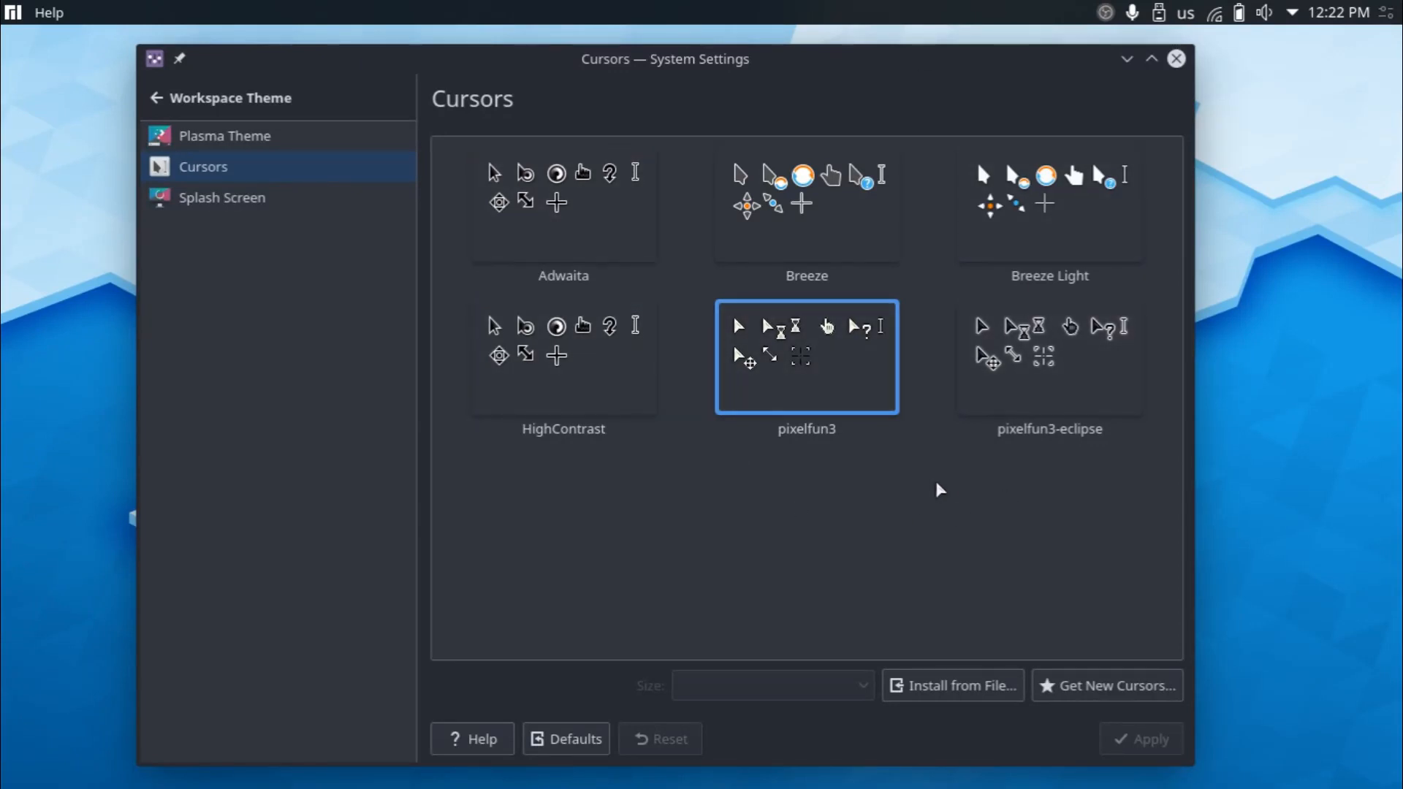
mouse_move(947, 542)
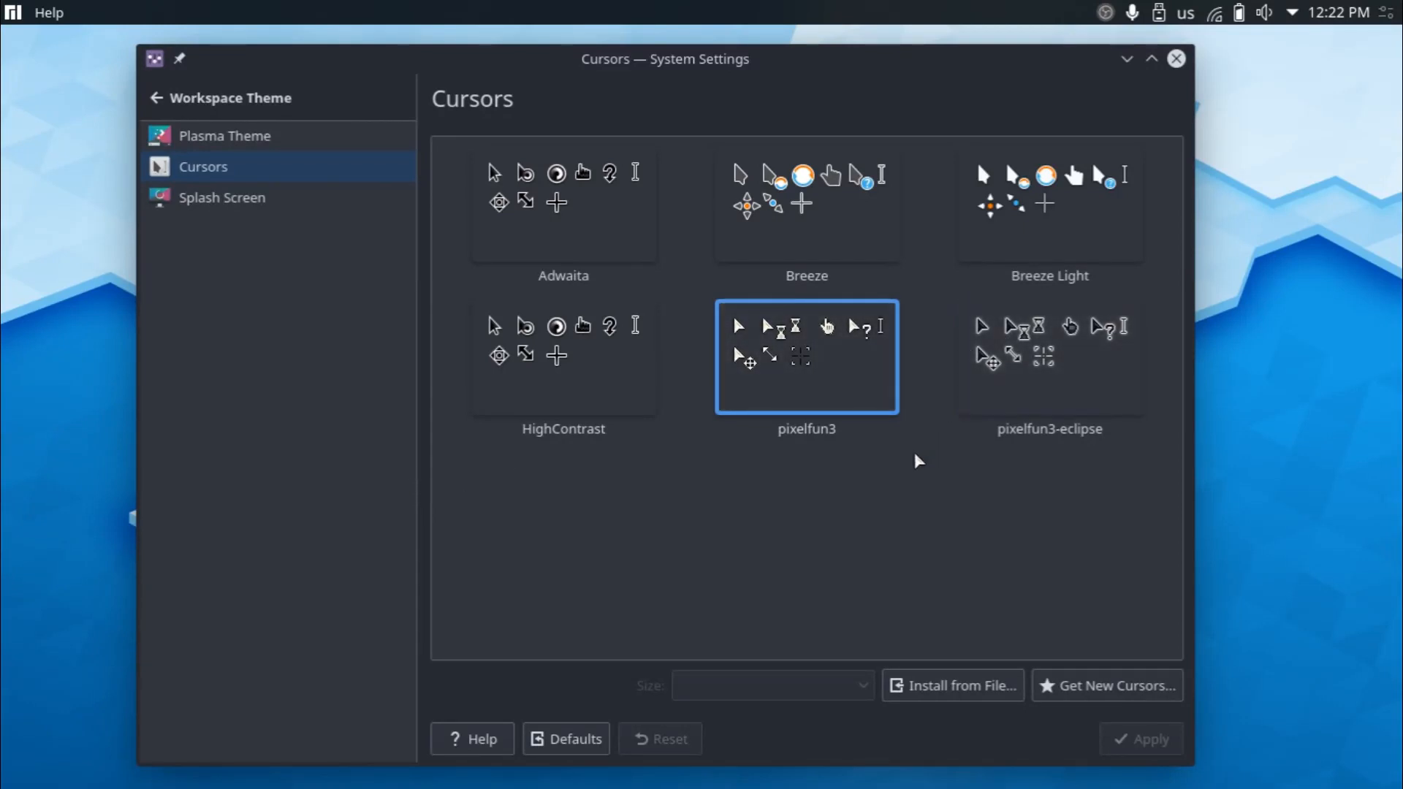
mouse_move(990, 351)
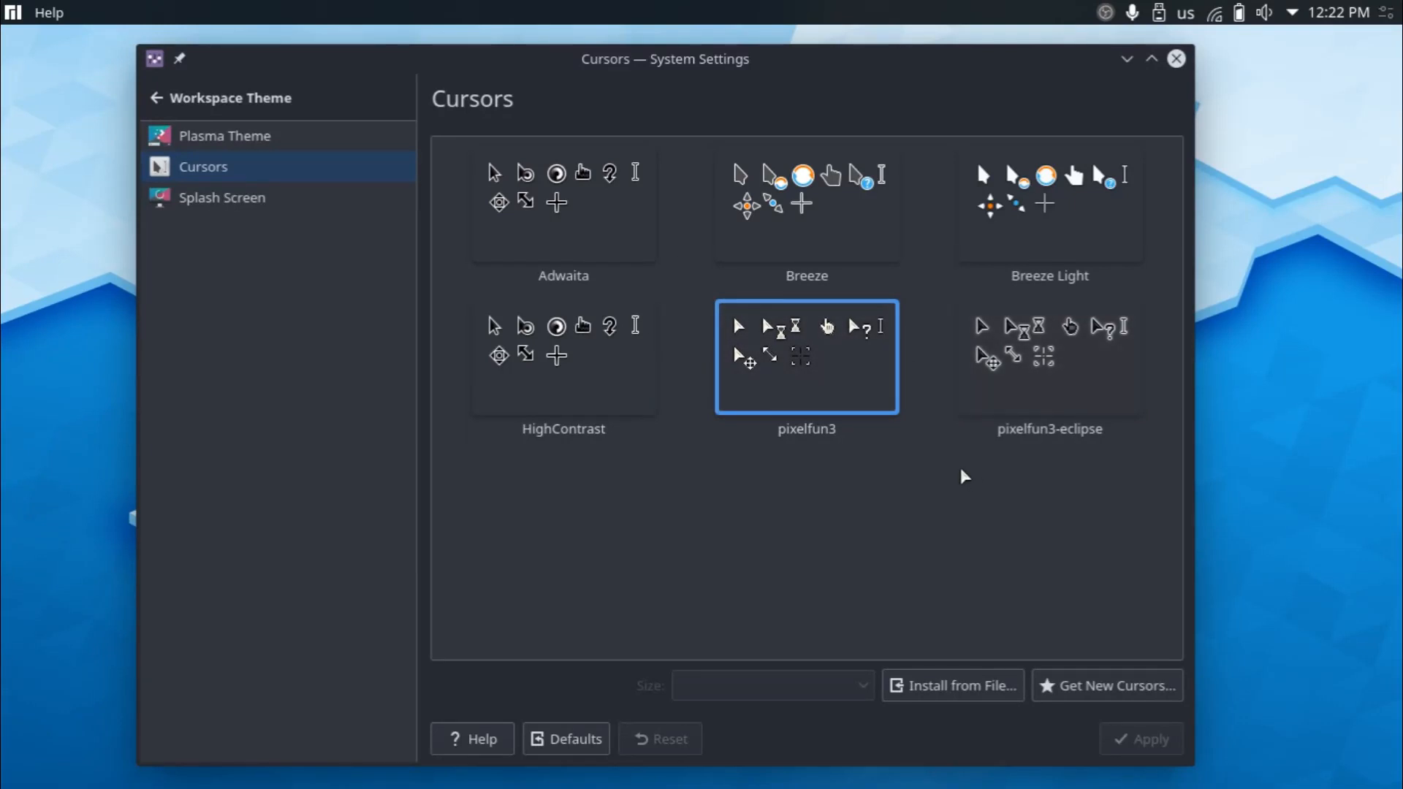
mouse_move(1091, 503)
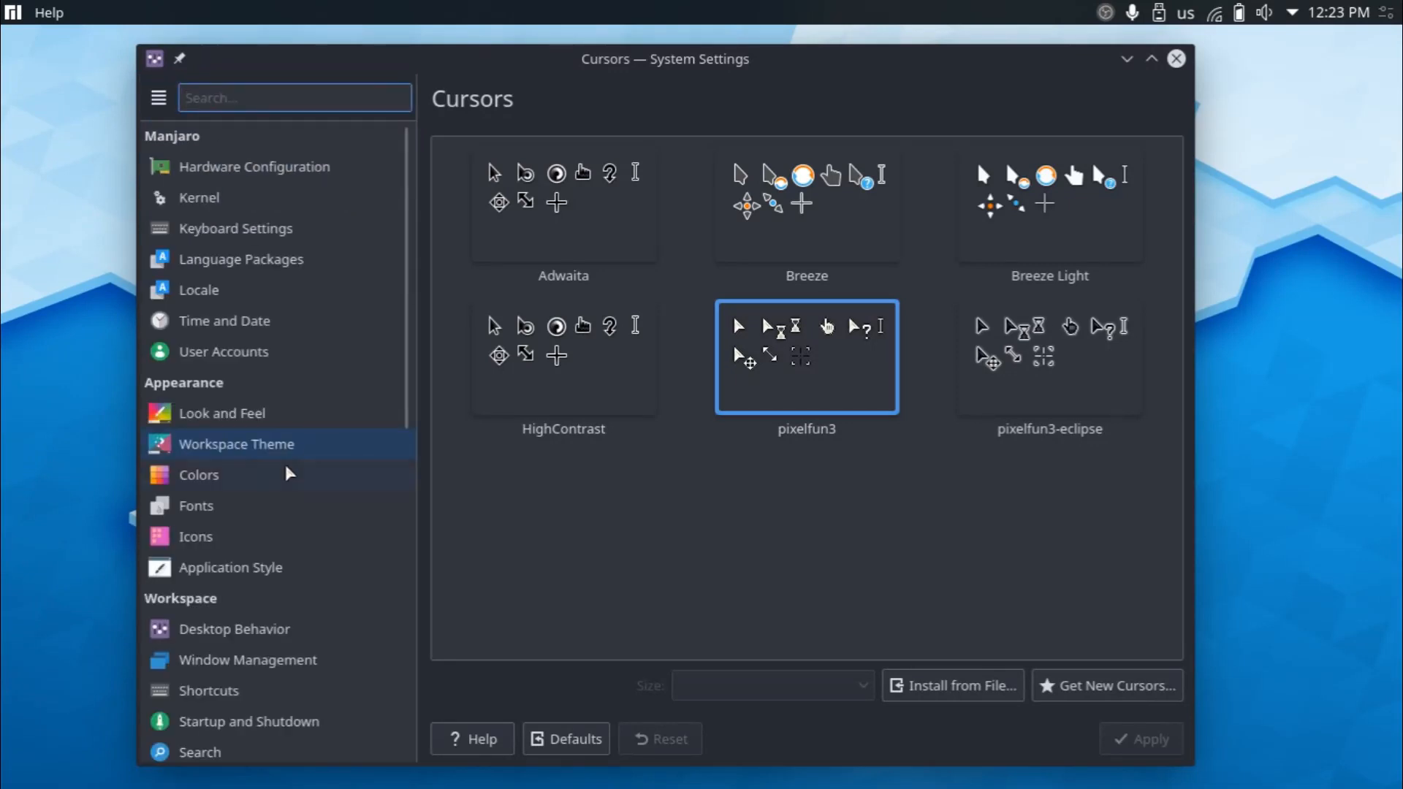
In Colors, select the Qogirdark colour scheme and apply it.
click(198, 475)
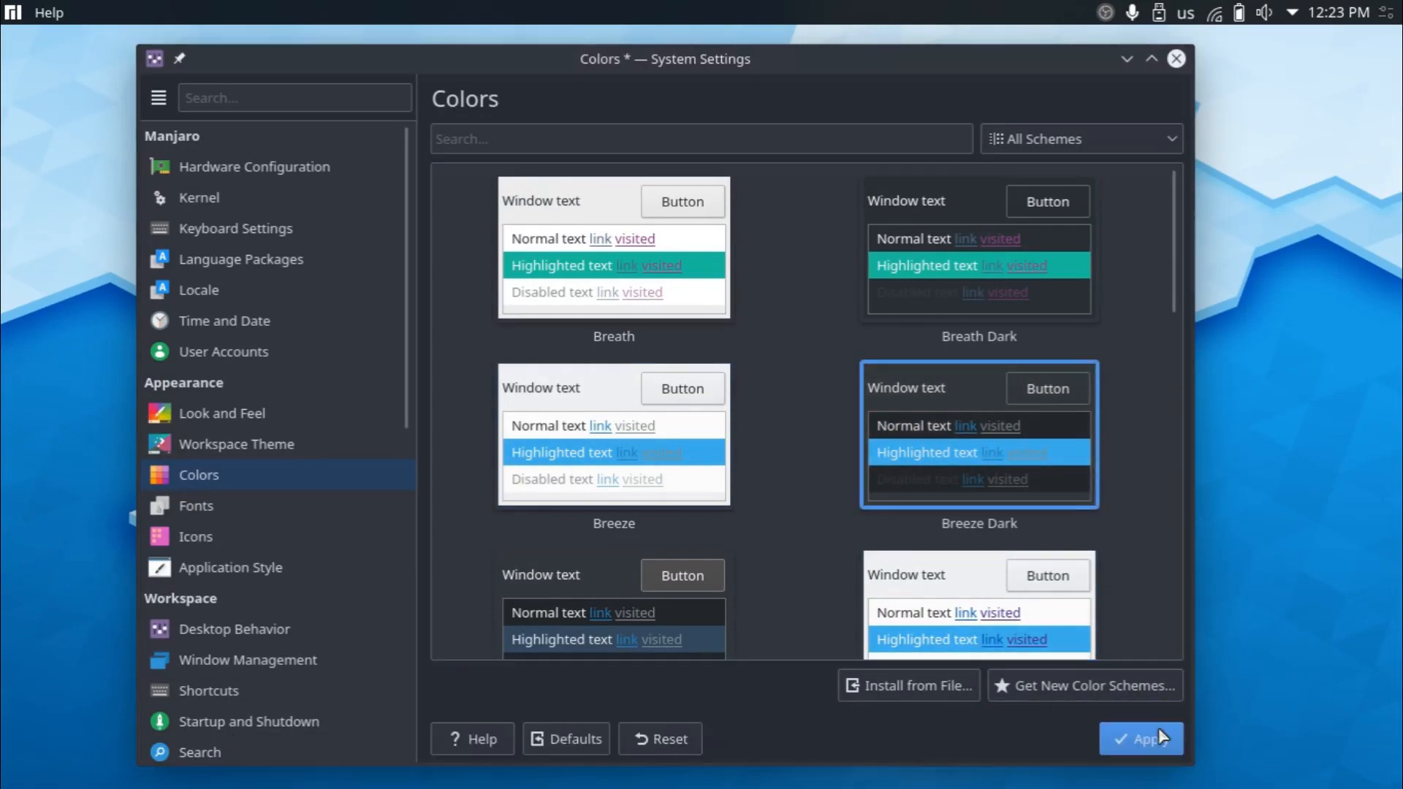
click(1140, 740)
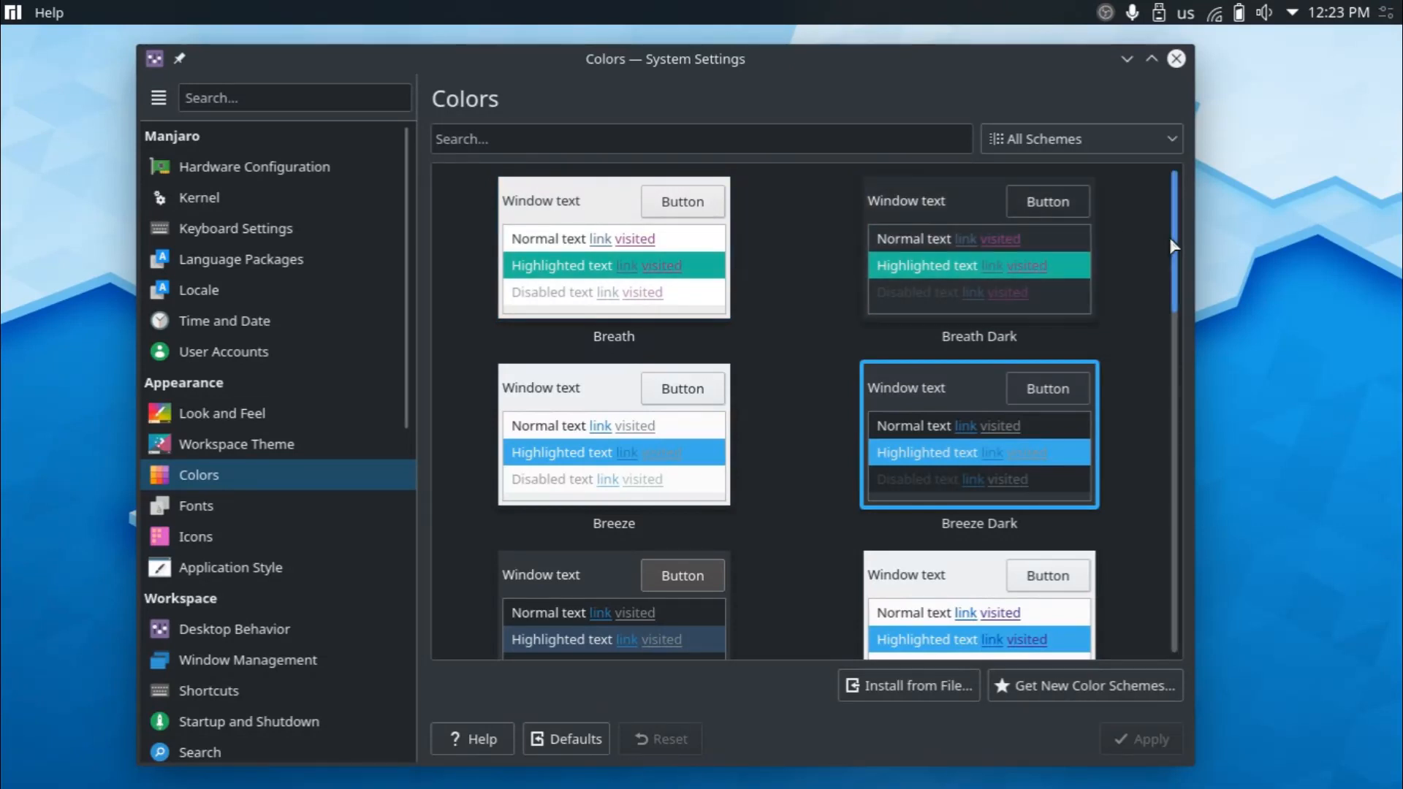
scroll(down, 3)
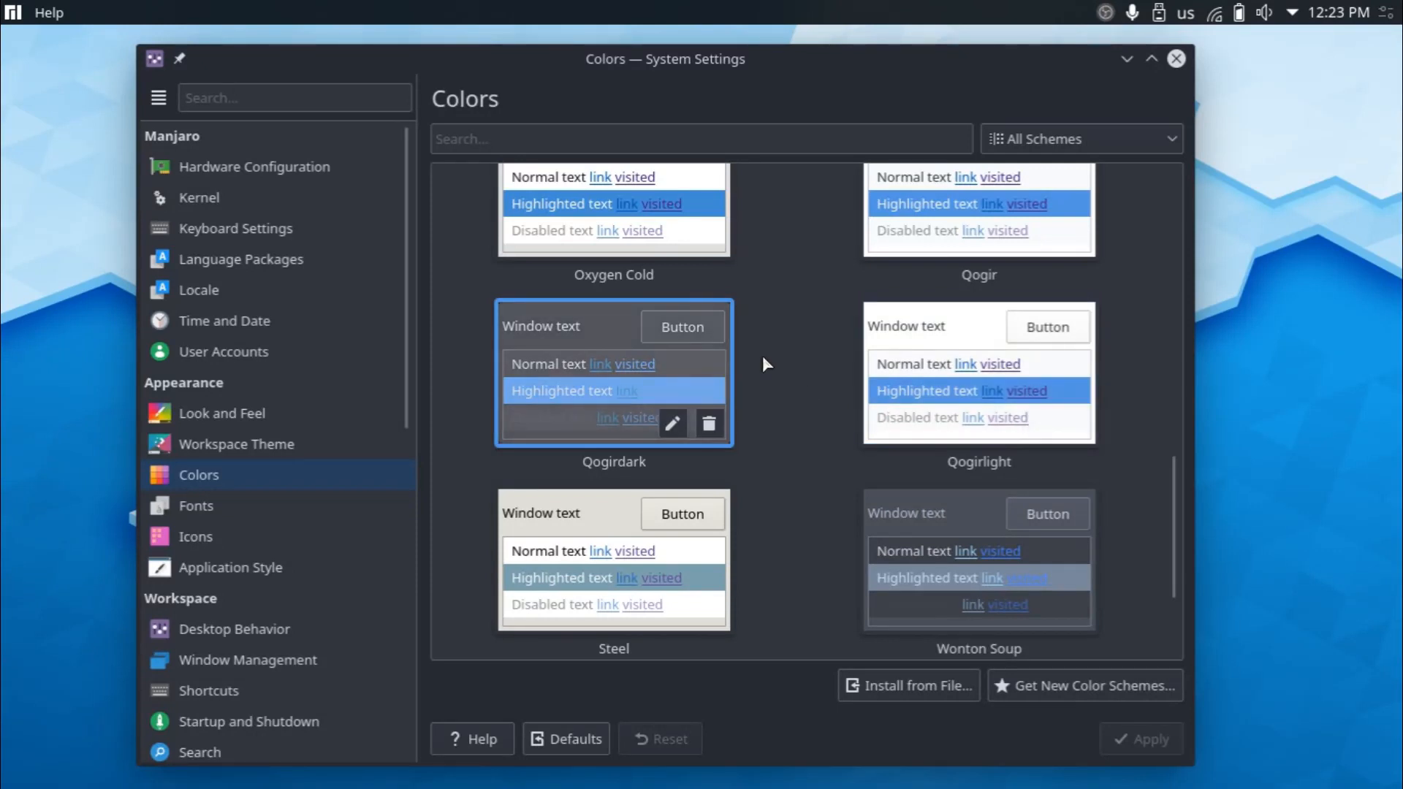
click(959, 391)
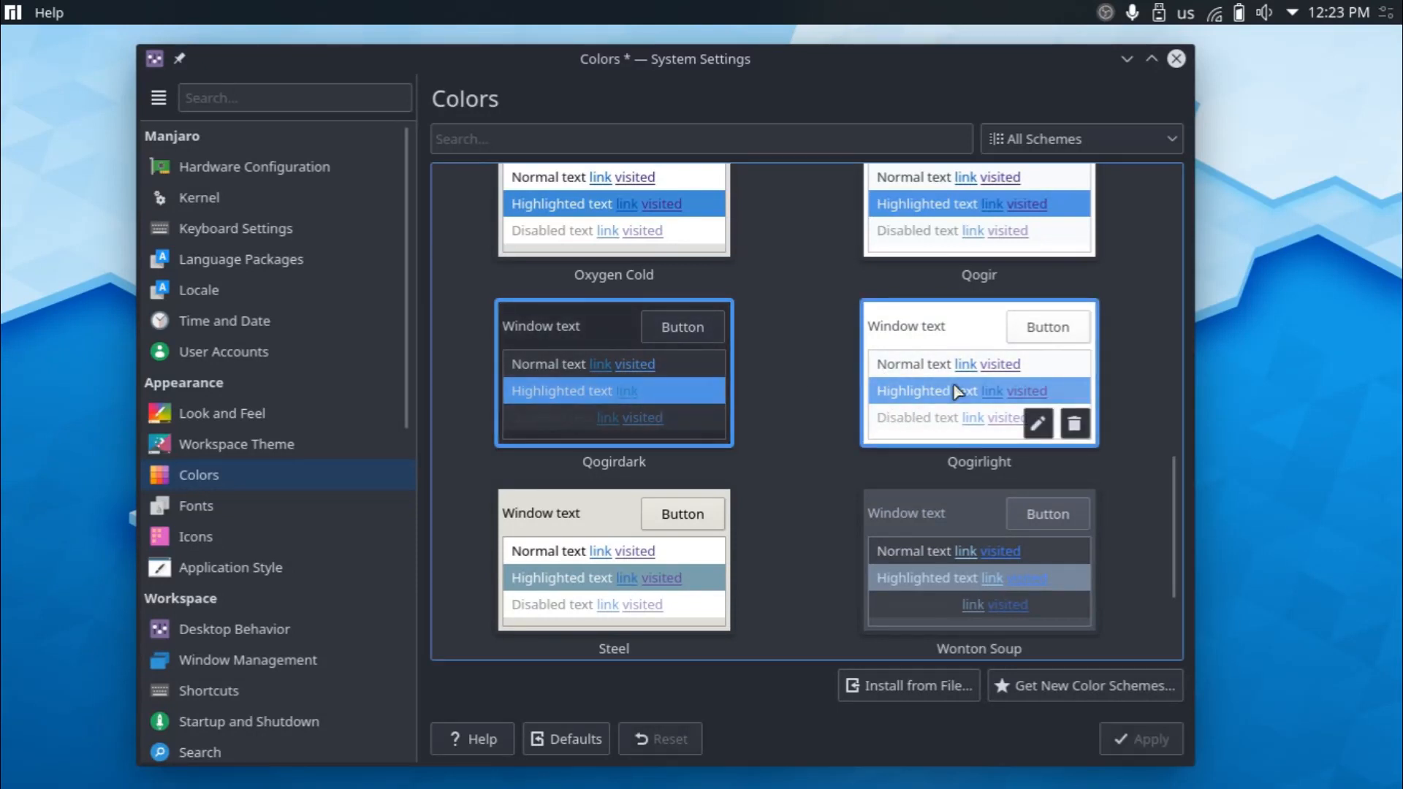
click(1140, 740)
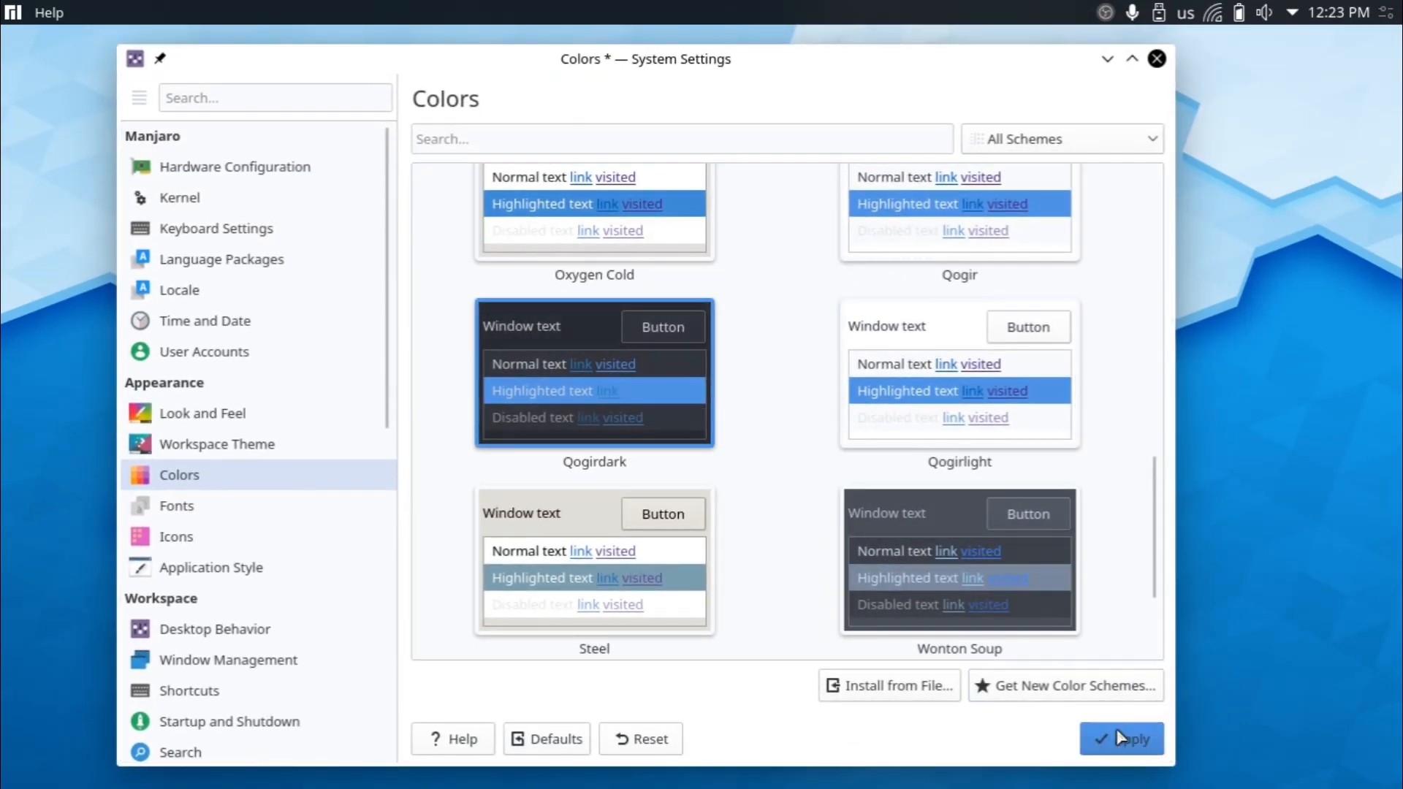
click(1122, 740)
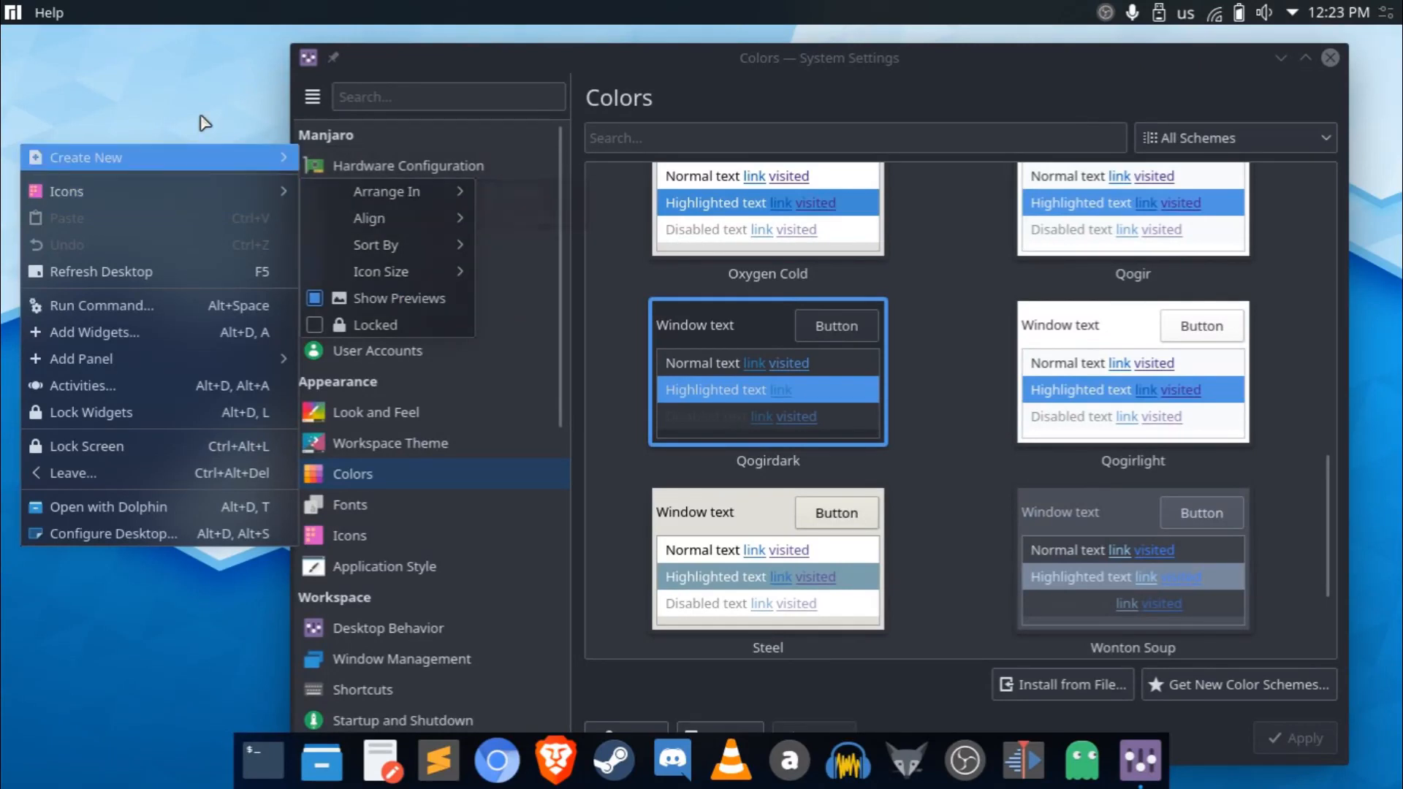
click(456, 60)
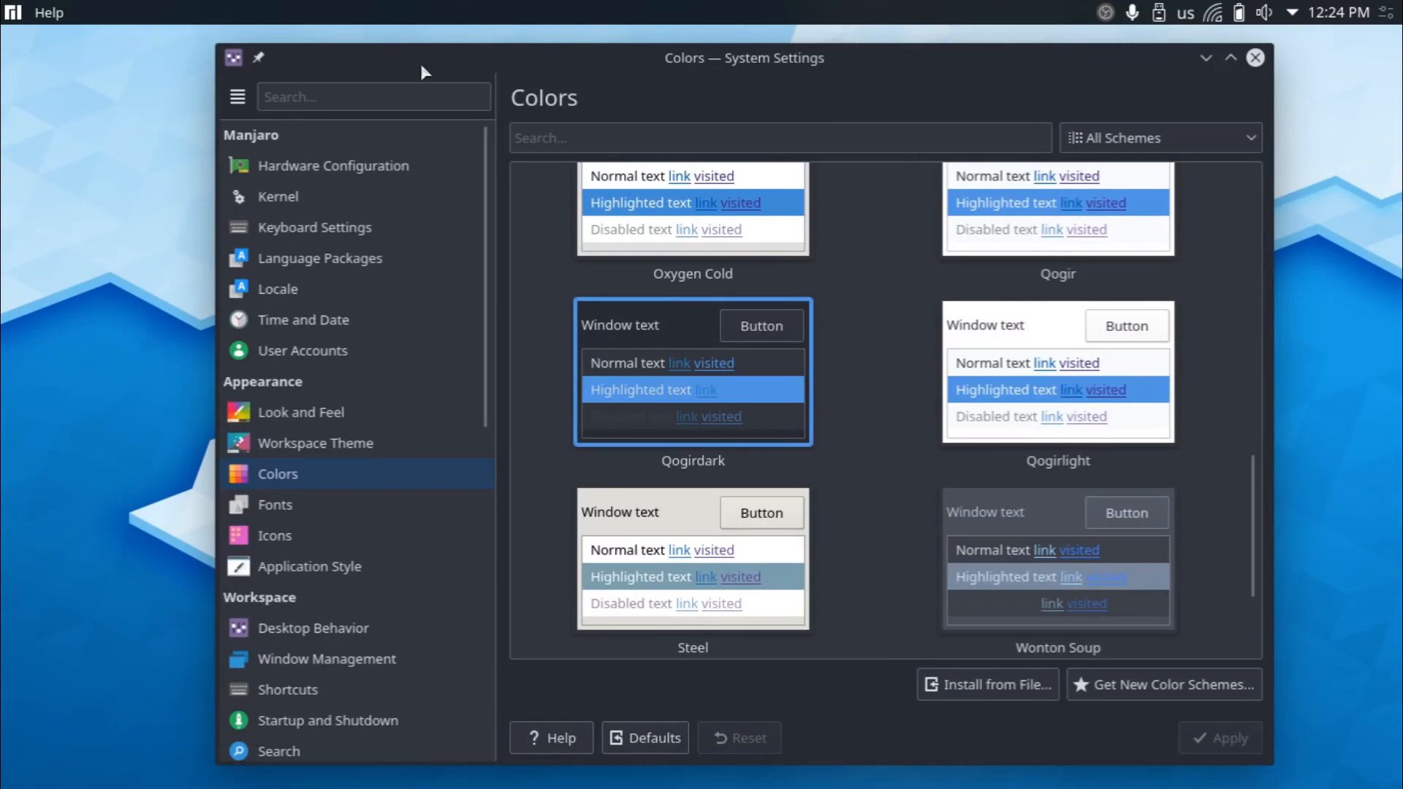
mouse_move(457, 85)
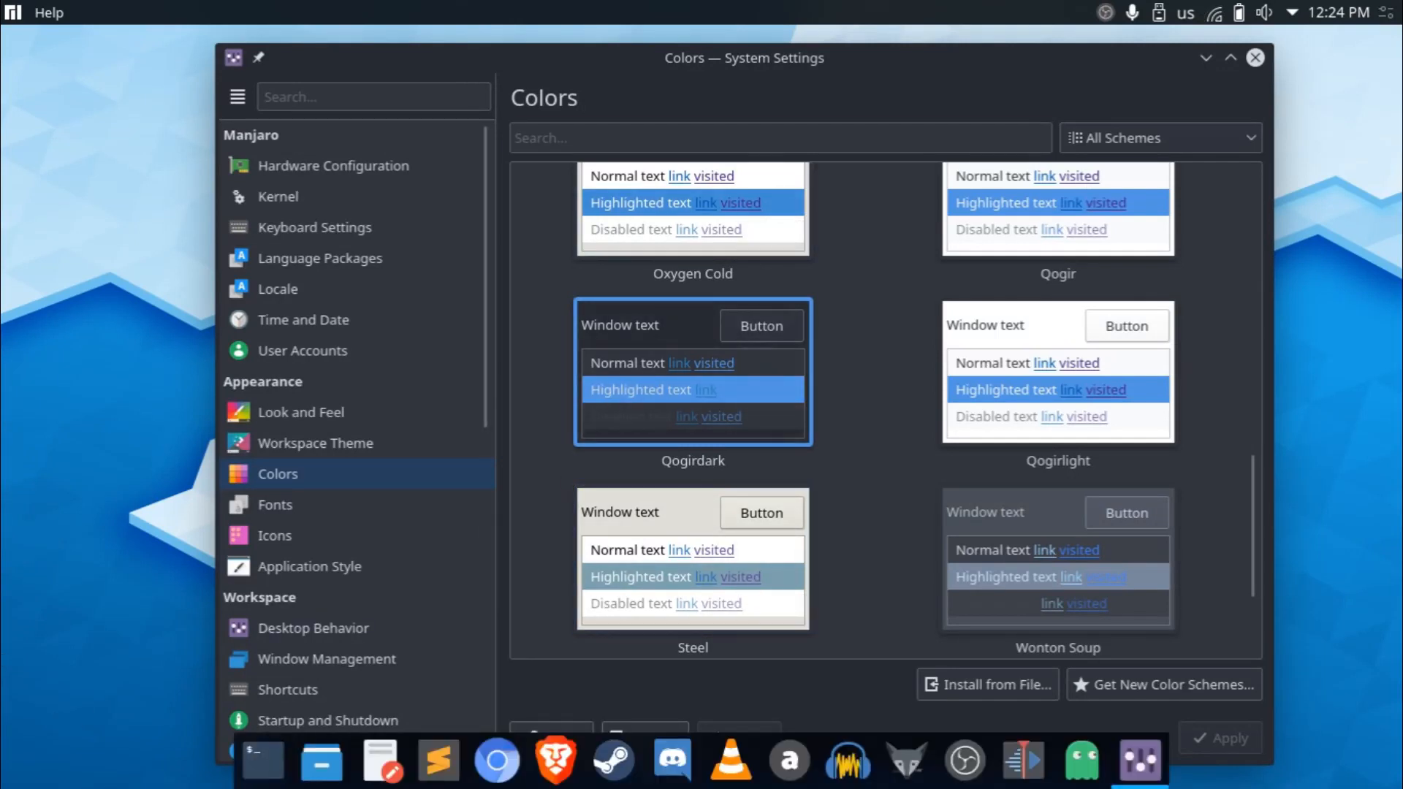
mouse_move(263, 386)
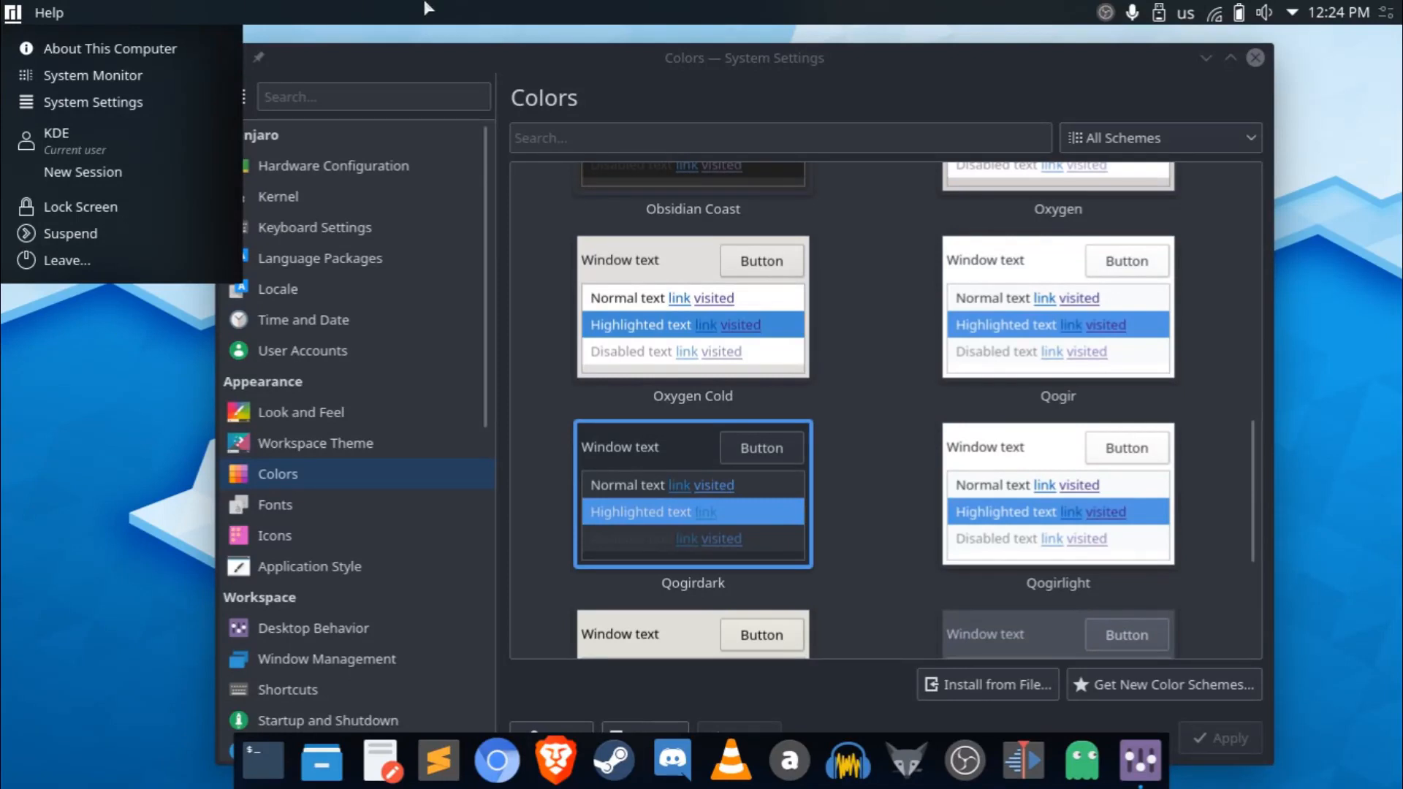
mouse_move(48, 267)
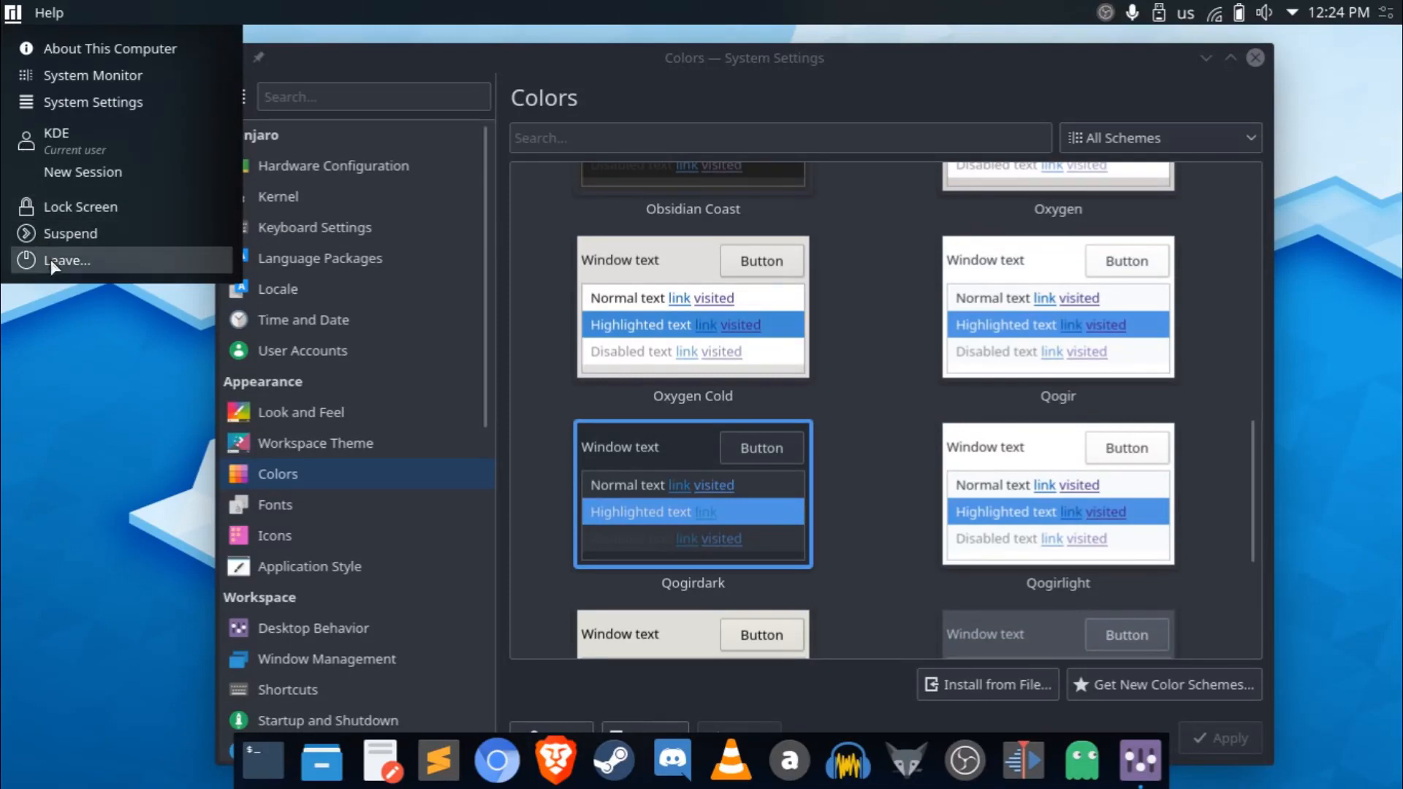
mouse_move(37, 328)
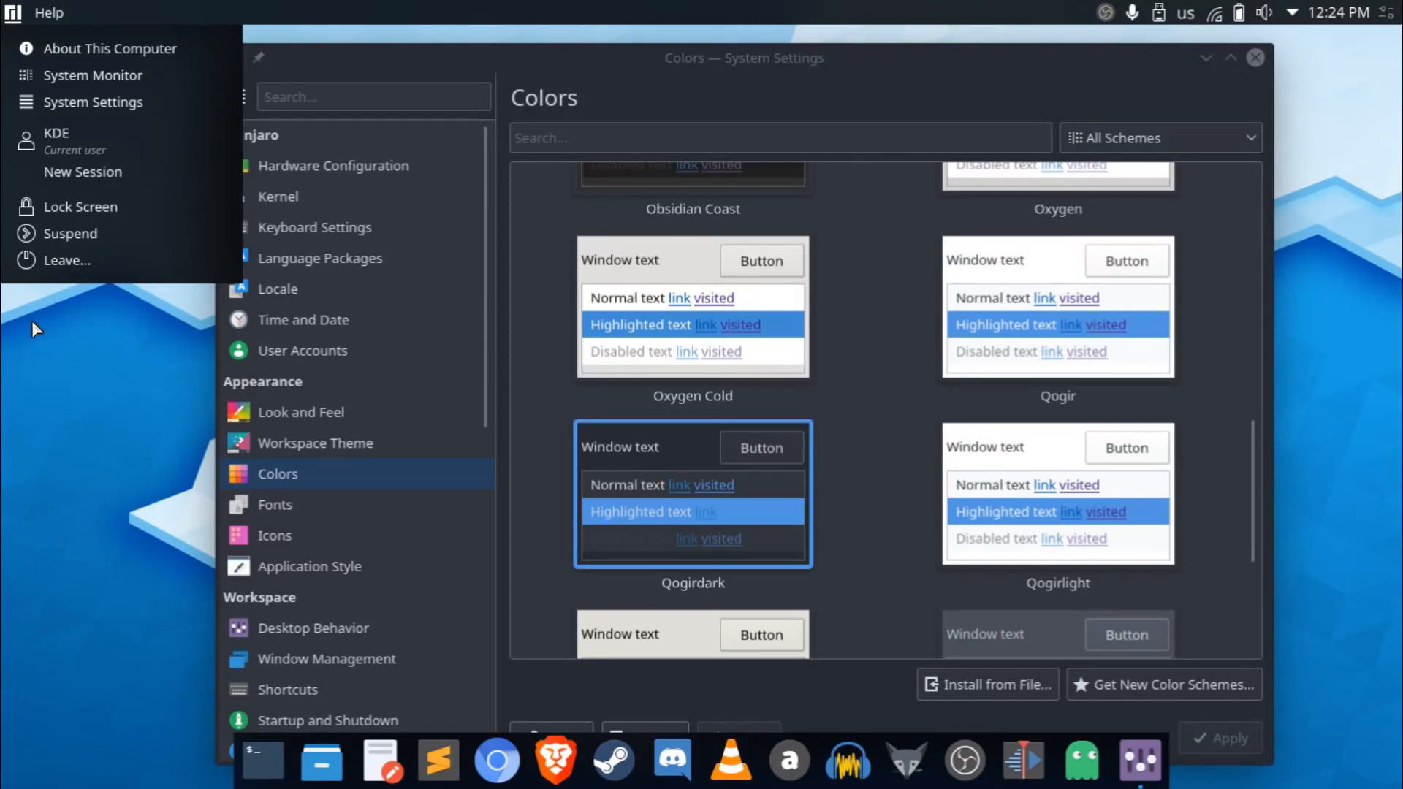
mouse_move(637, 472)
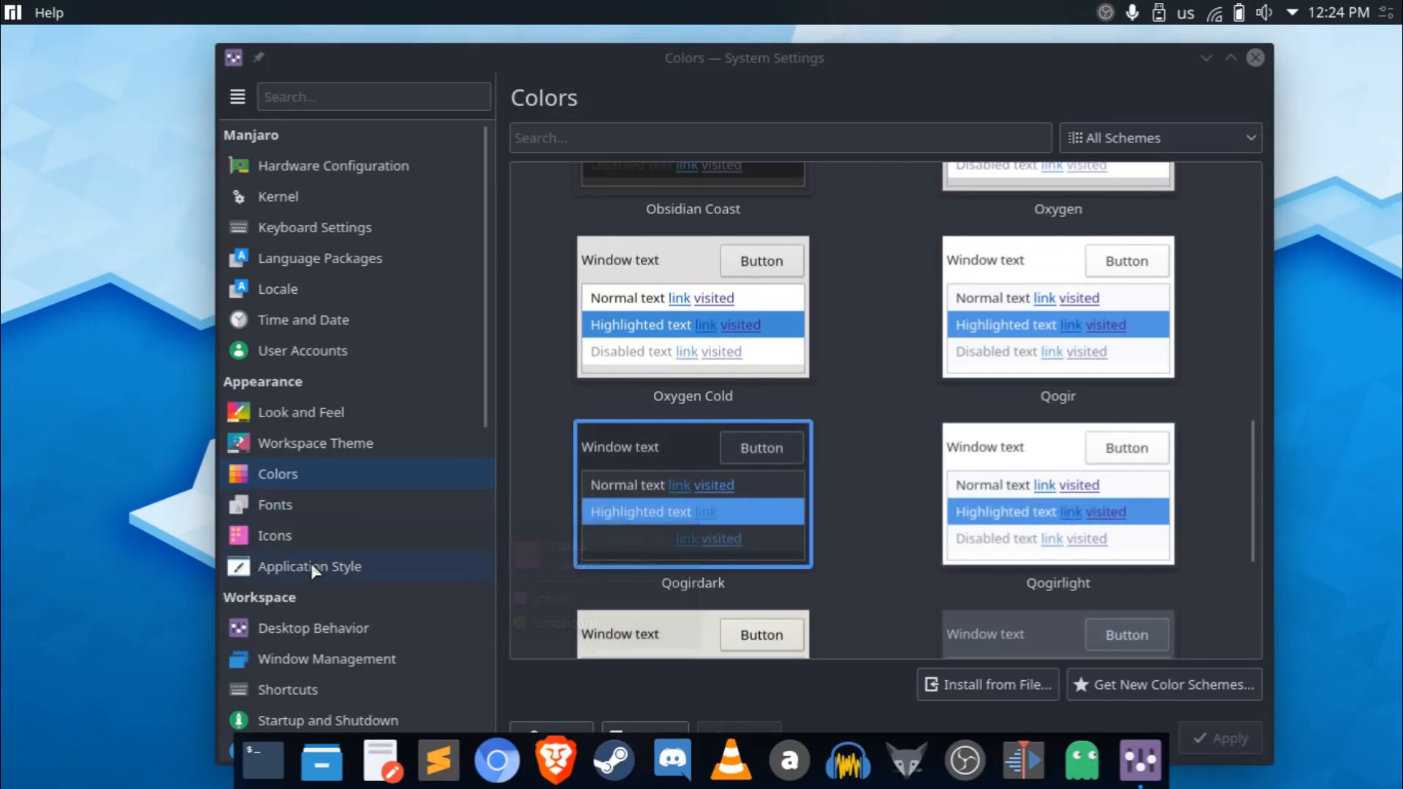
Show the GNOME/GTK Application Style page with Qogir-win-dark set for GTK2 and GTK3.
click(310, 567)
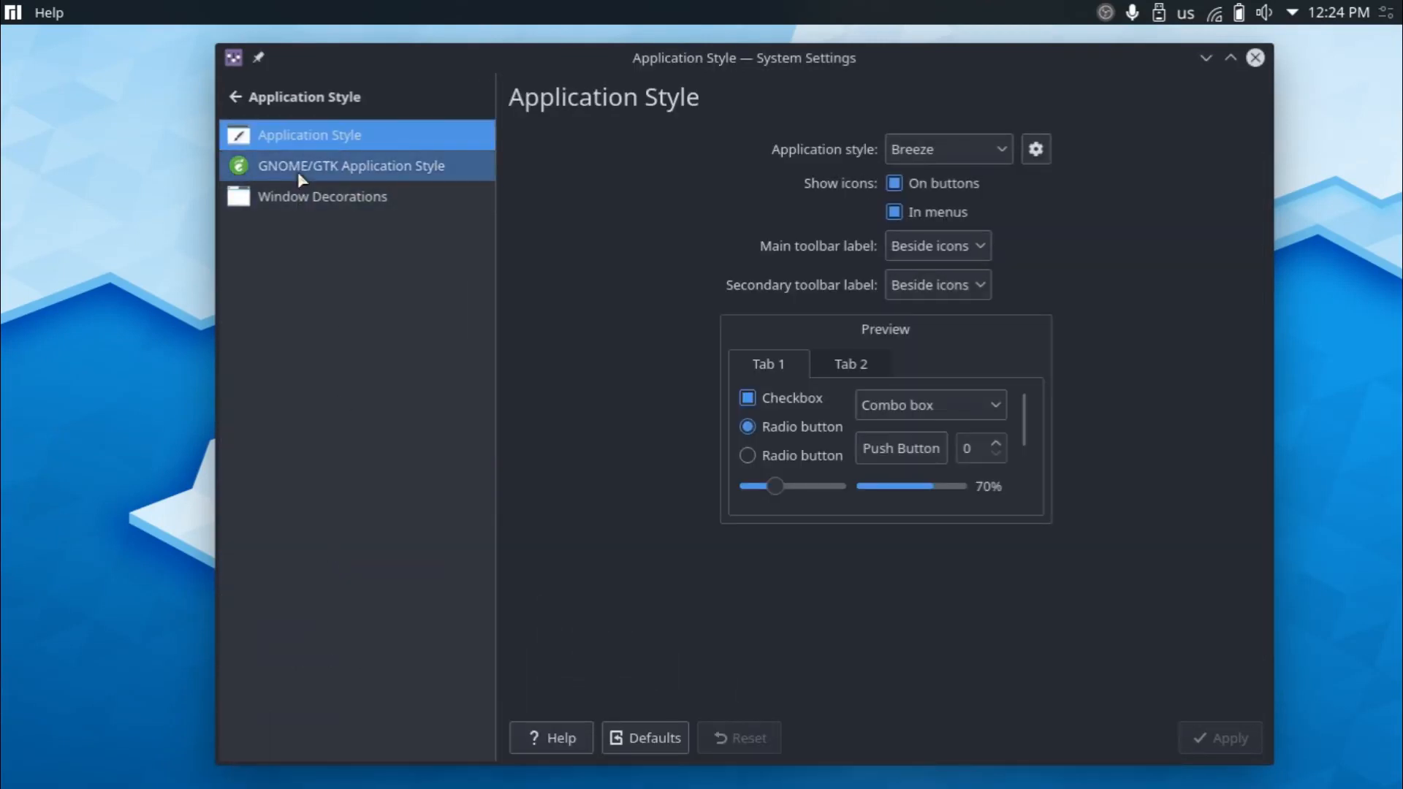
click(352, 166)
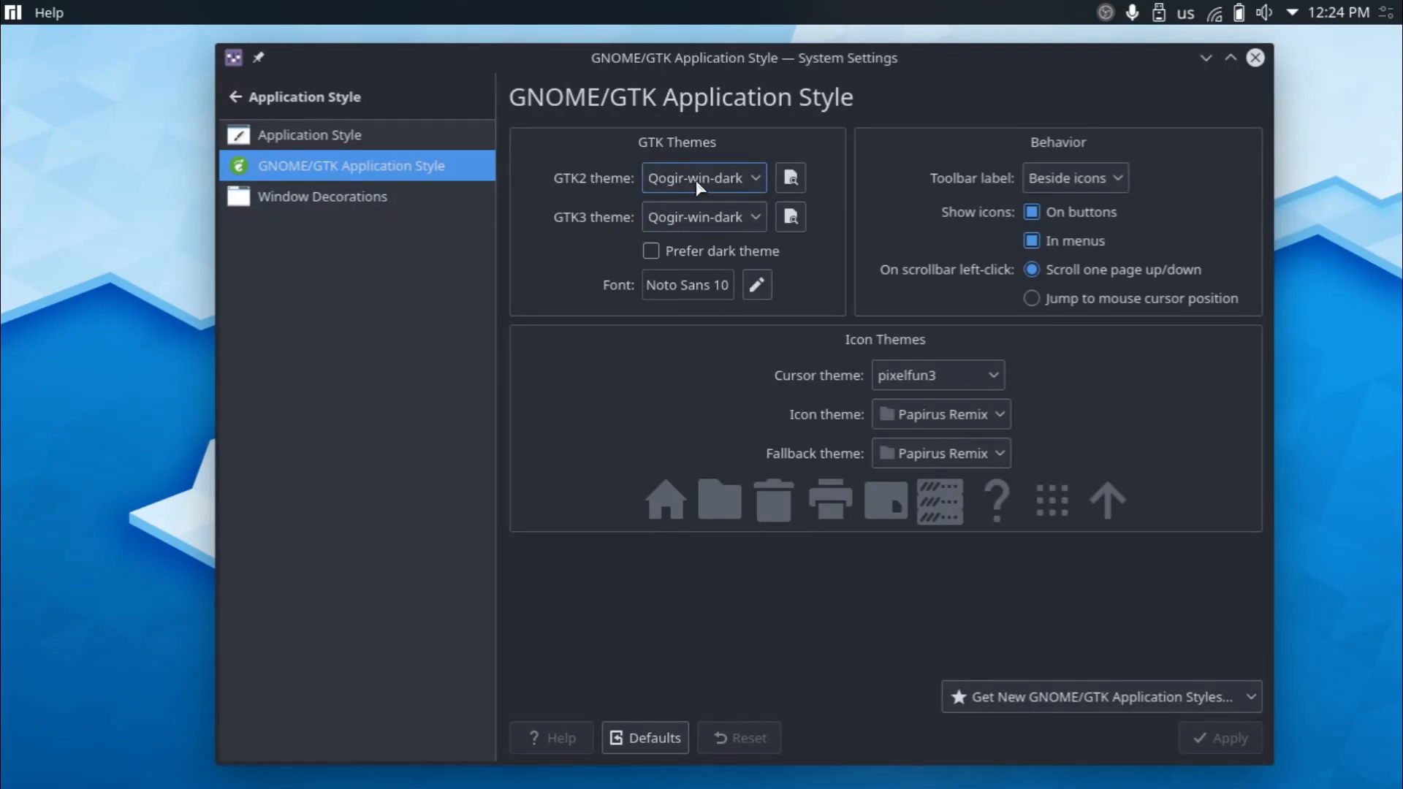
mouse_move(1256, 59)
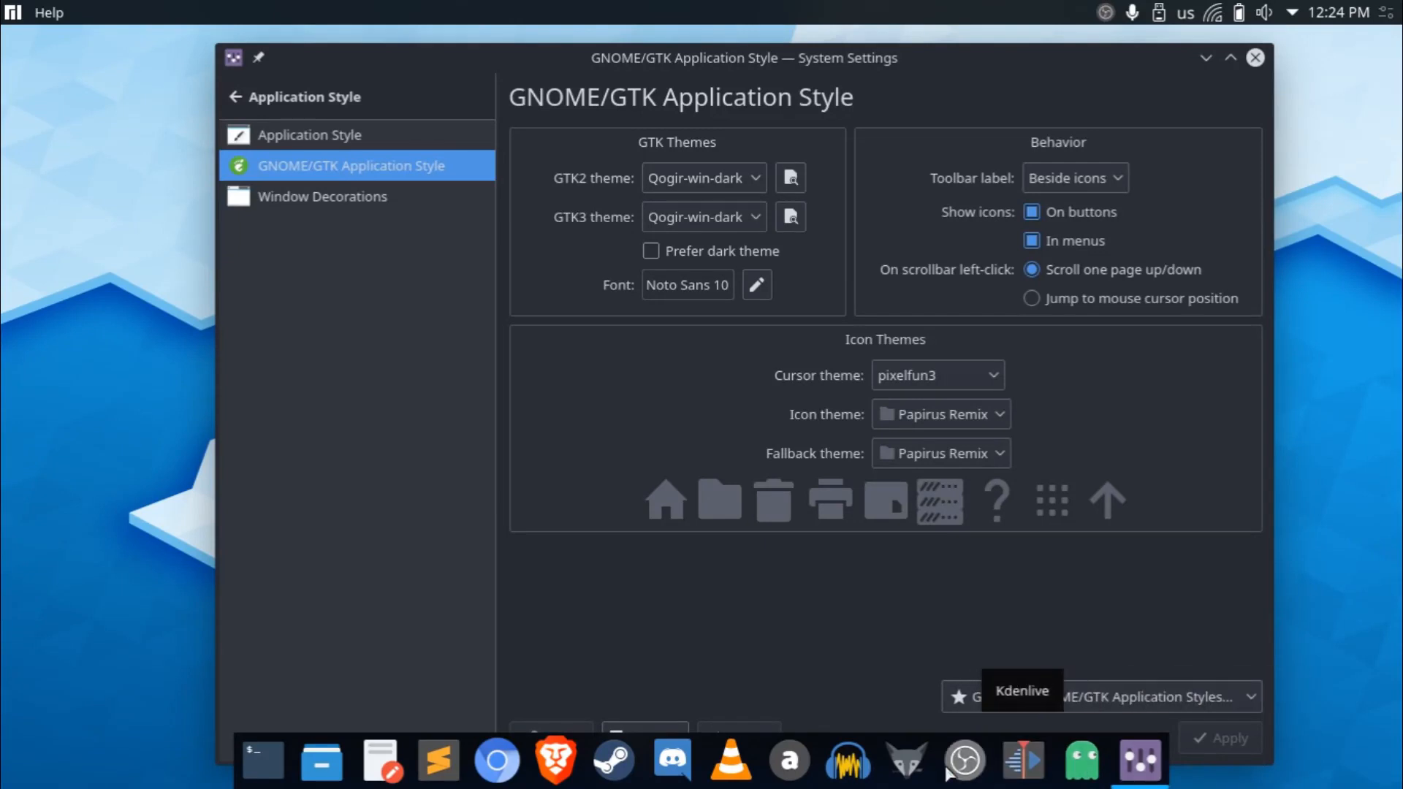
mouse_move(940, 514)
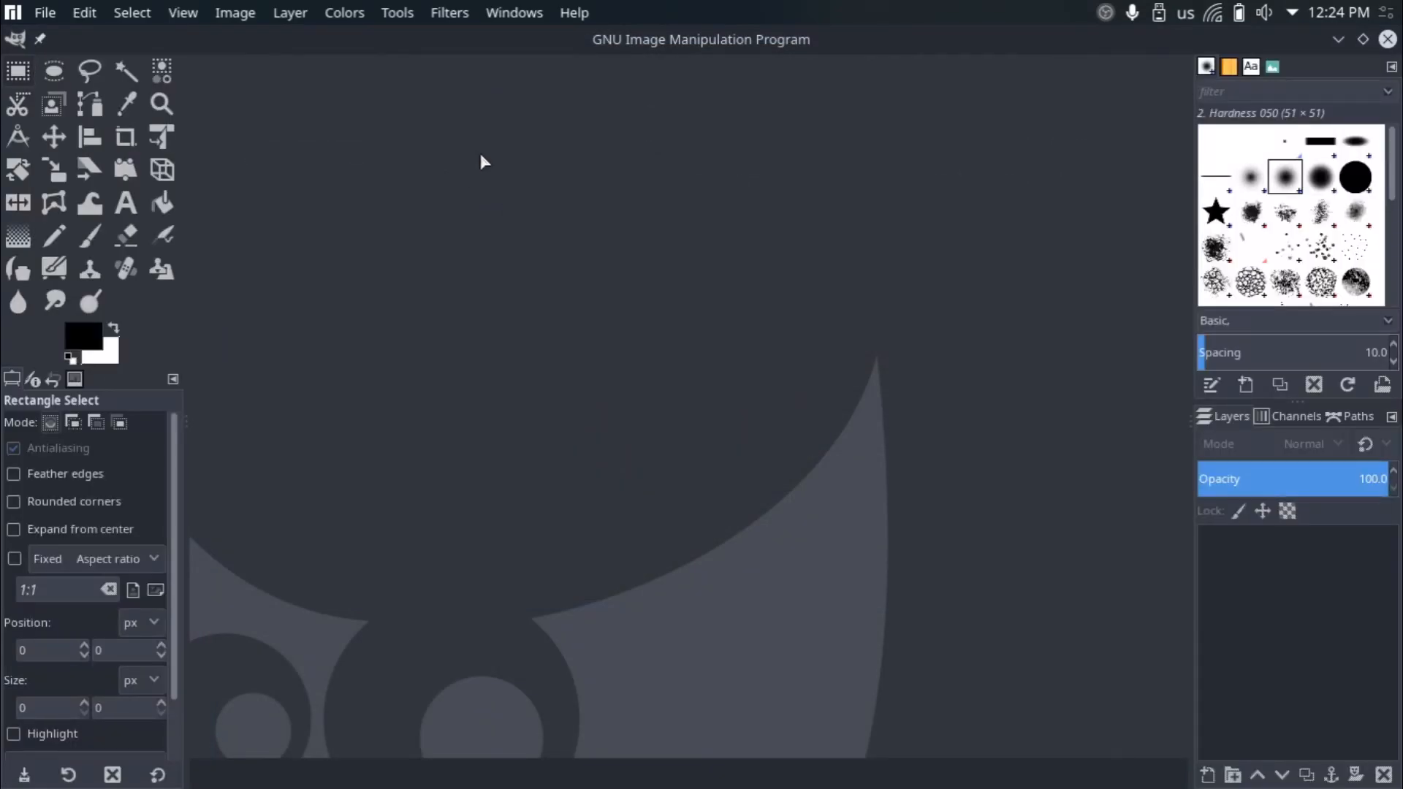
mouse_move(1214, 690)
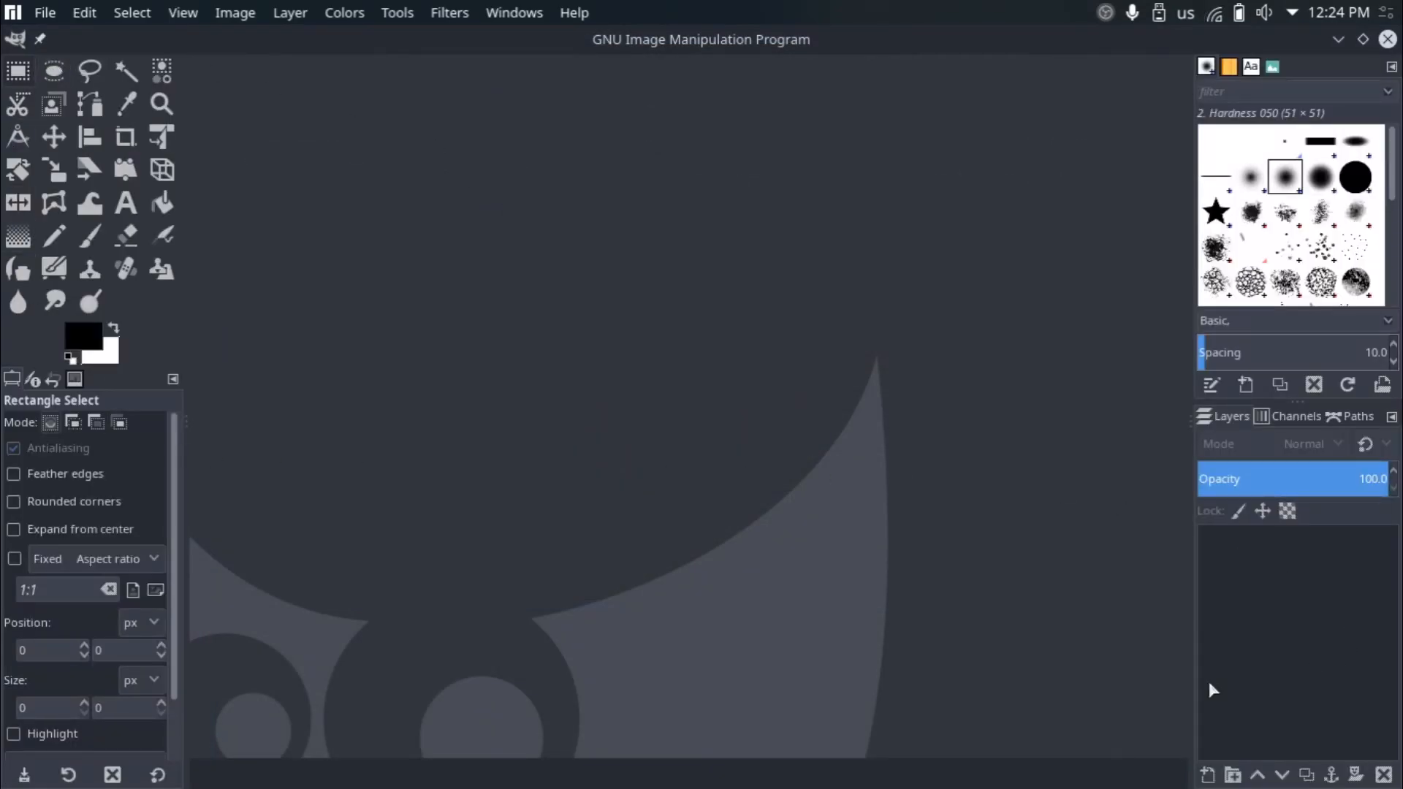
right_click(330, 149)
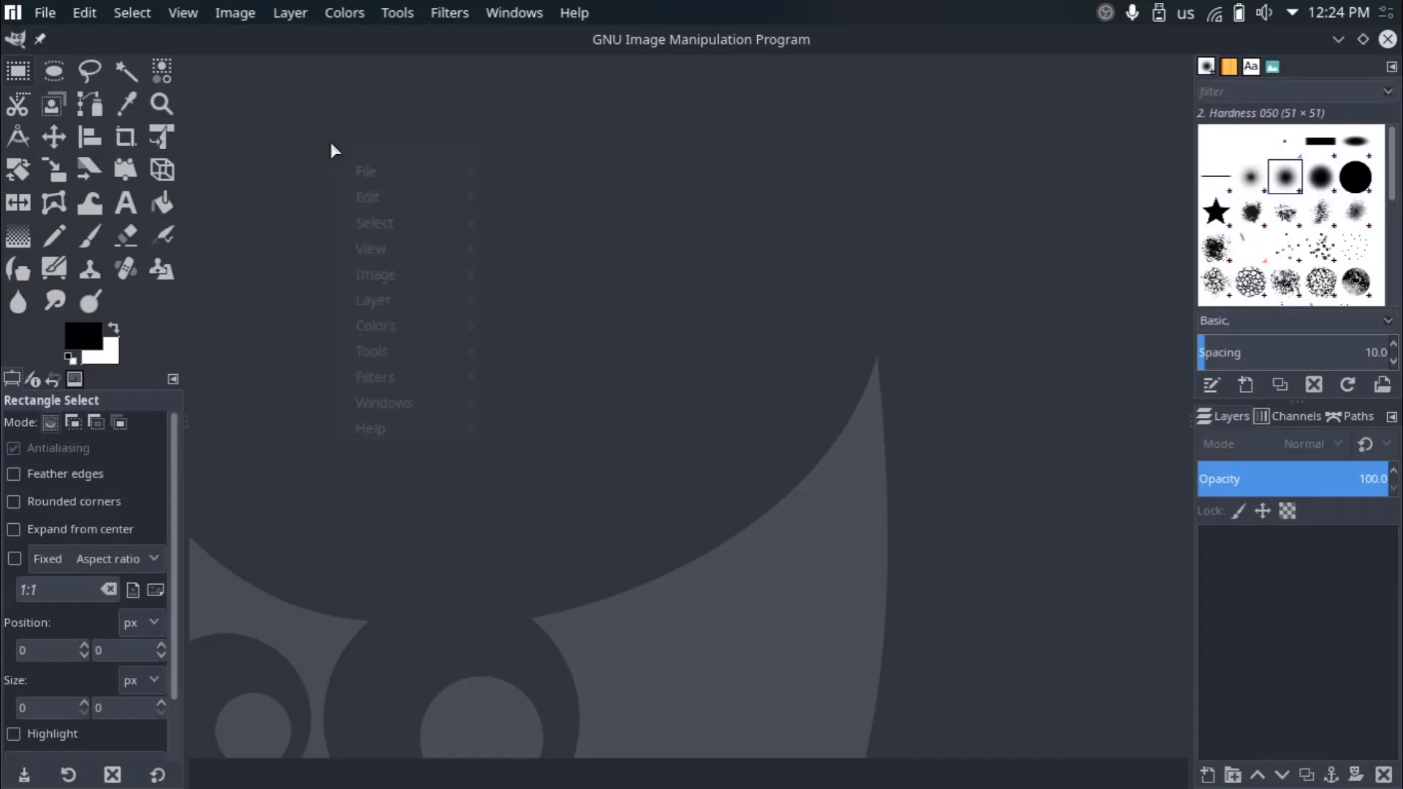
click(374, 377)
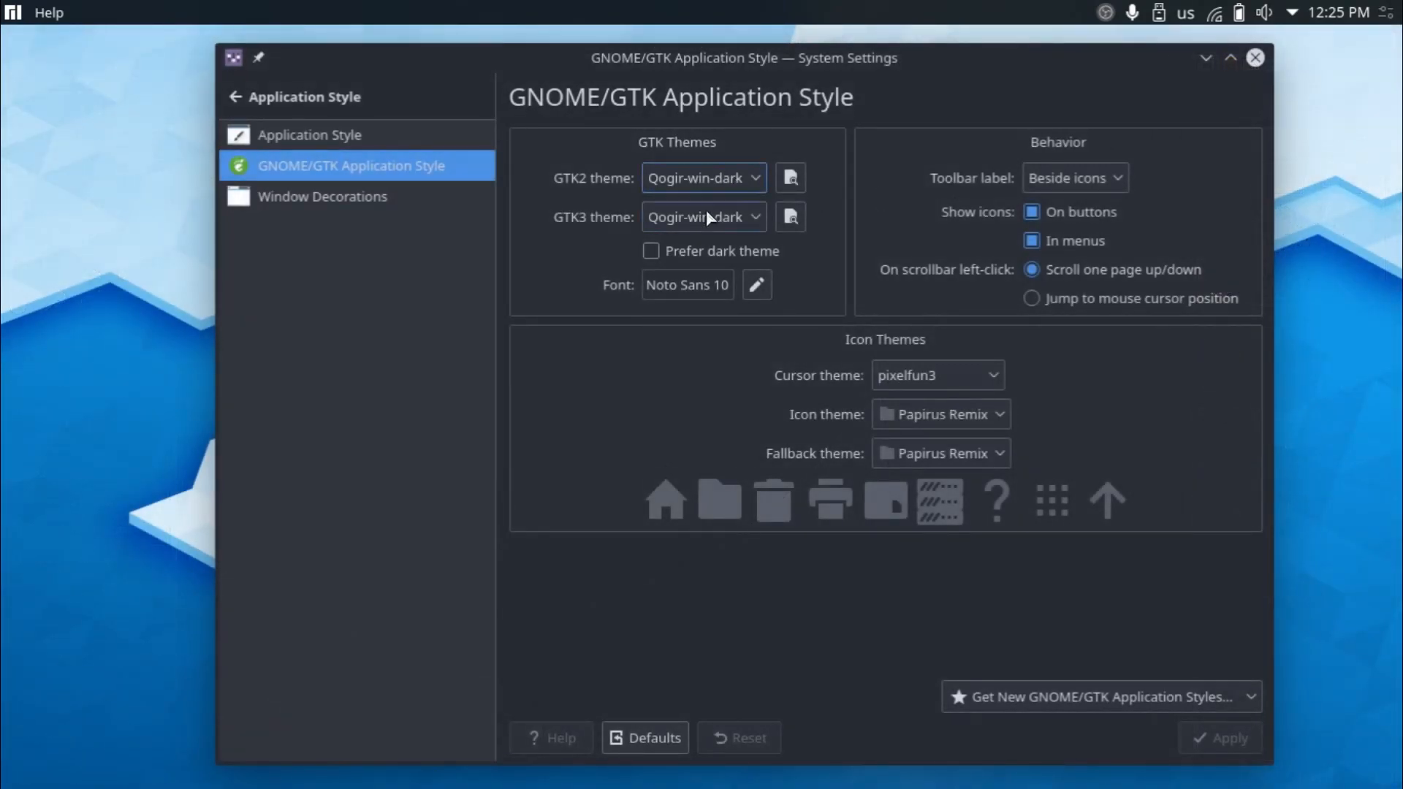
mouse_move(615, 187)
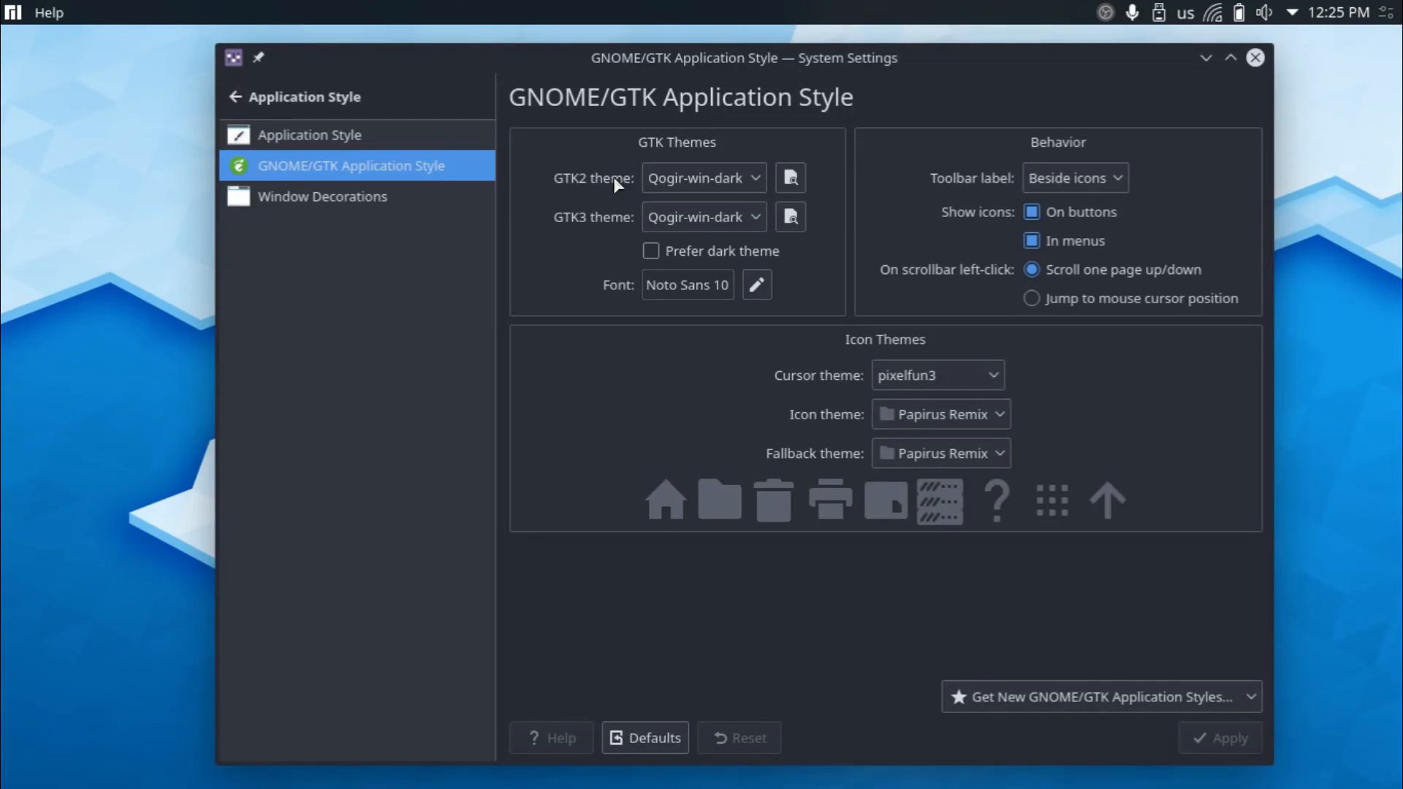
mouse_move(623, 53)
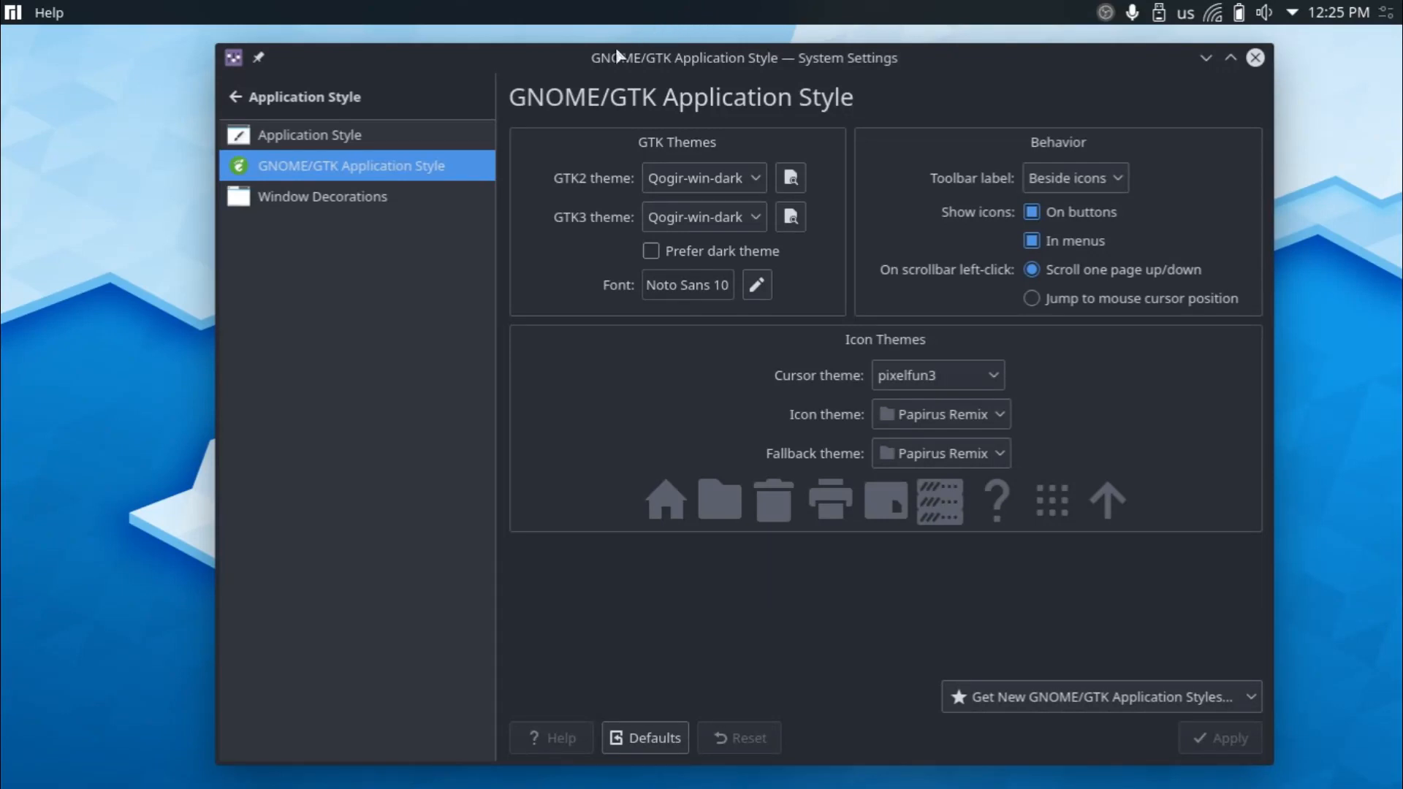
mouse_move(538, 99)
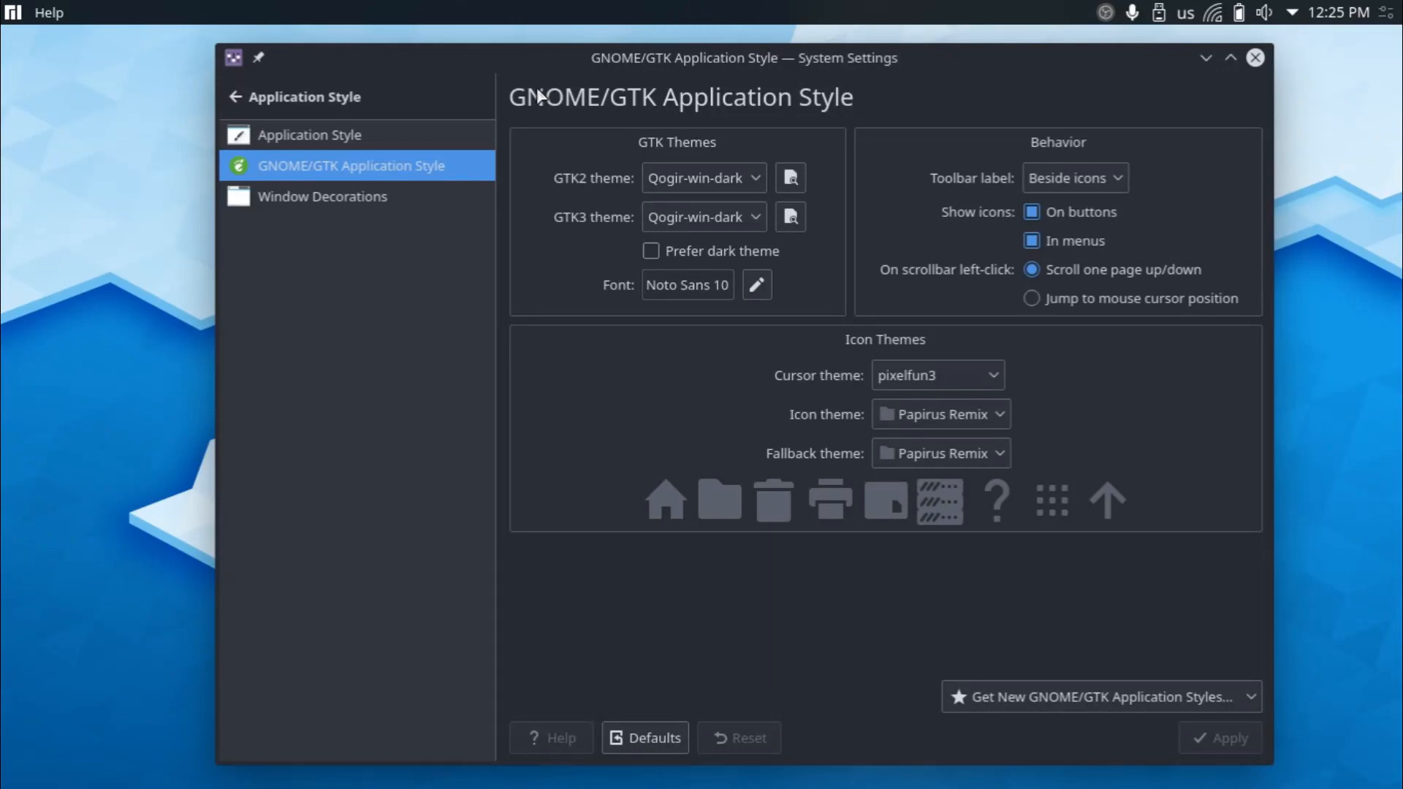
mouse_move(451, 134)
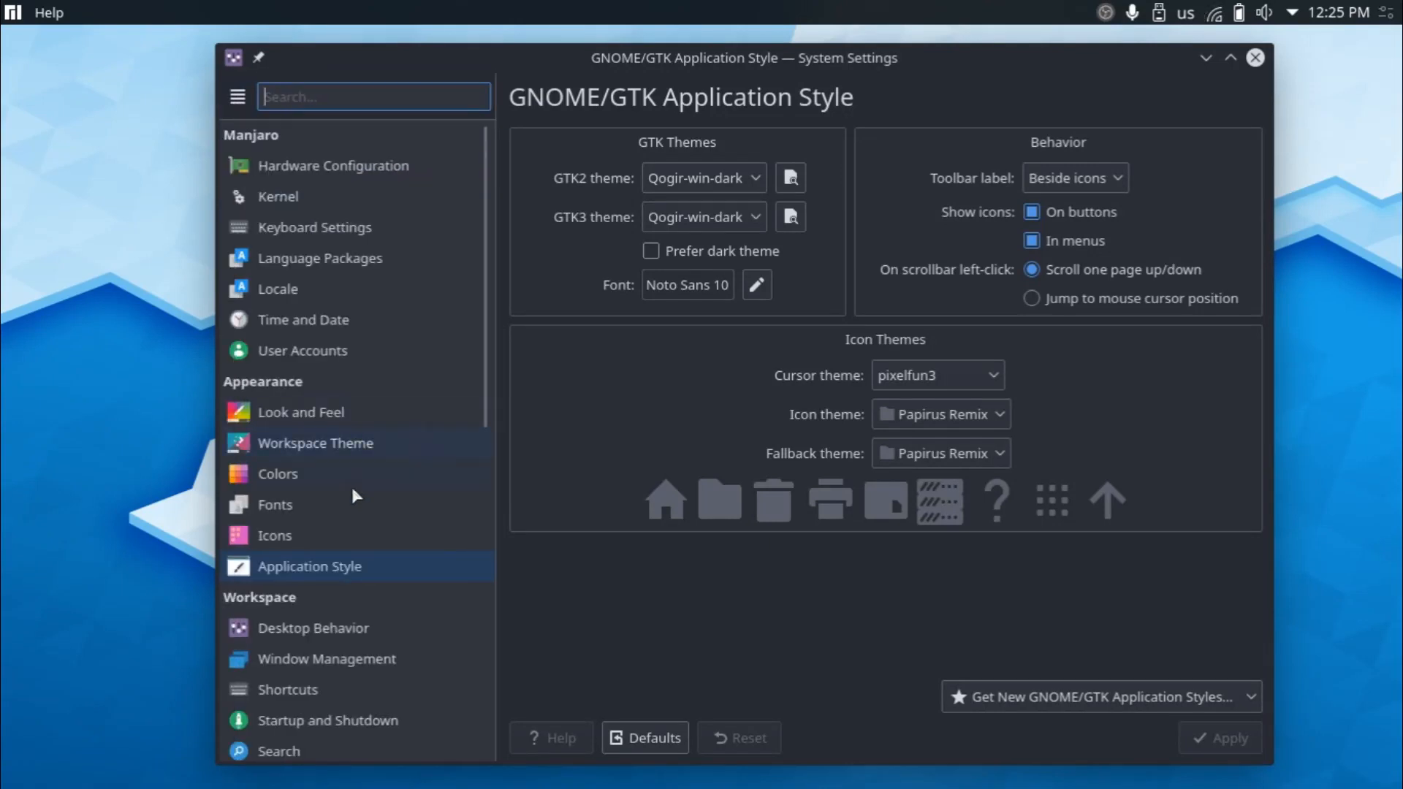
From the Icons page (Papirus Remix), launch the Get New Icons add-on installer.
click(275, 535)
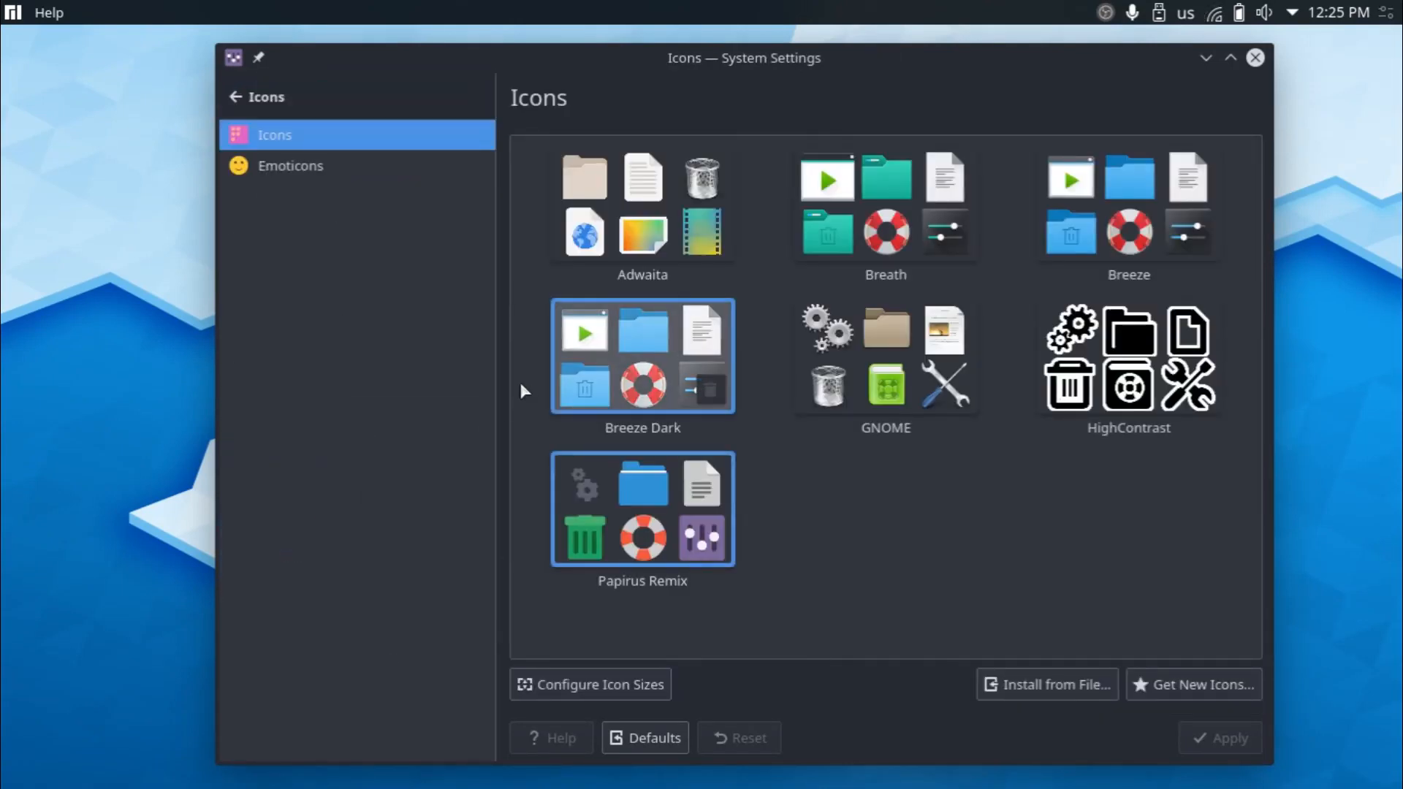
click(643, 508)
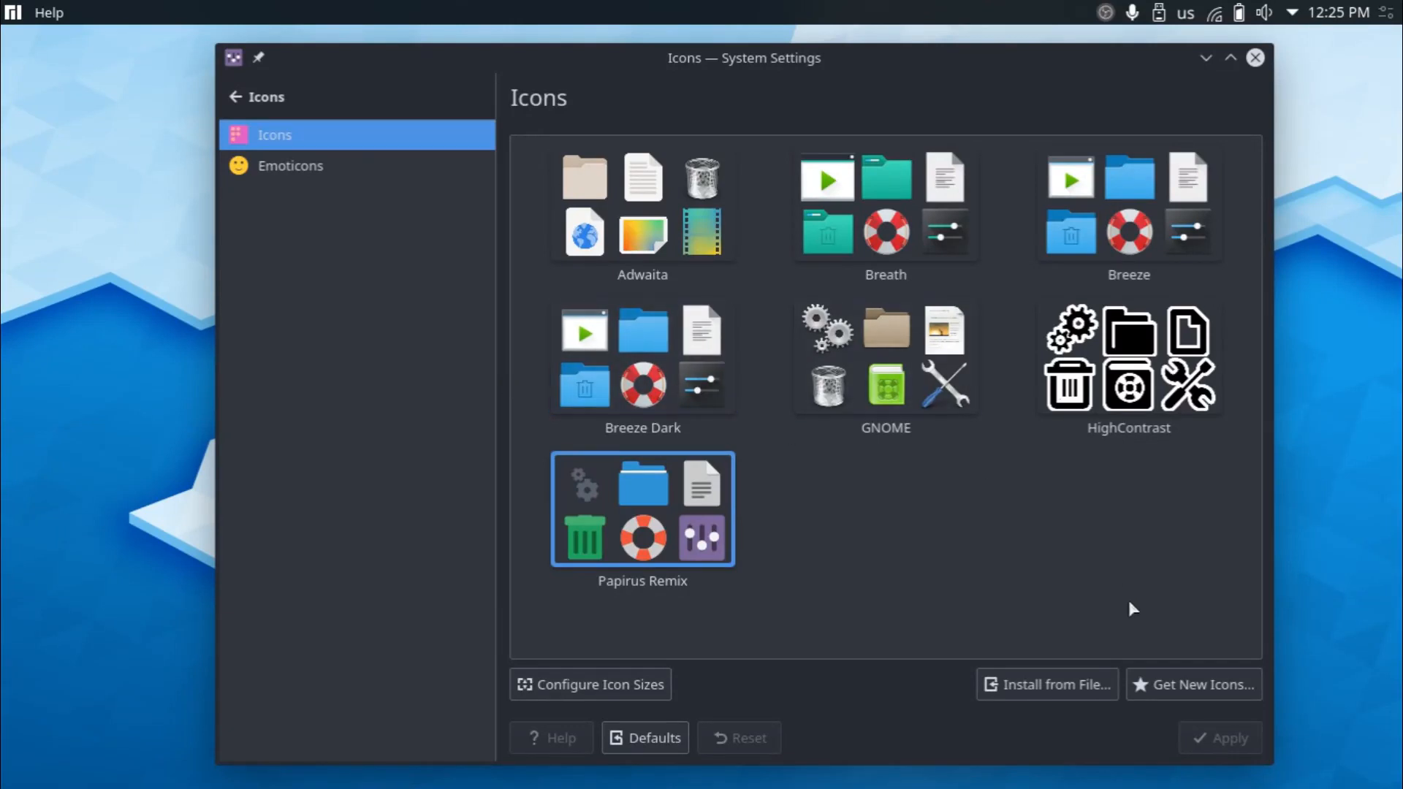
mouse_move(1165, 686)
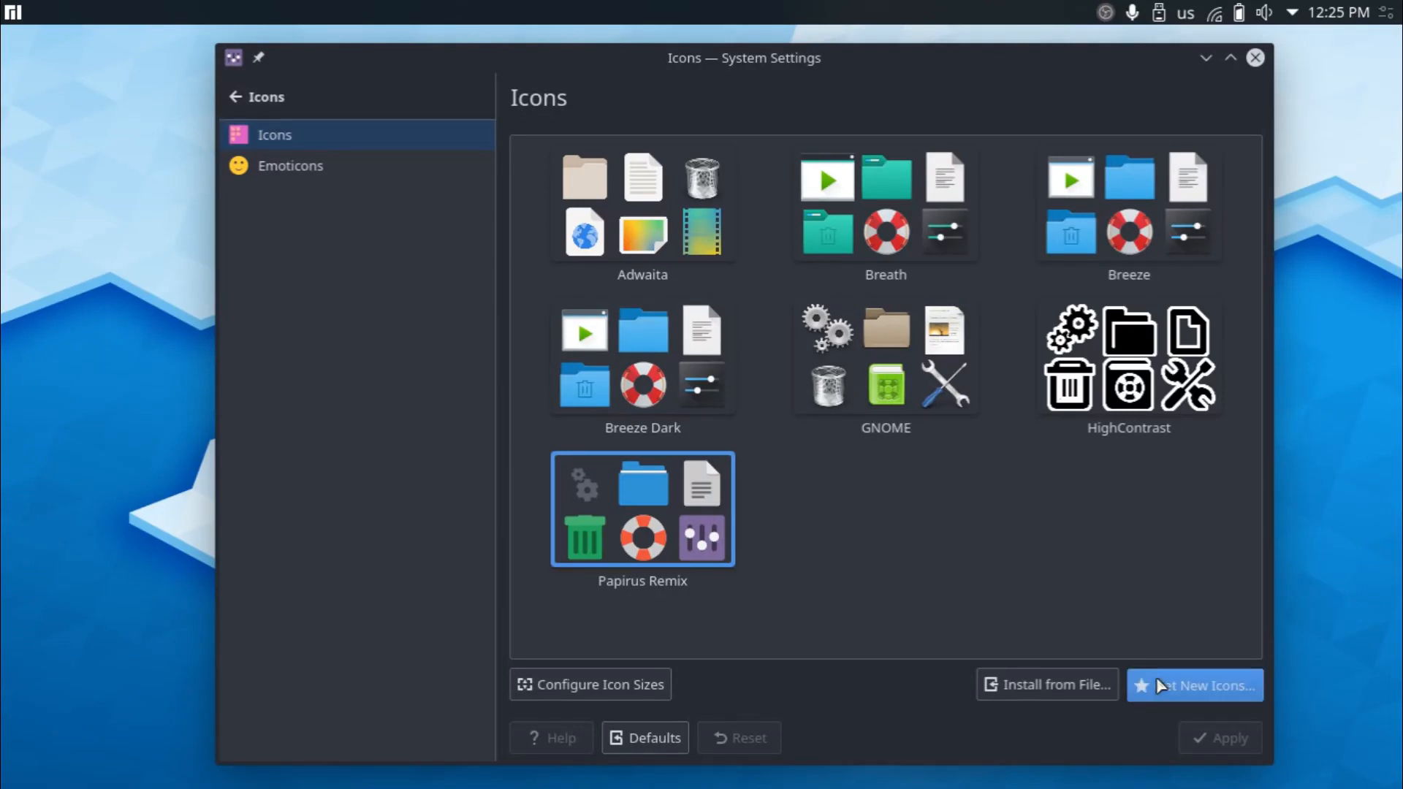
click(1204, 684)
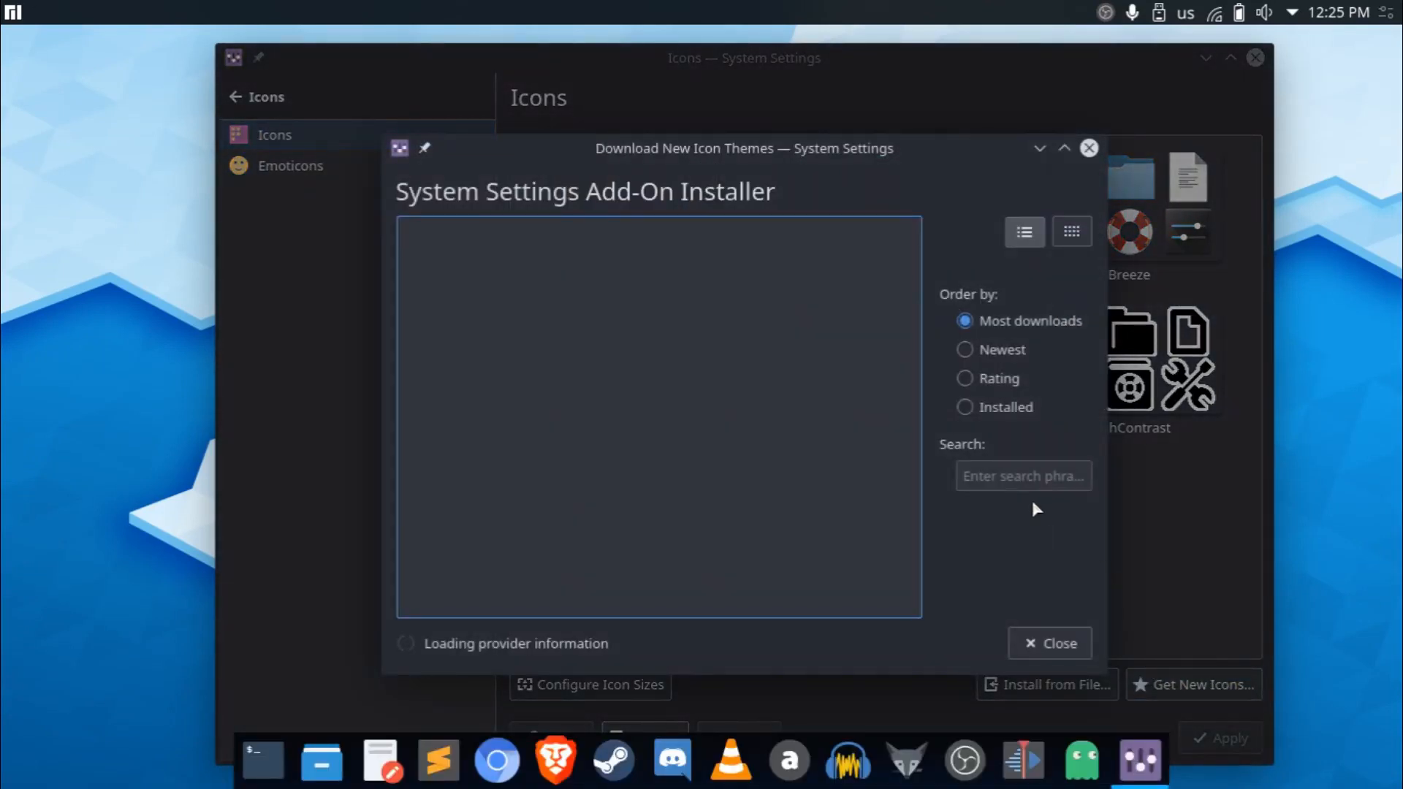
Search the installer for 'korla', view the Korla theme, then close the downloader.
text(korla)
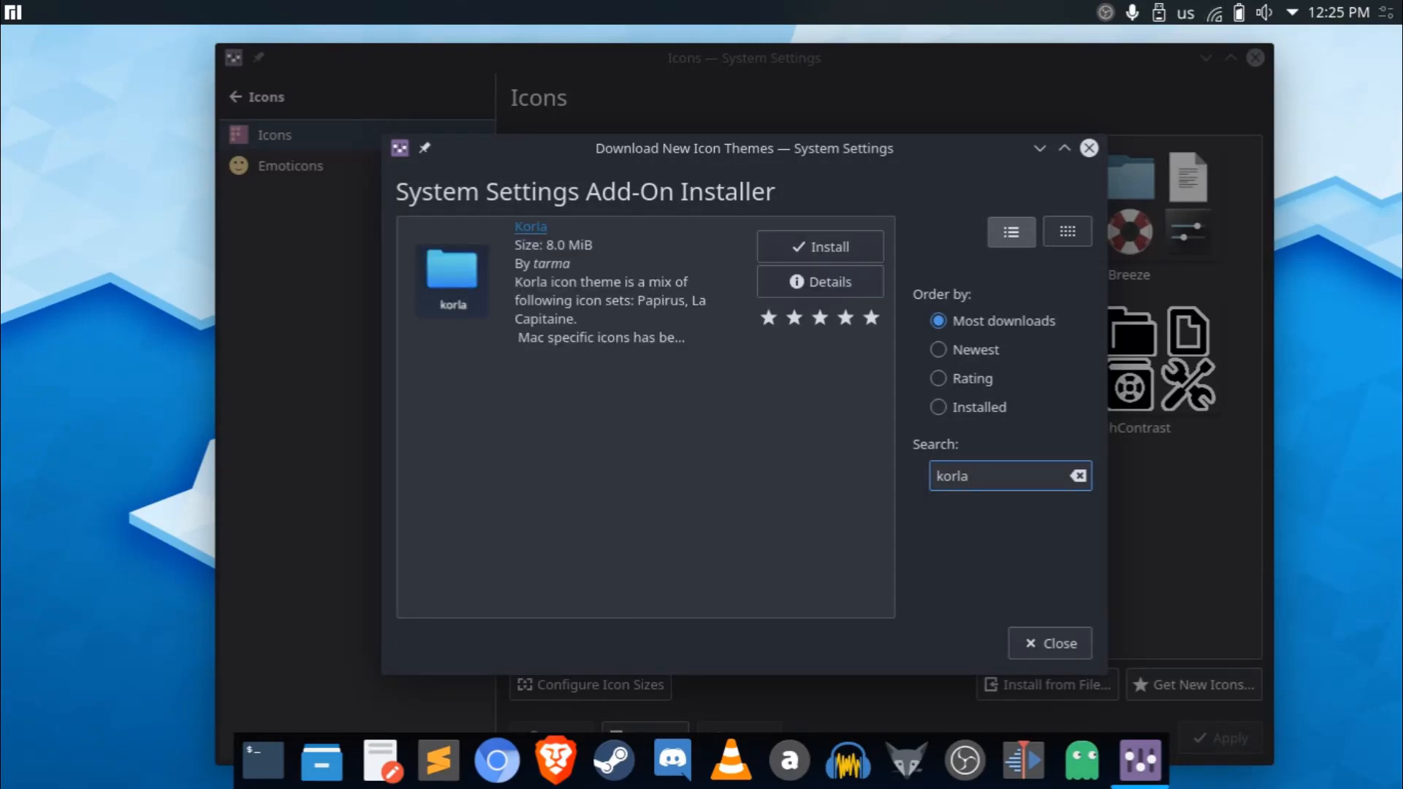
mouse_move(630, 20)
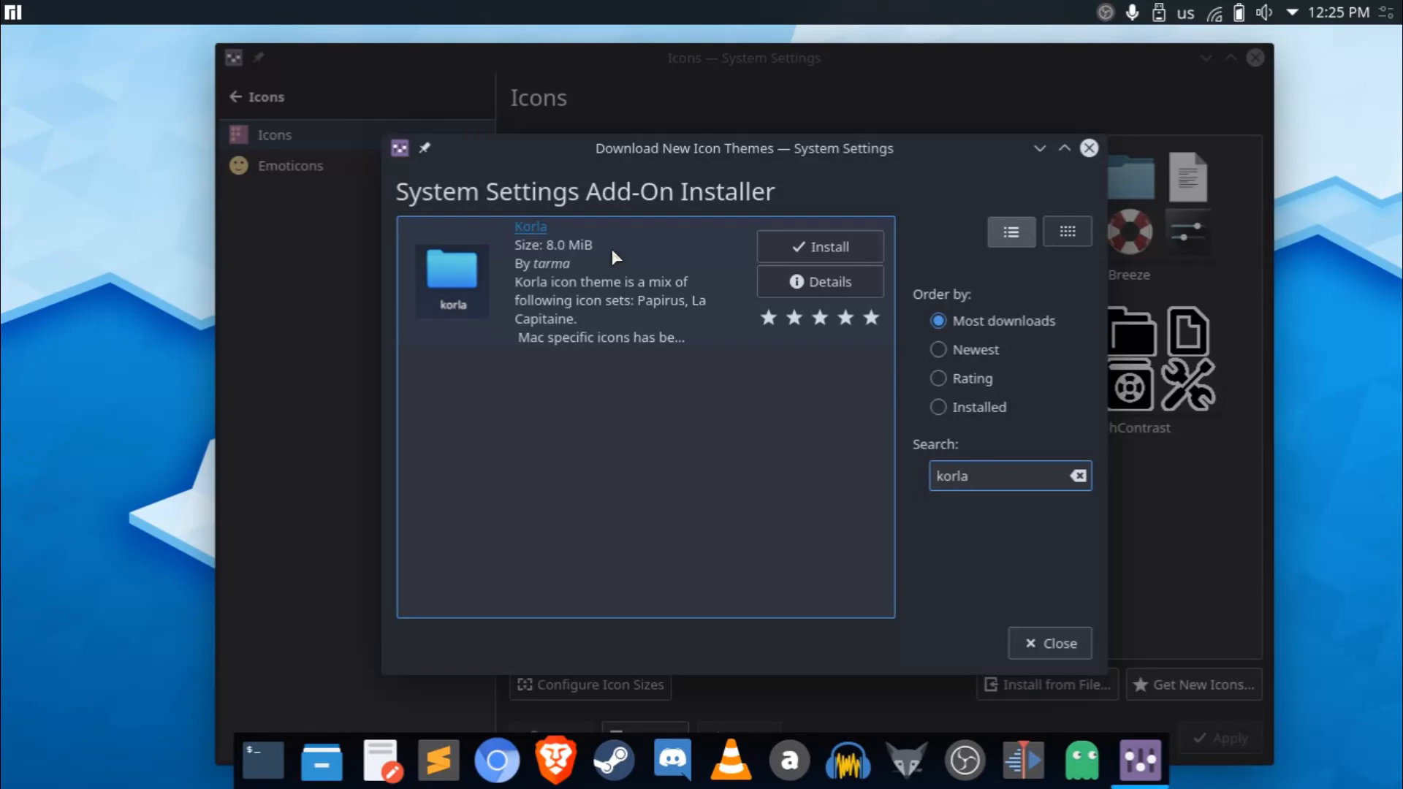
mouse_move(456, 287)
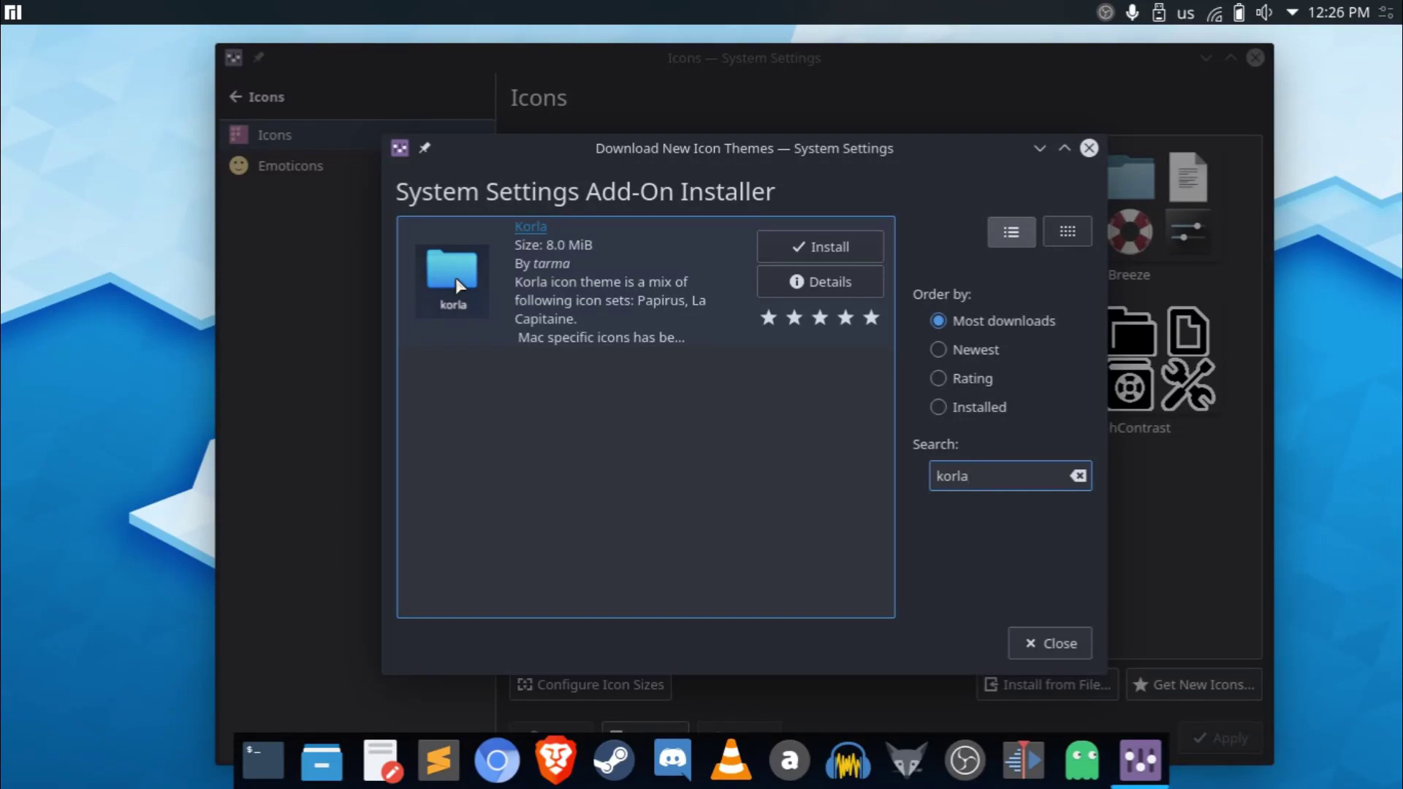
mouse_move(608, 322)
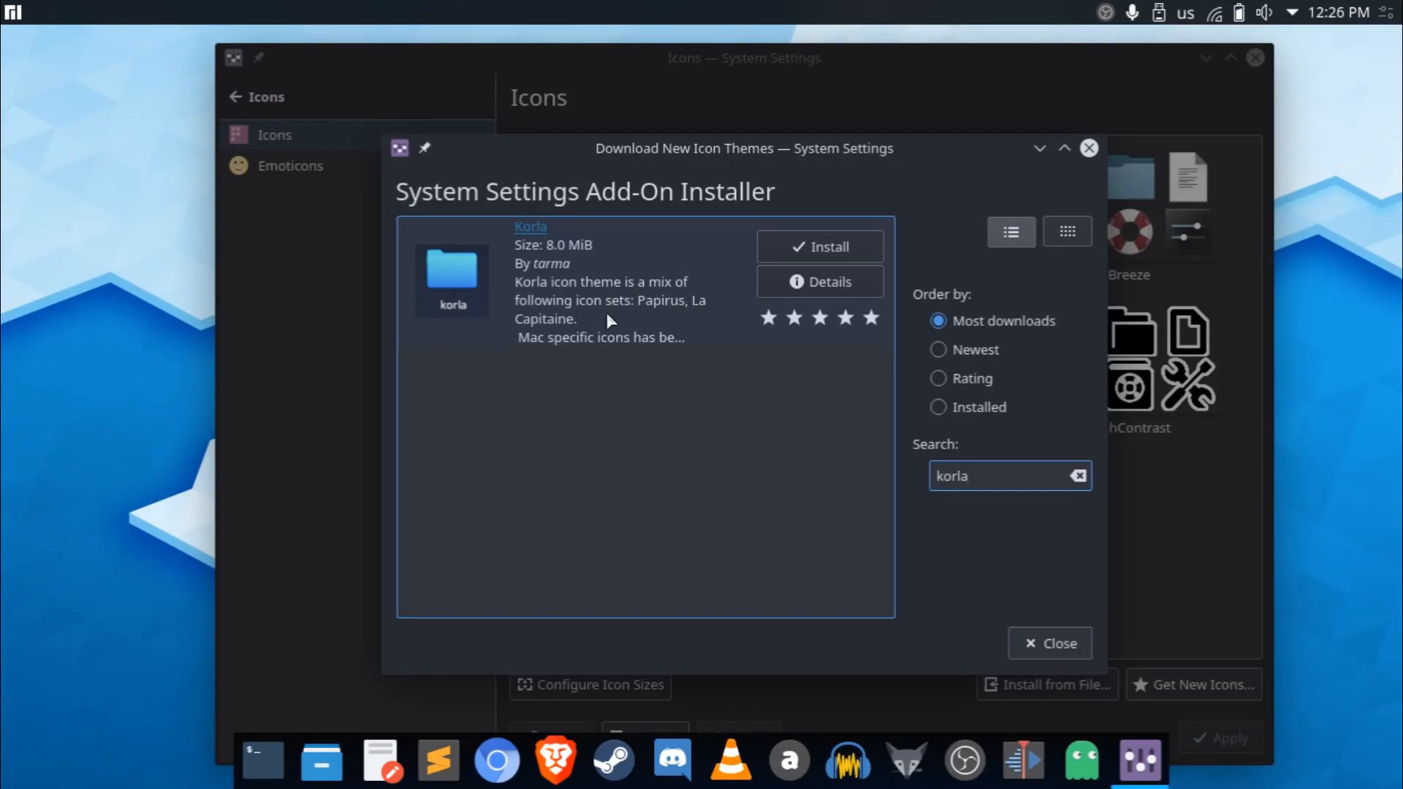
mouse_move(525, 352)
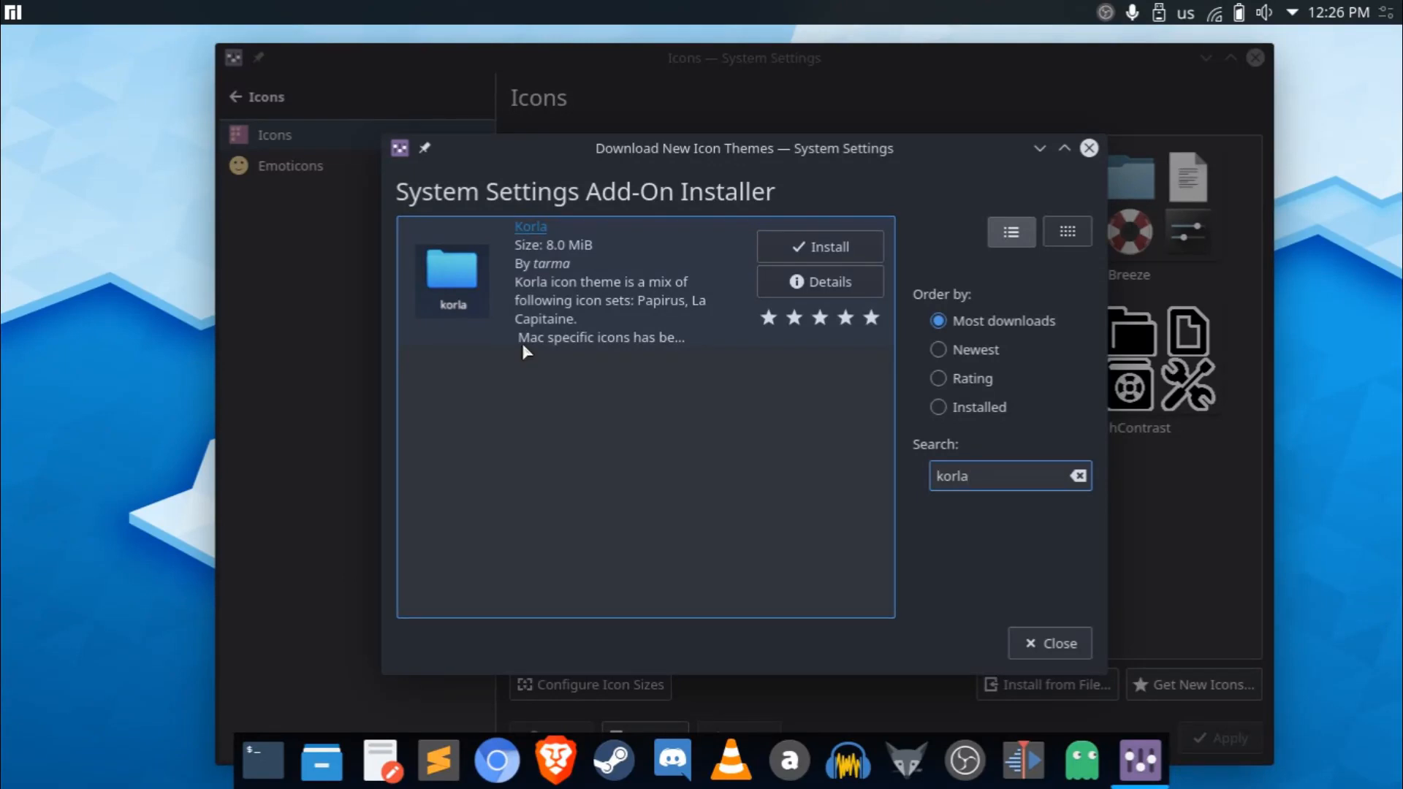
mouse_move(532, 352)
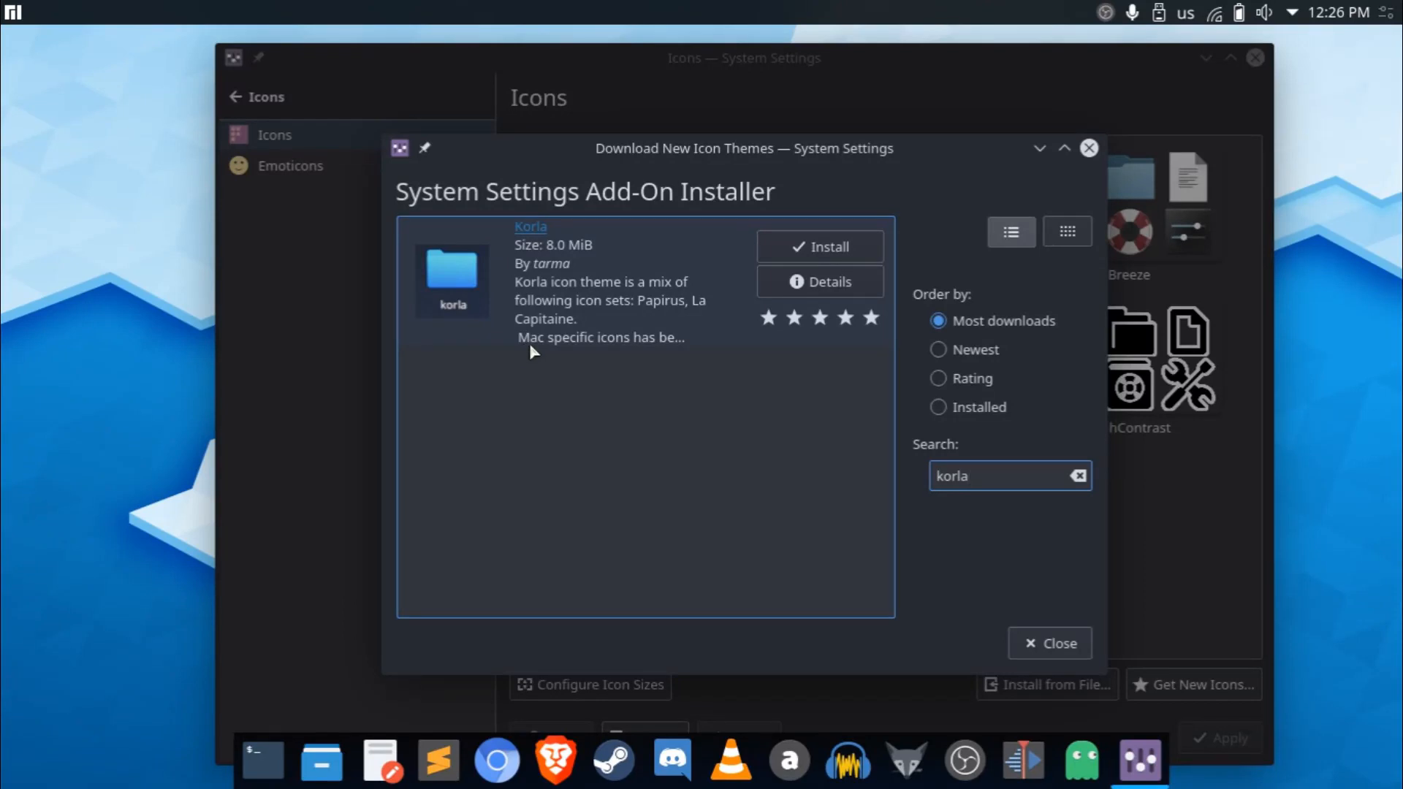
click(997, 477)
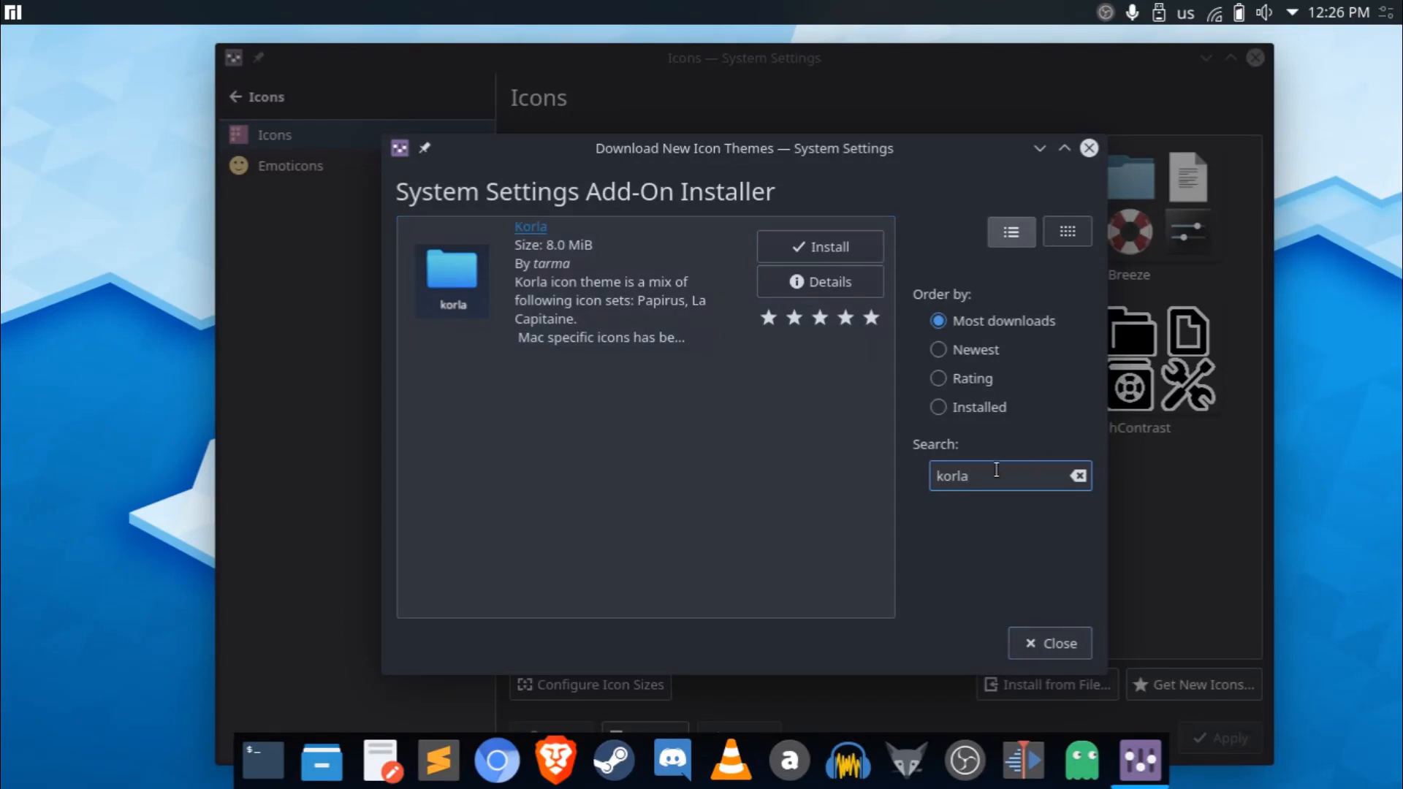
click(1049, 643)
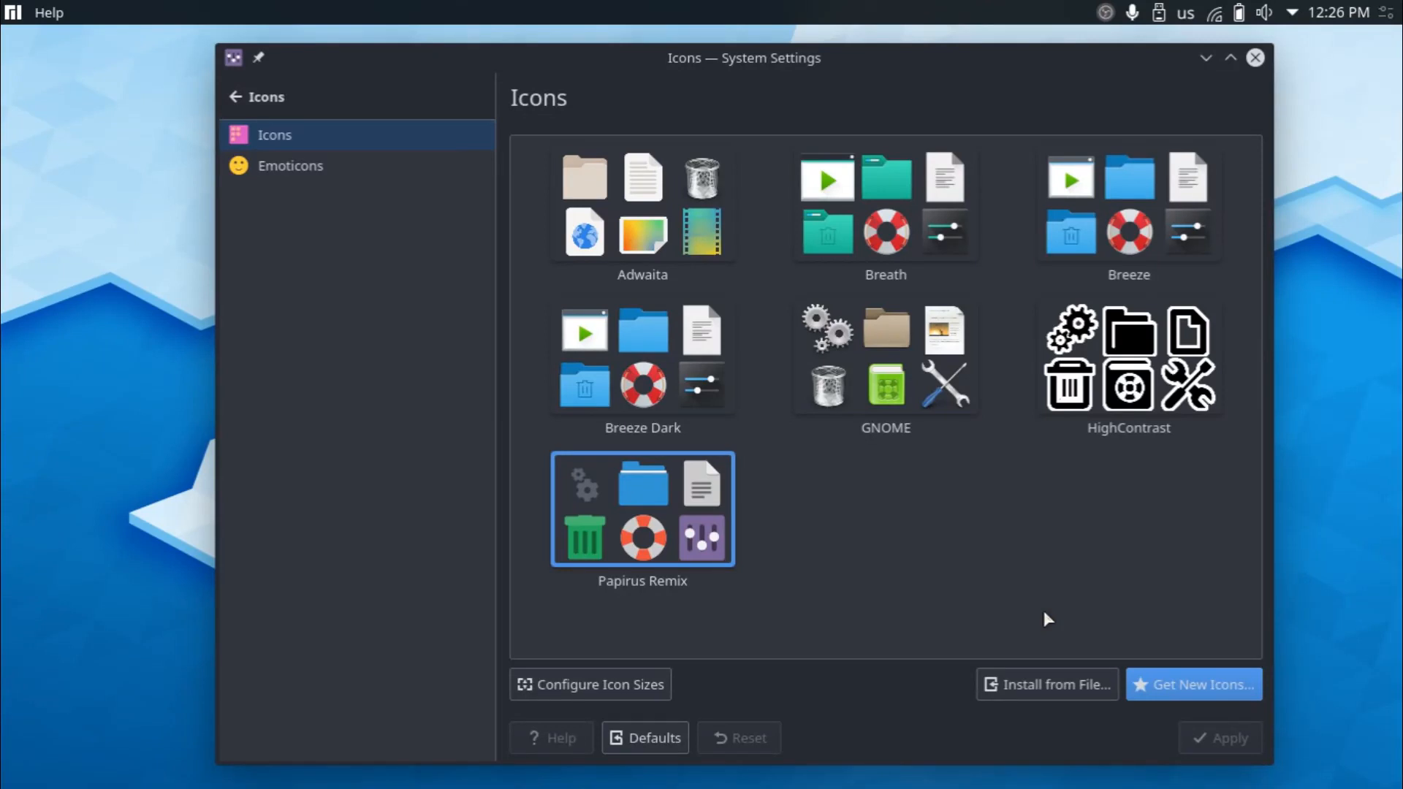
mouse_move(962, 748)
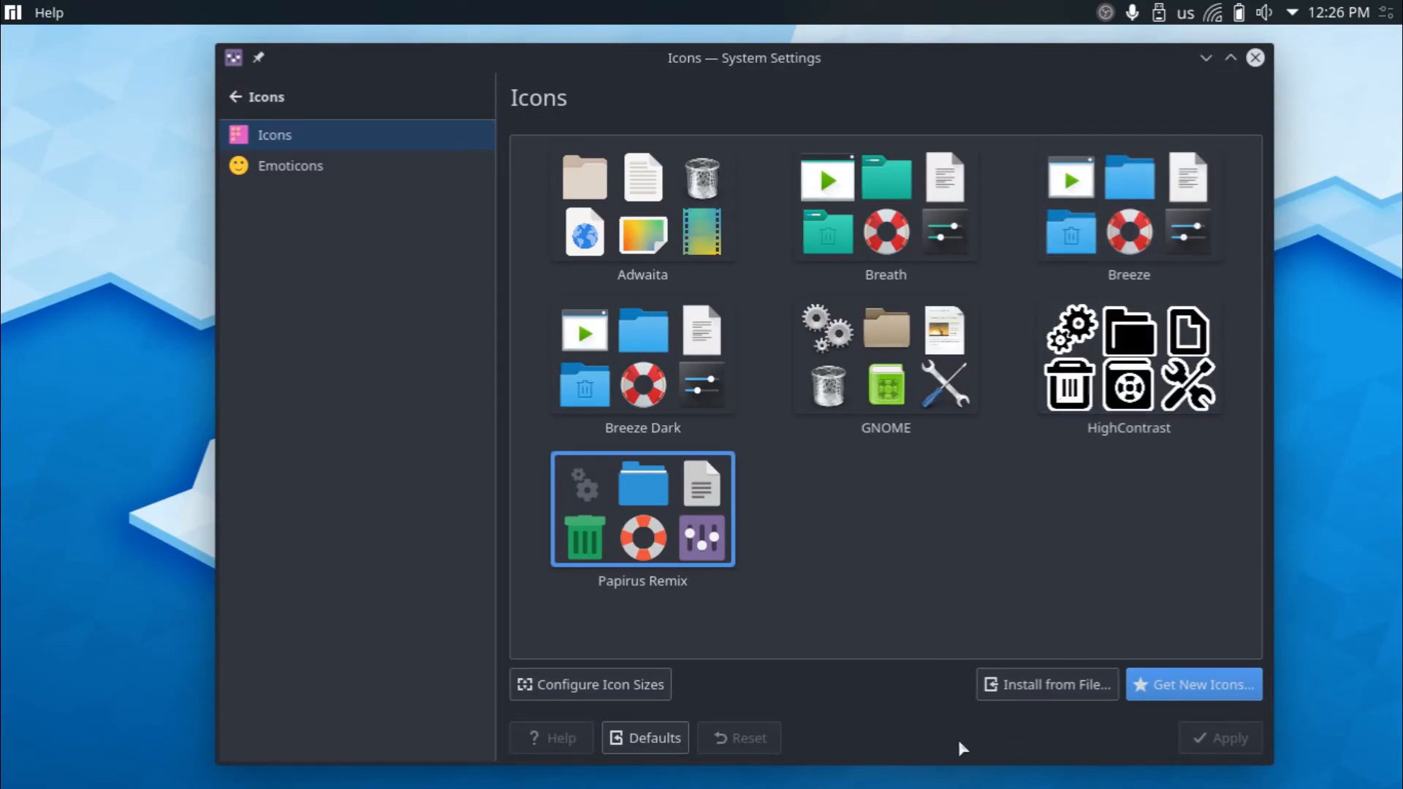
mouse_move(801, 520)
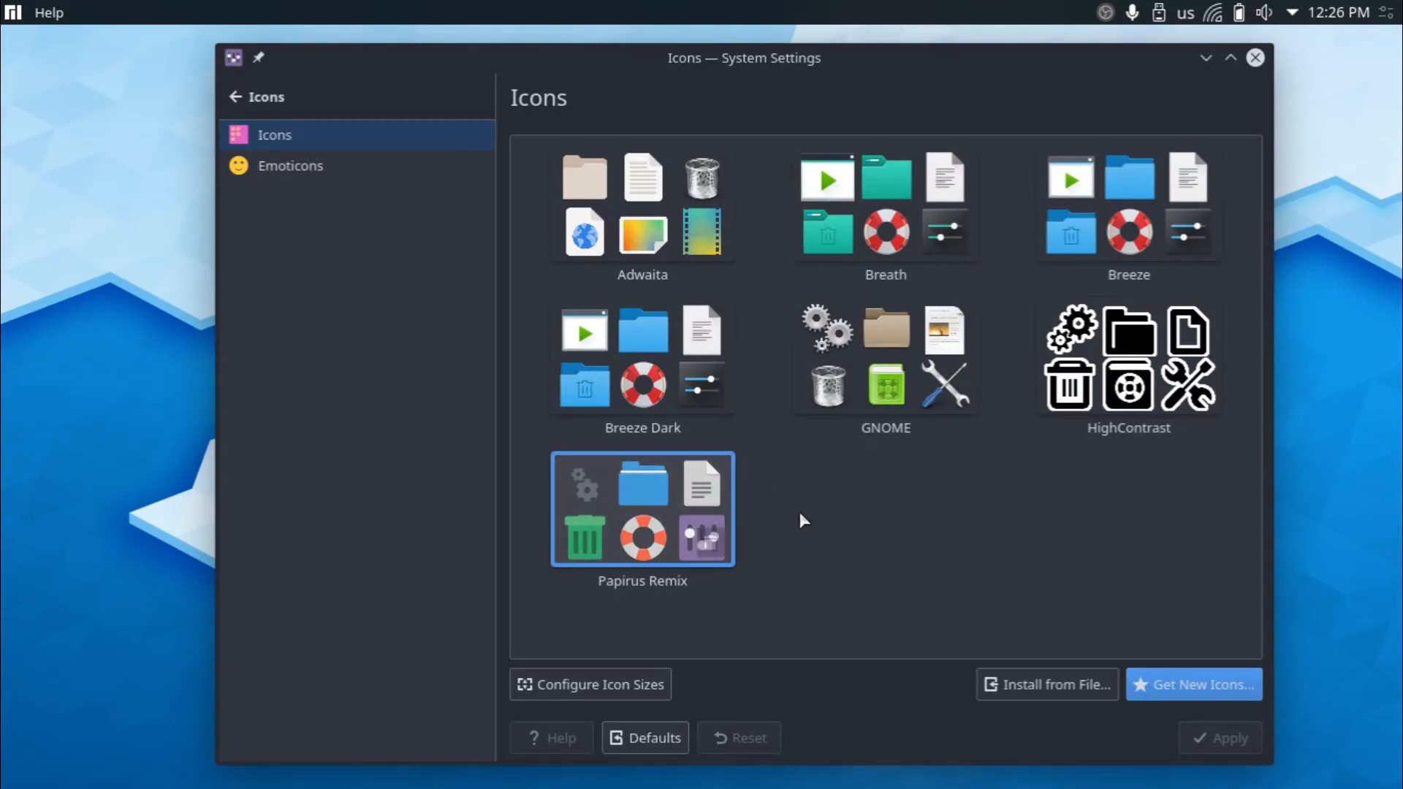
mouse_move(635, 546)
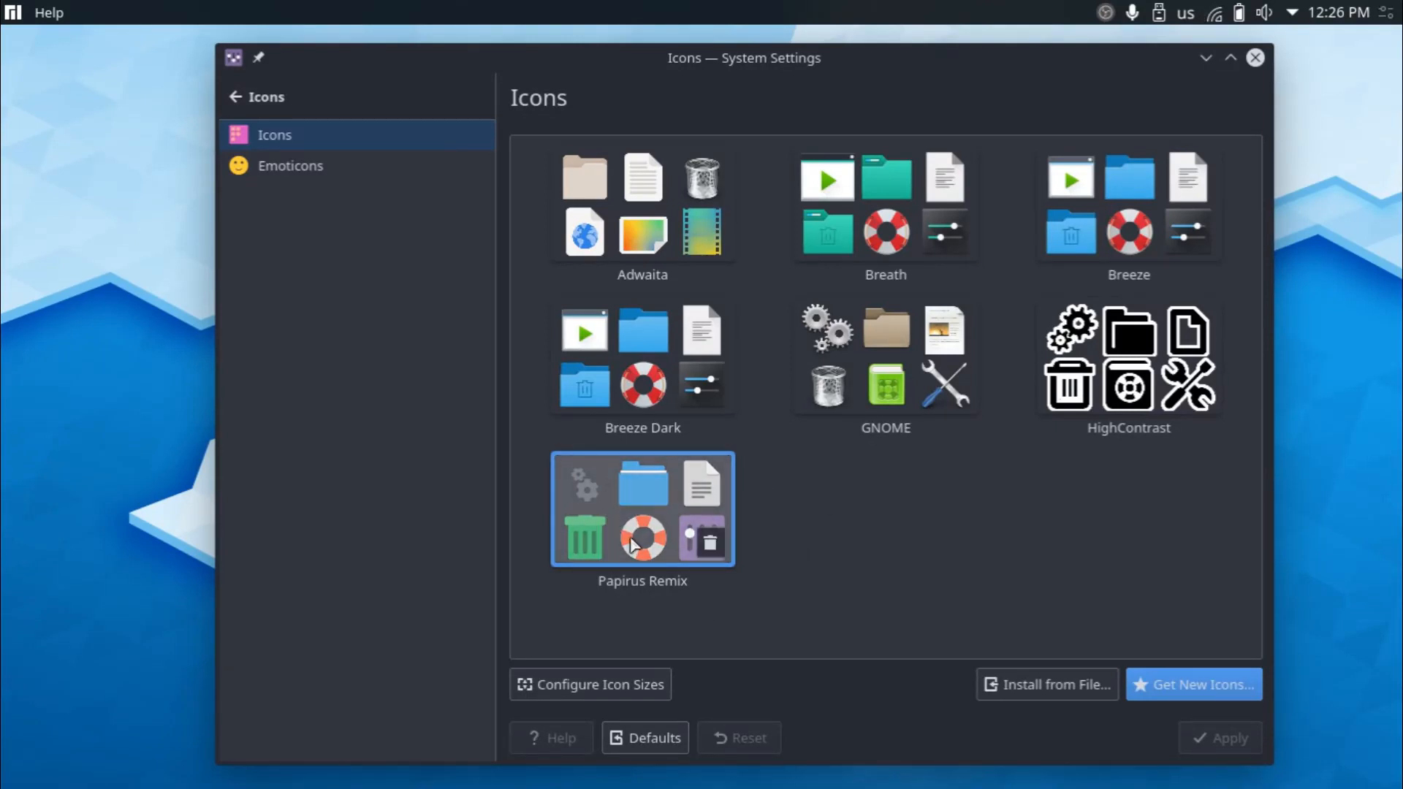
mouse_move(642, 503)
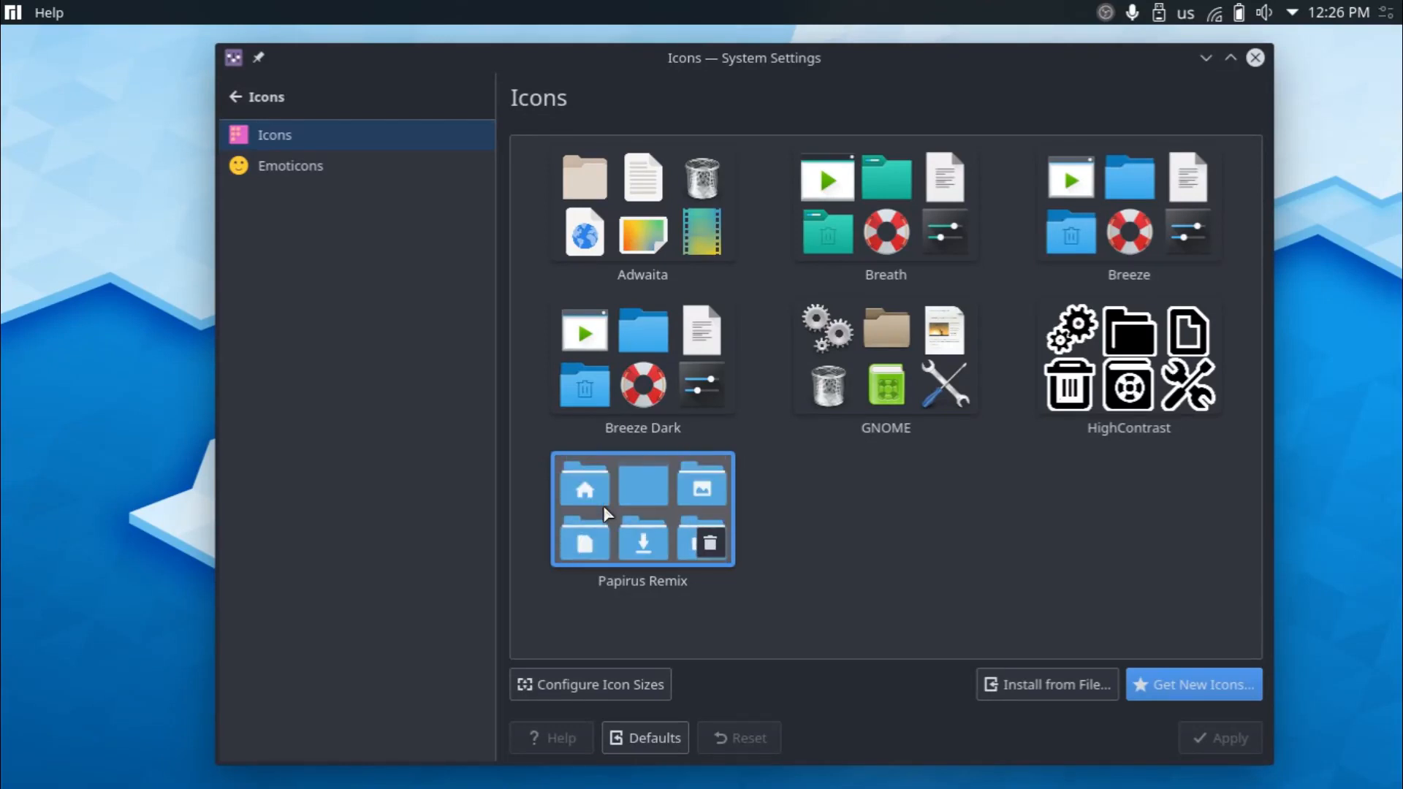
Return to the main settings list keeping Papirus Remix, then close System Settings.
click(643, 511)
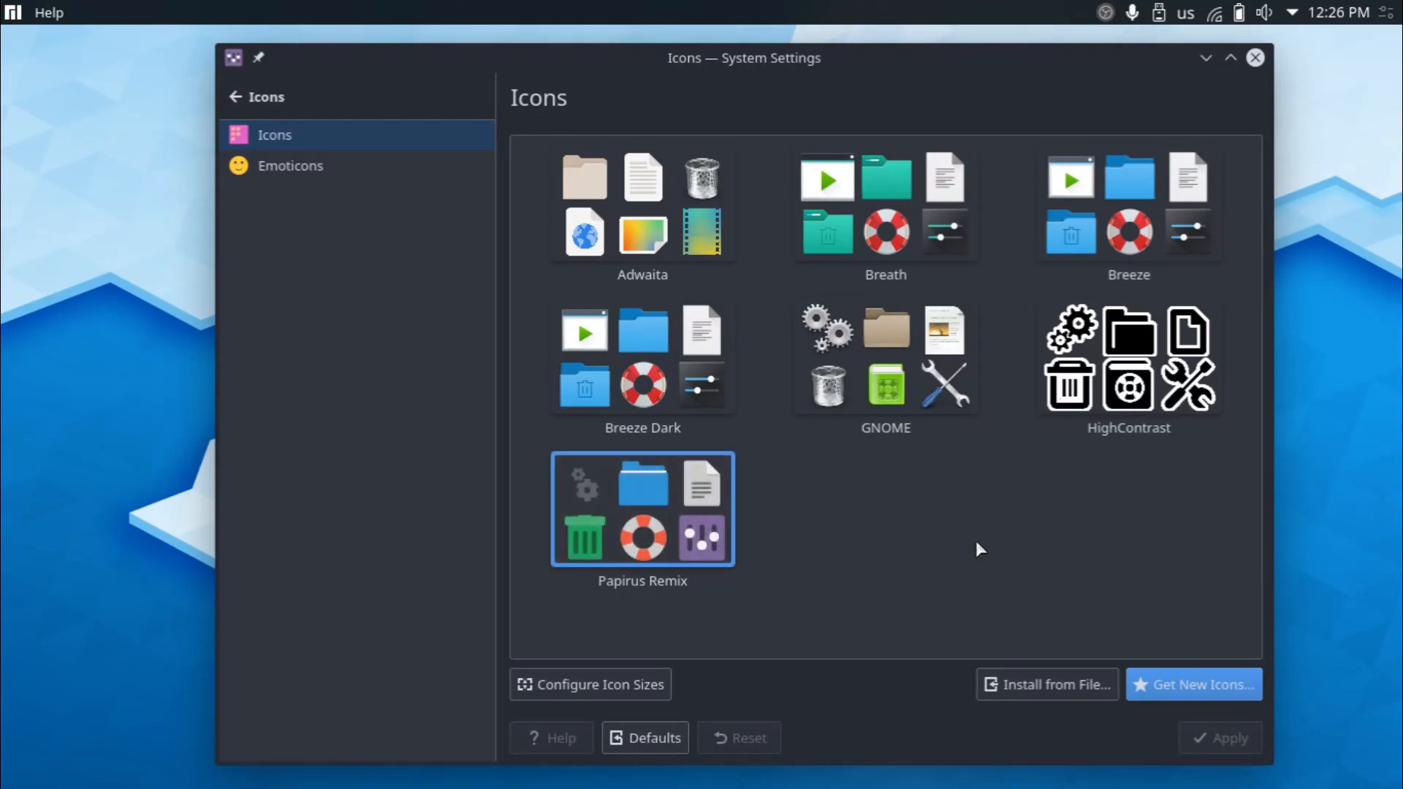
mouse_move(702, 553)
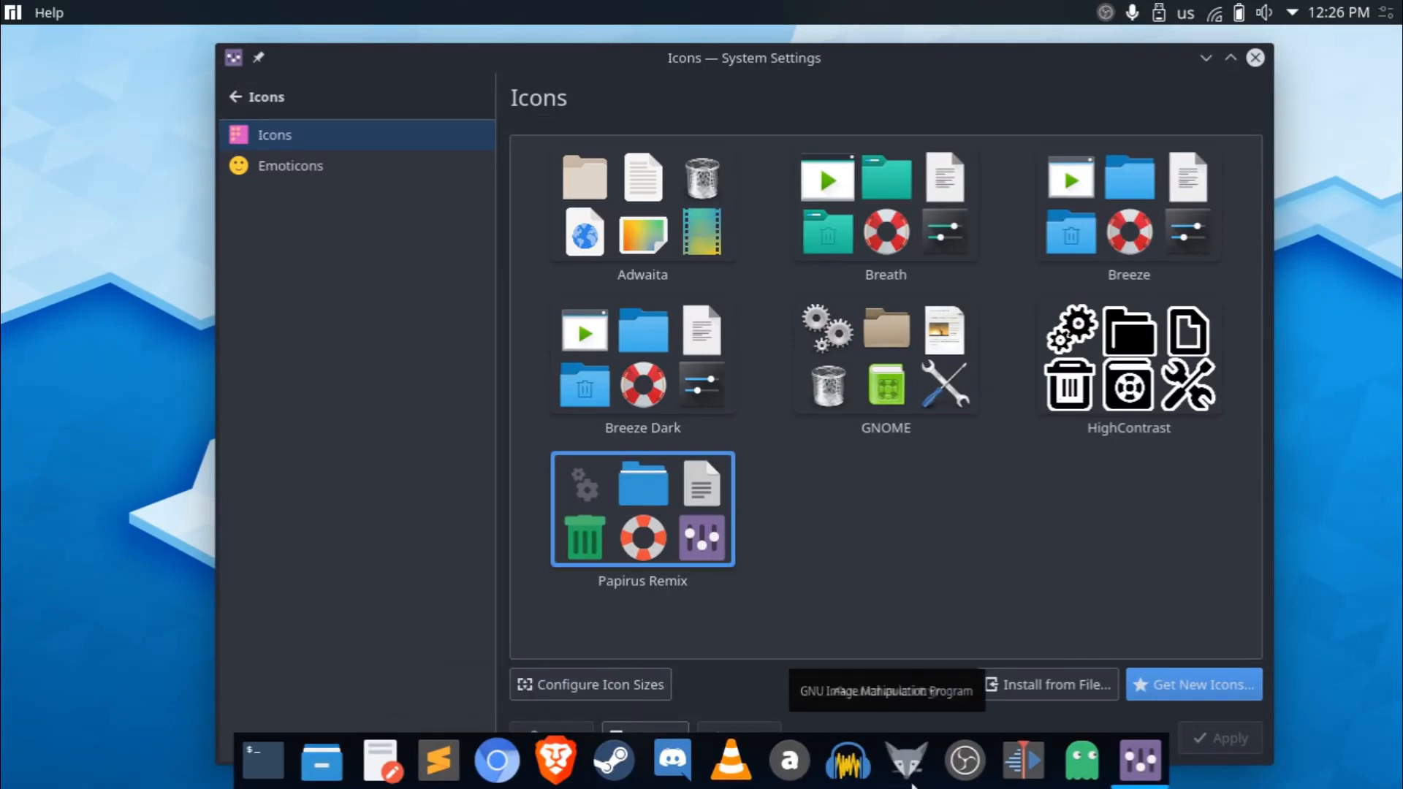
mouse_move(967, 764)
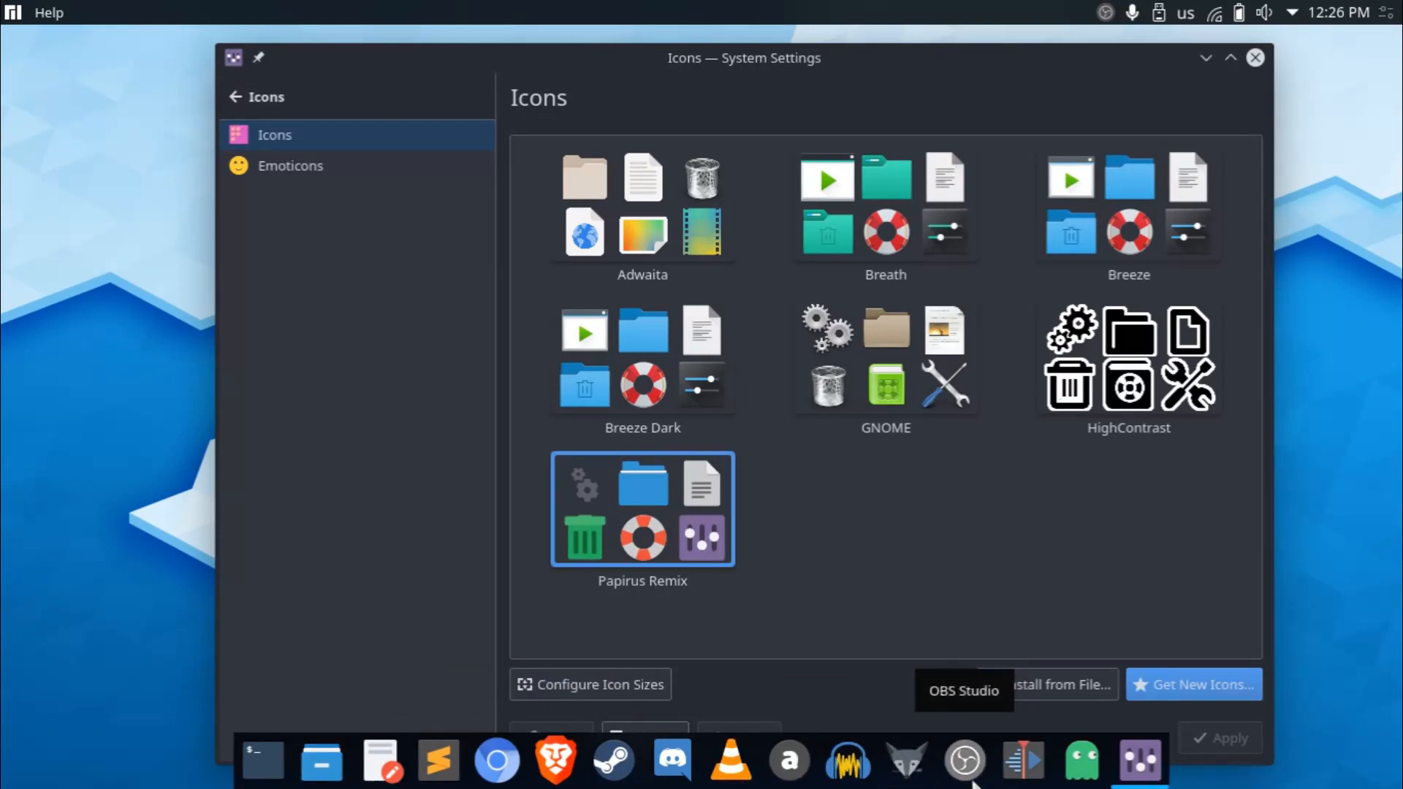
mouse_move(676, 760)
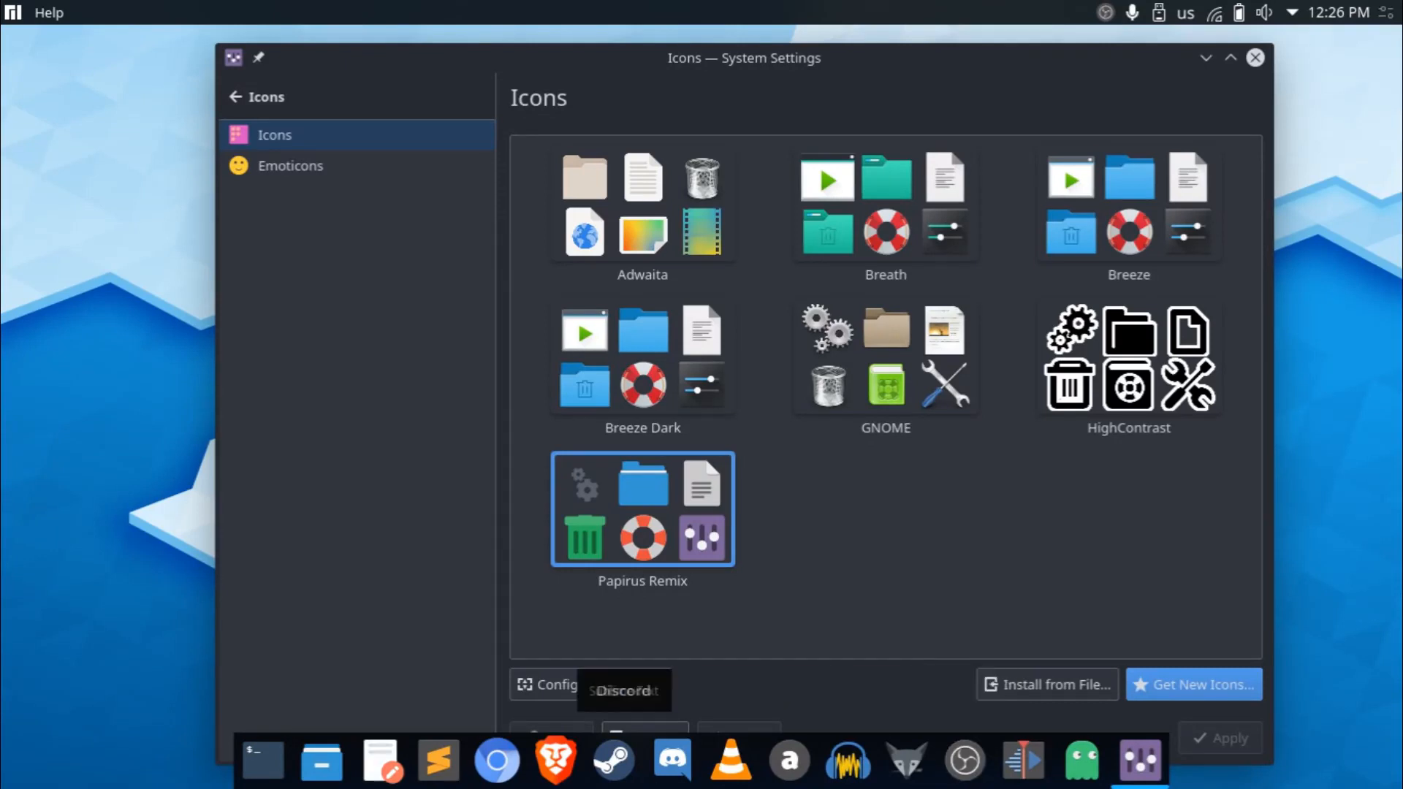
mouse_move(319, 763)
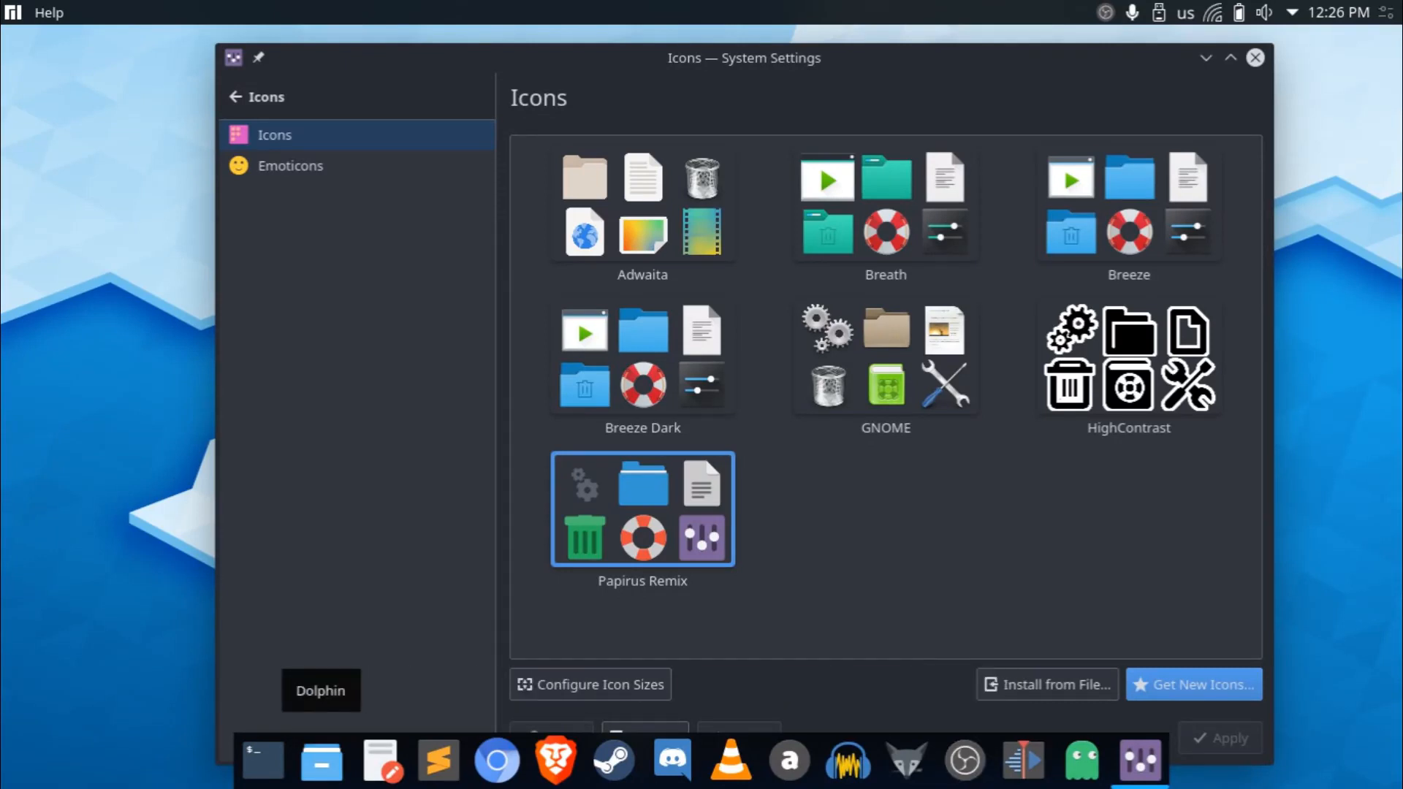
mouse_move(698, 777)
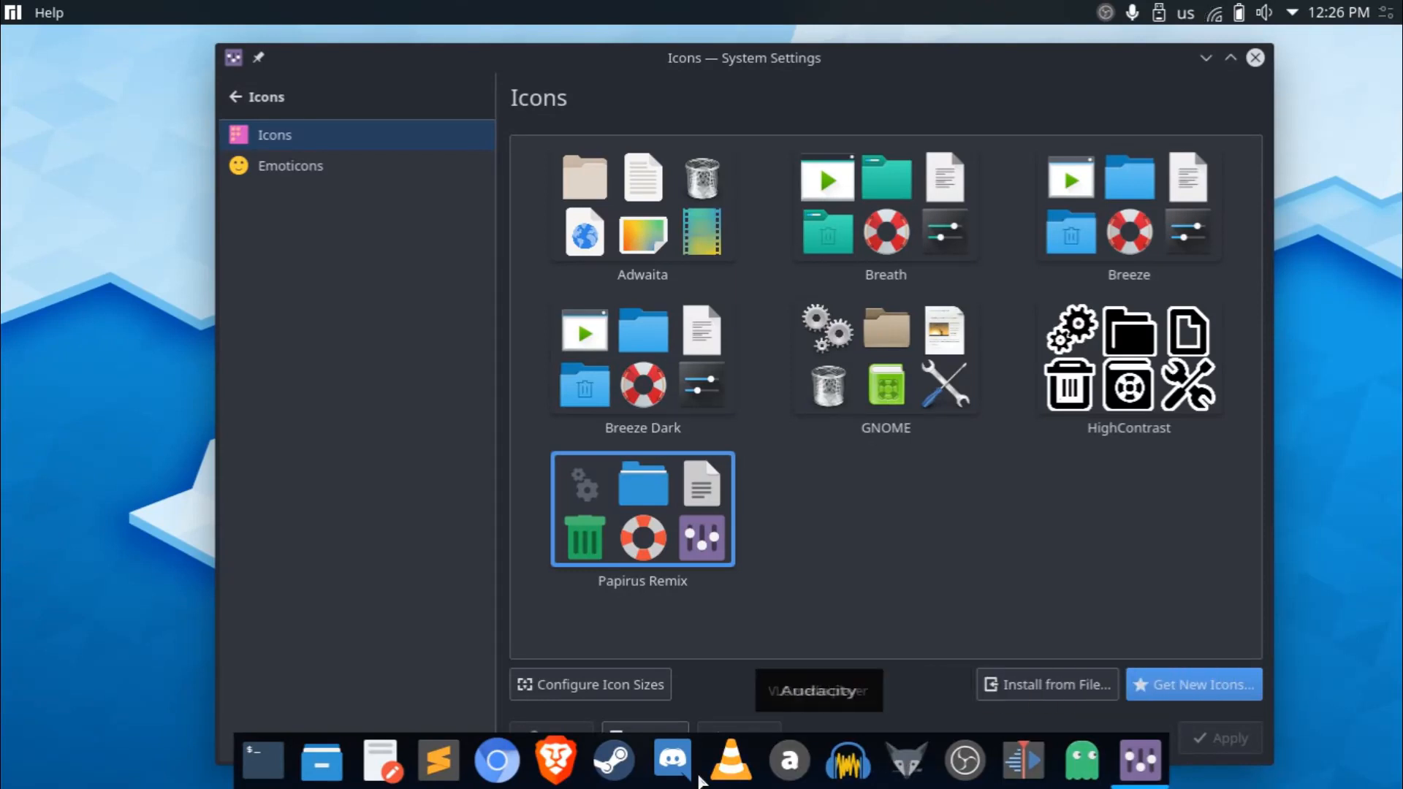
click(643, 356)
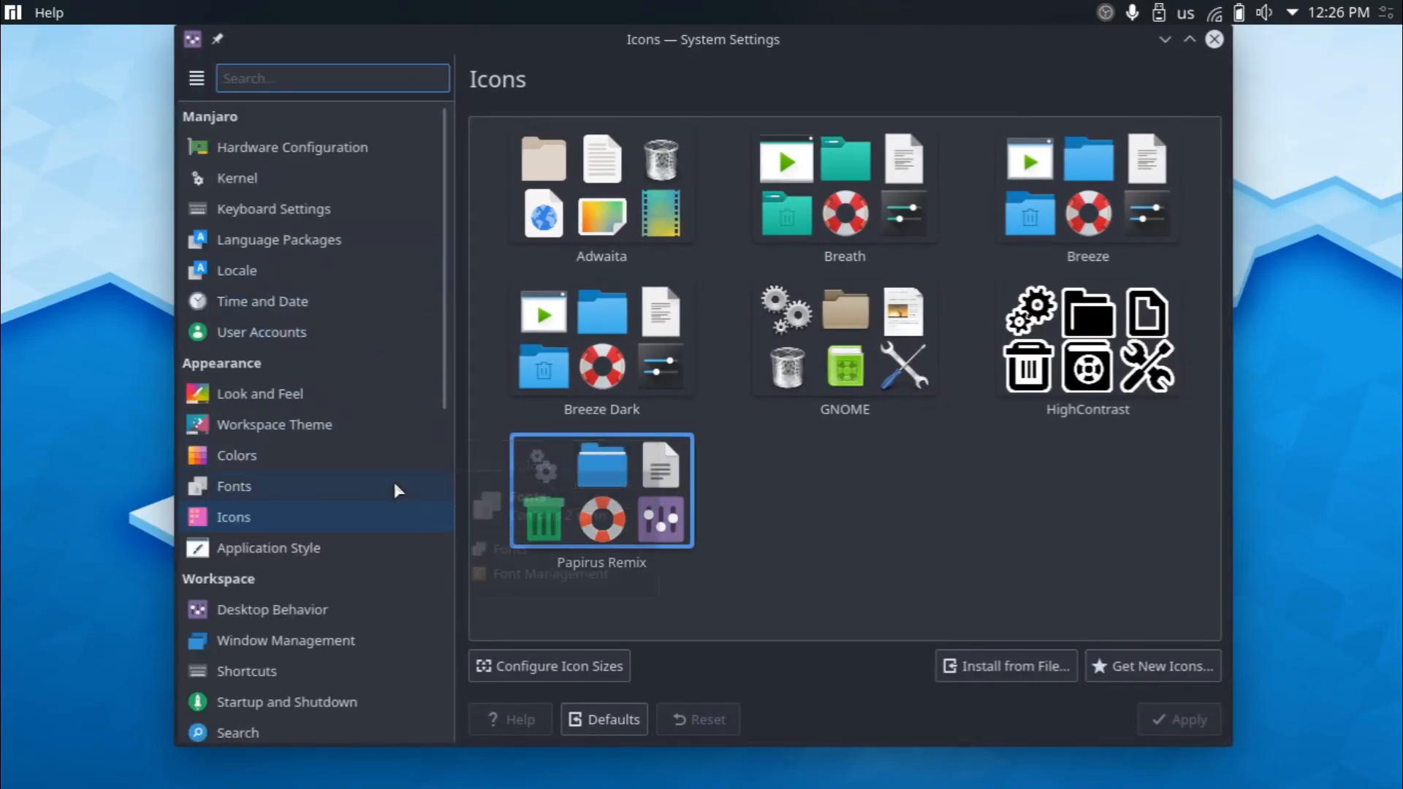
scroll(down, 3)
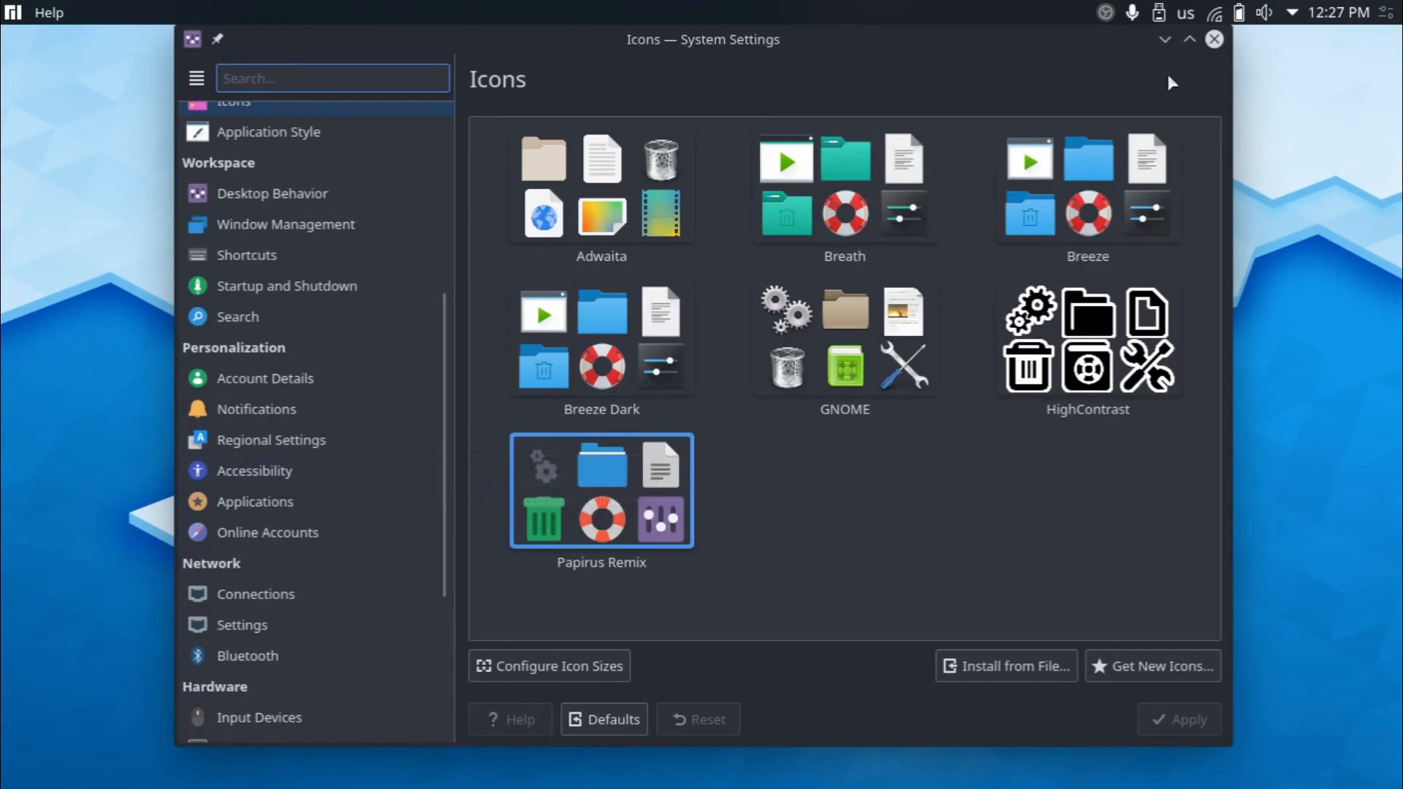
click(1212, 41)
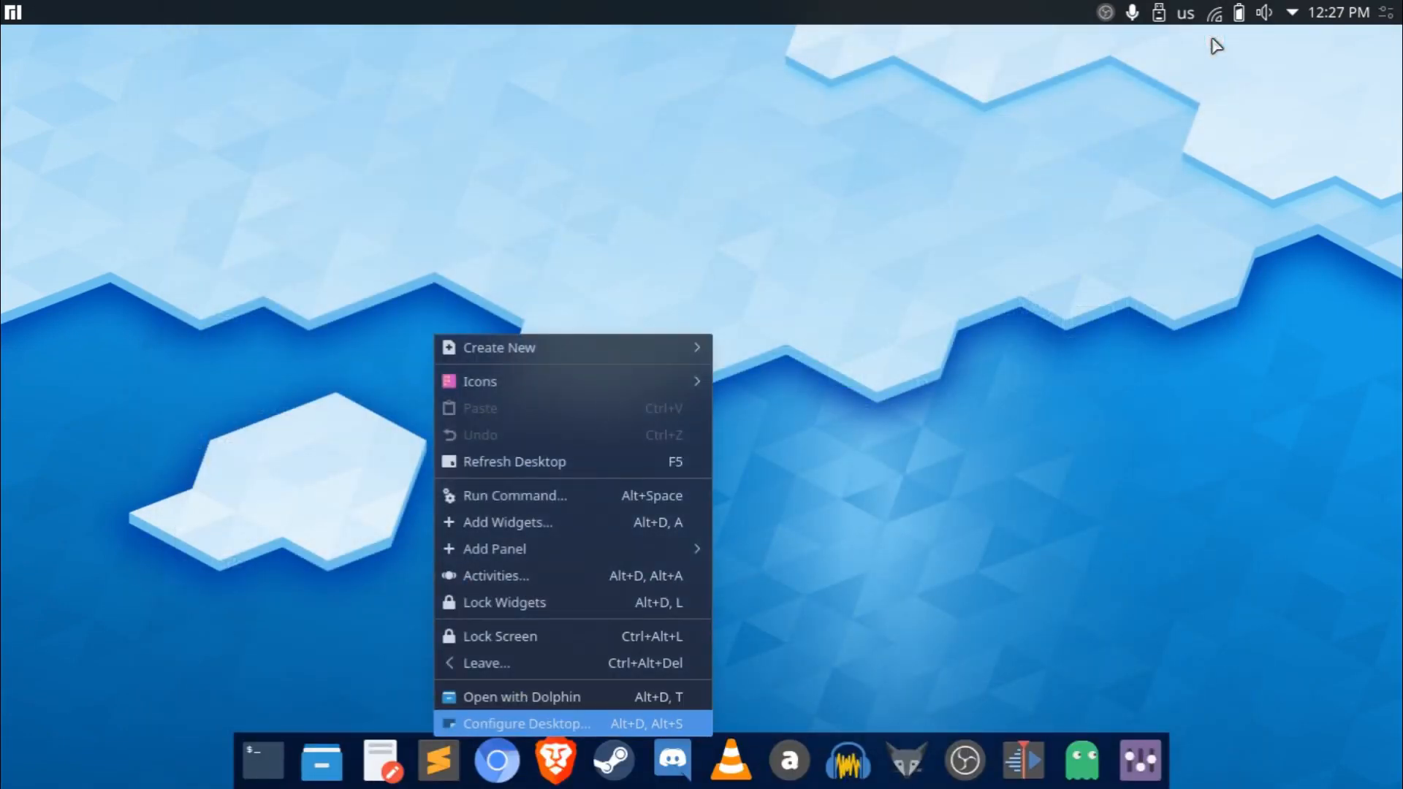
Browse down the Wallpaper image list and preview a couple of candidate wallpapers without applying.
click(526, 724)
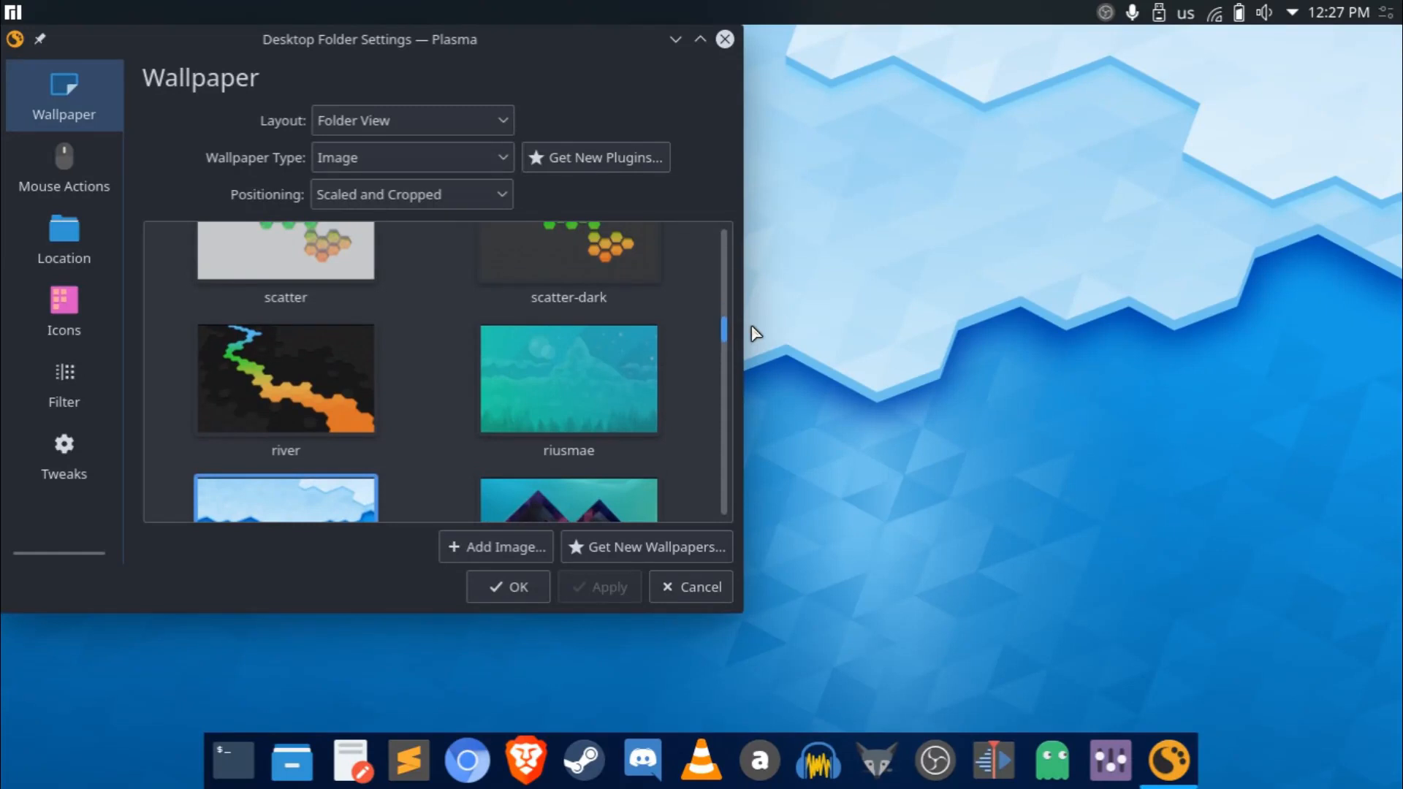
mouse_move(741, 407)
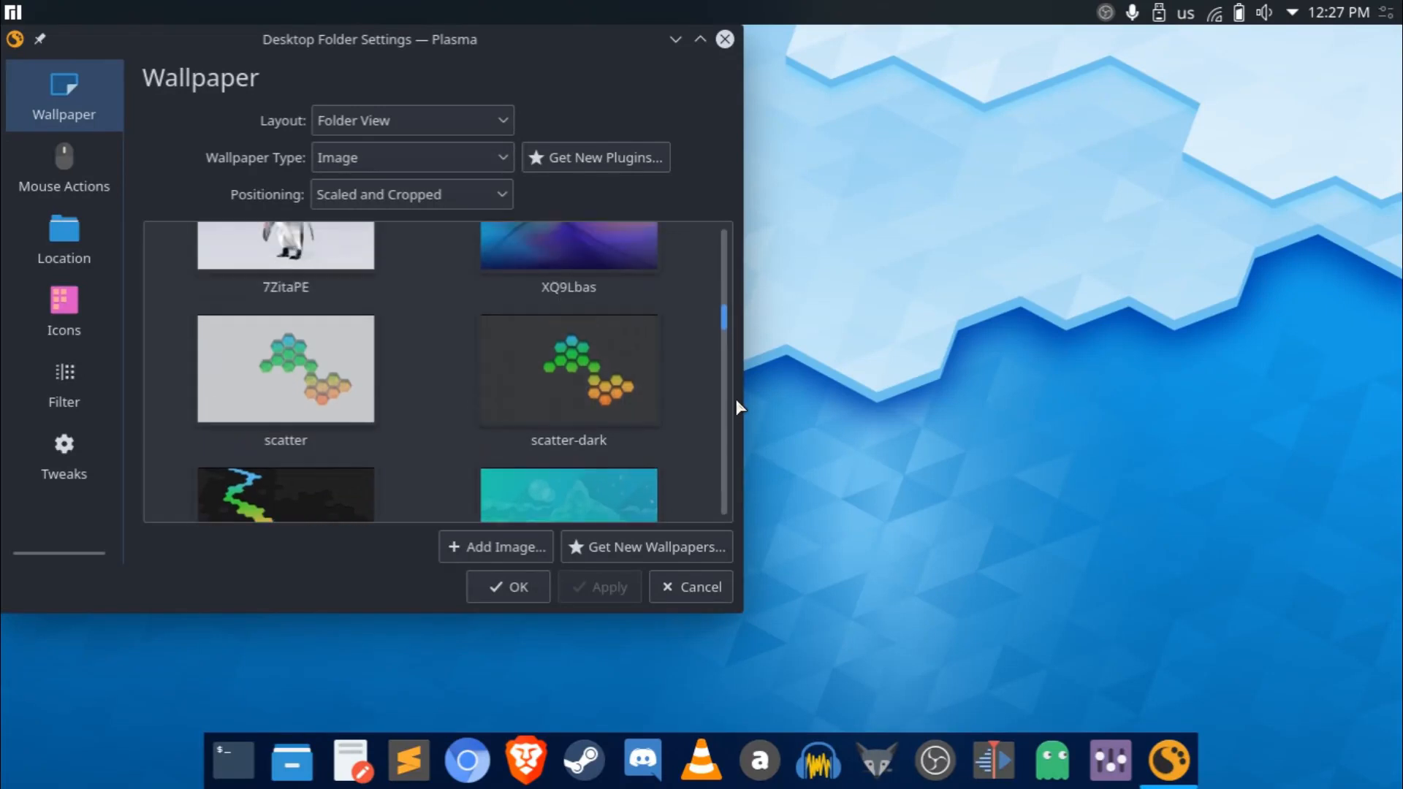
scroll(down, 3)
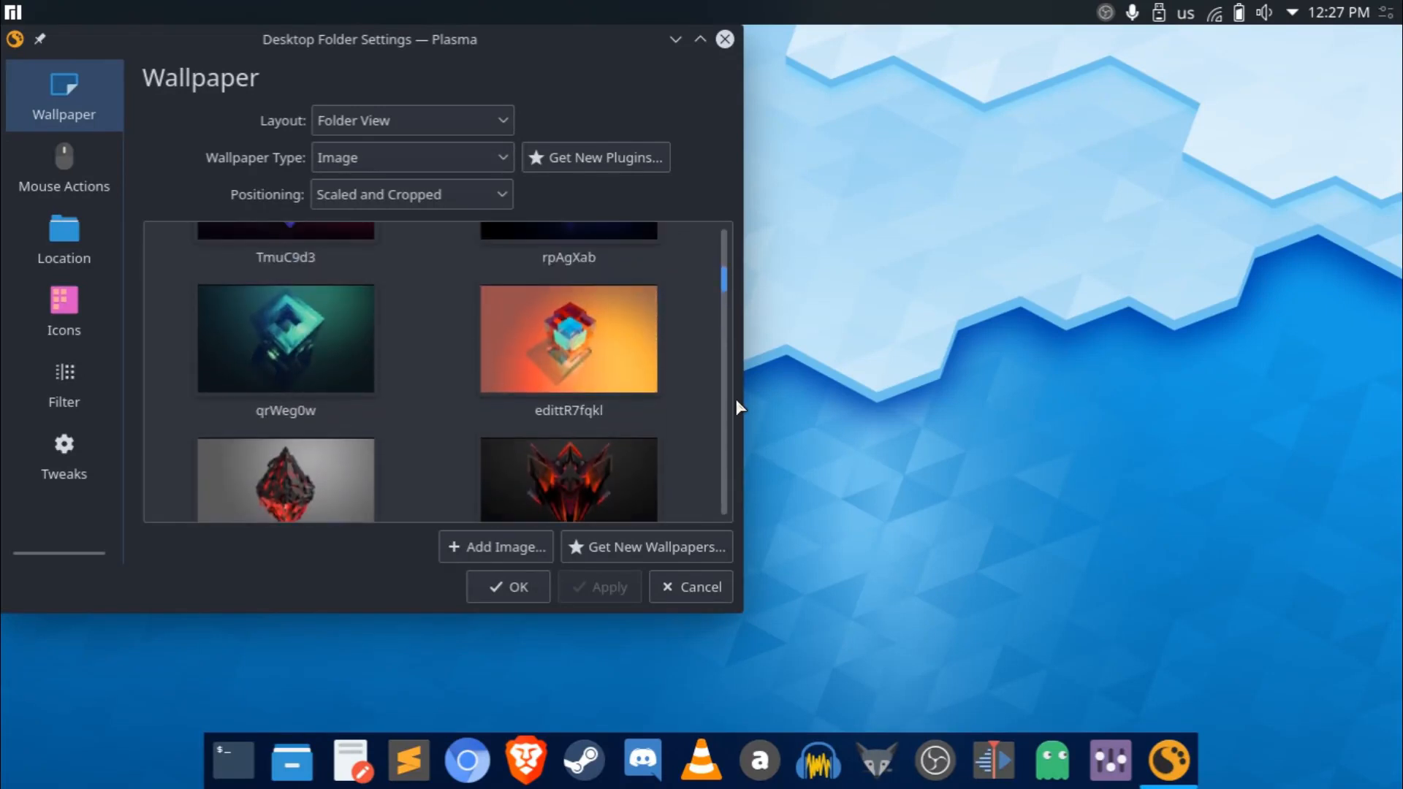
scroll(down, 3)
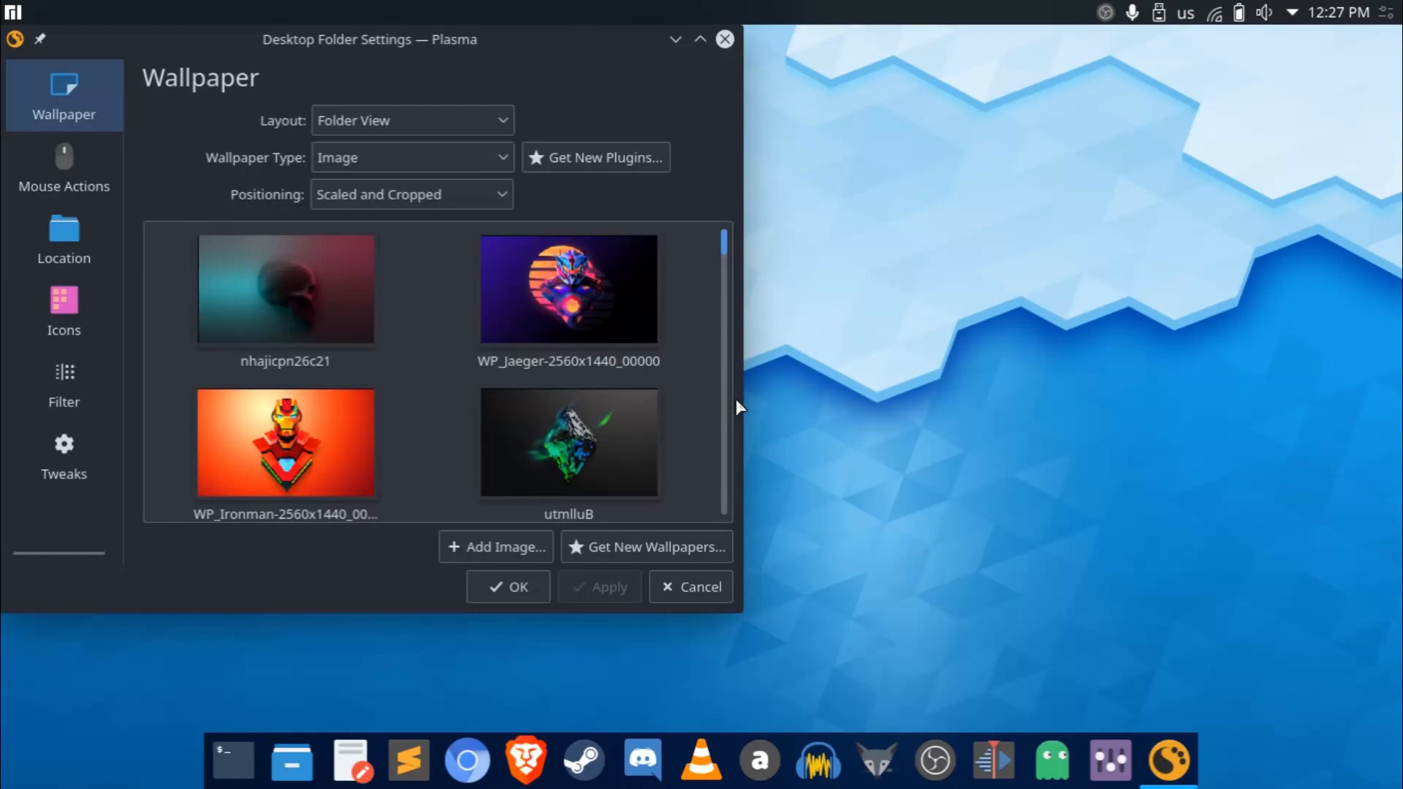
scroll(down, 3)
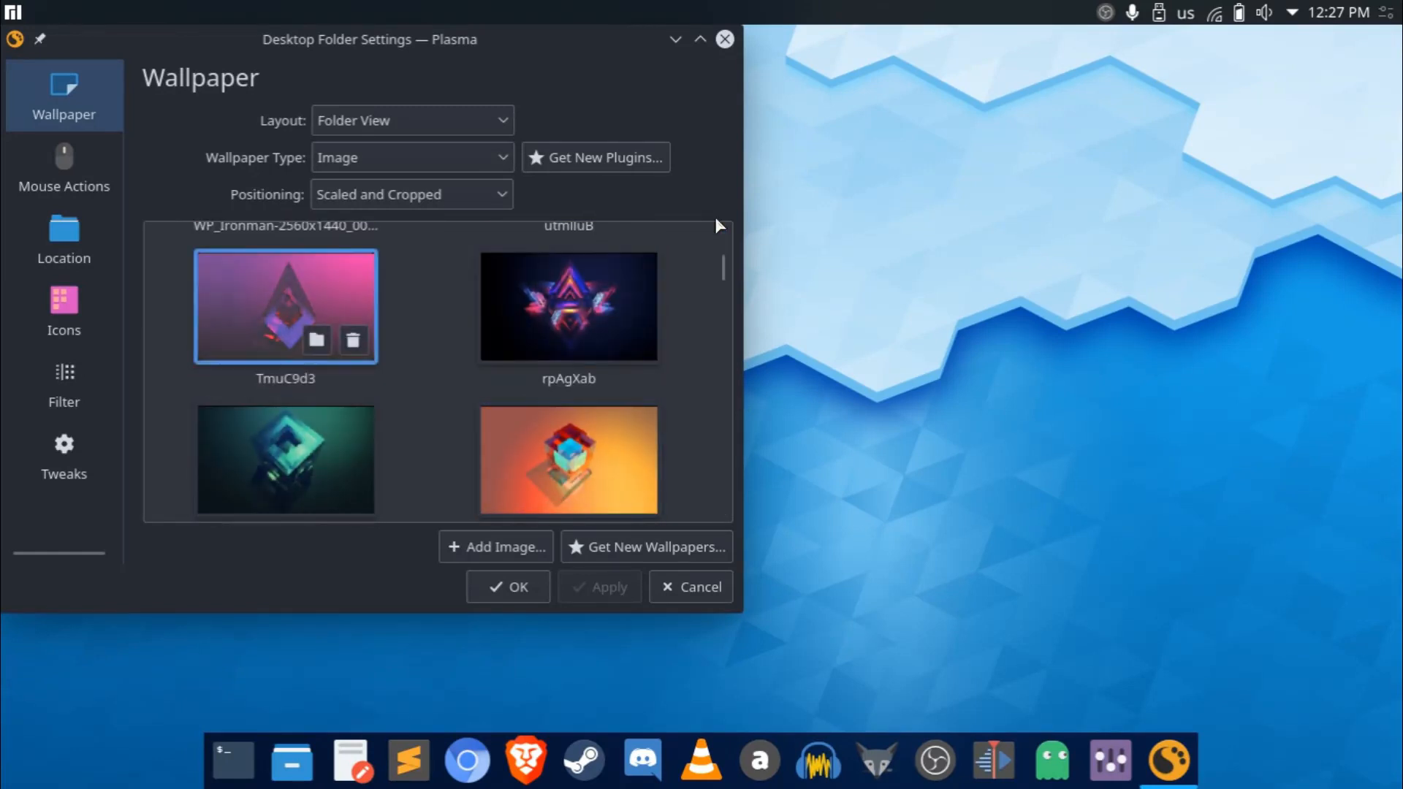
click(569, 460)
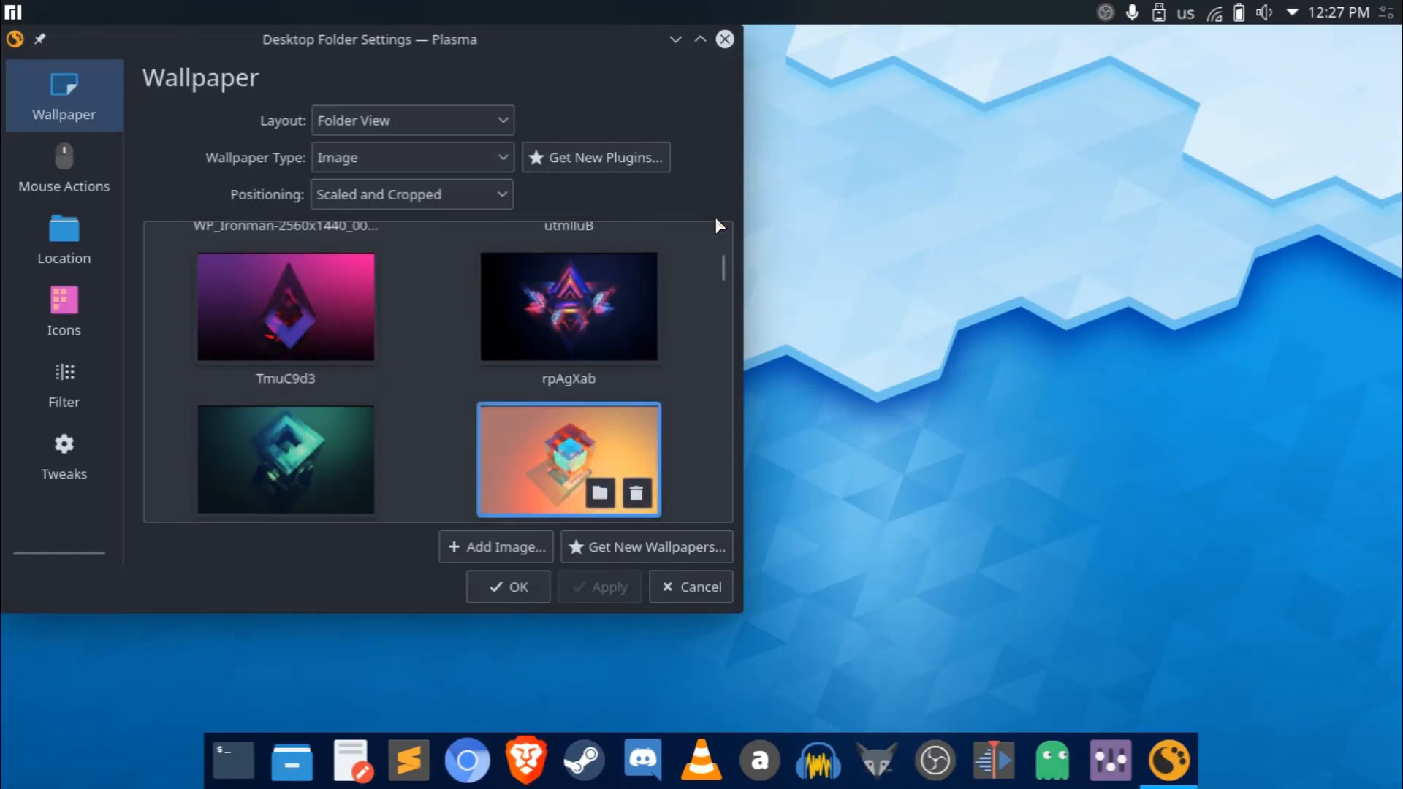
click(569, 306)
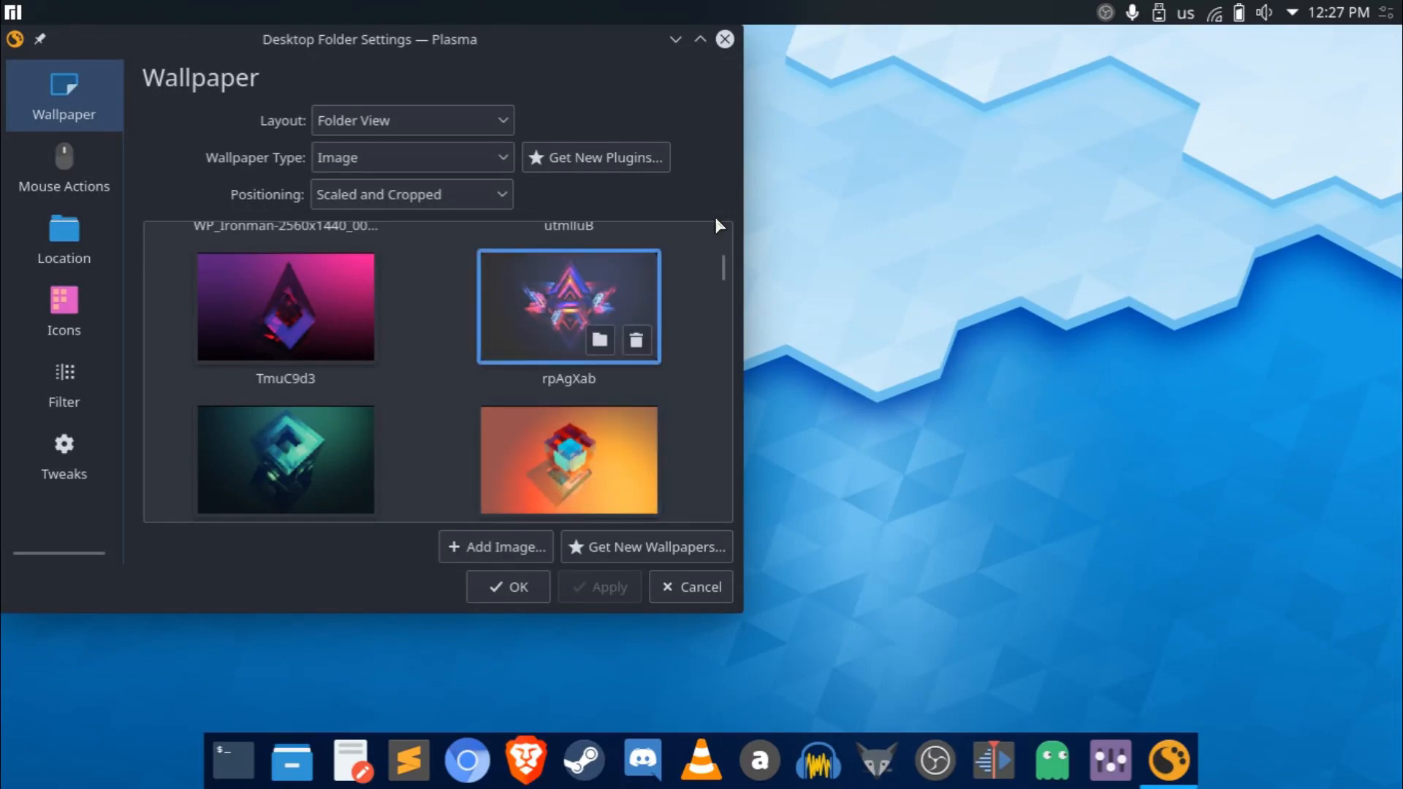
mouse_move(740, 286)
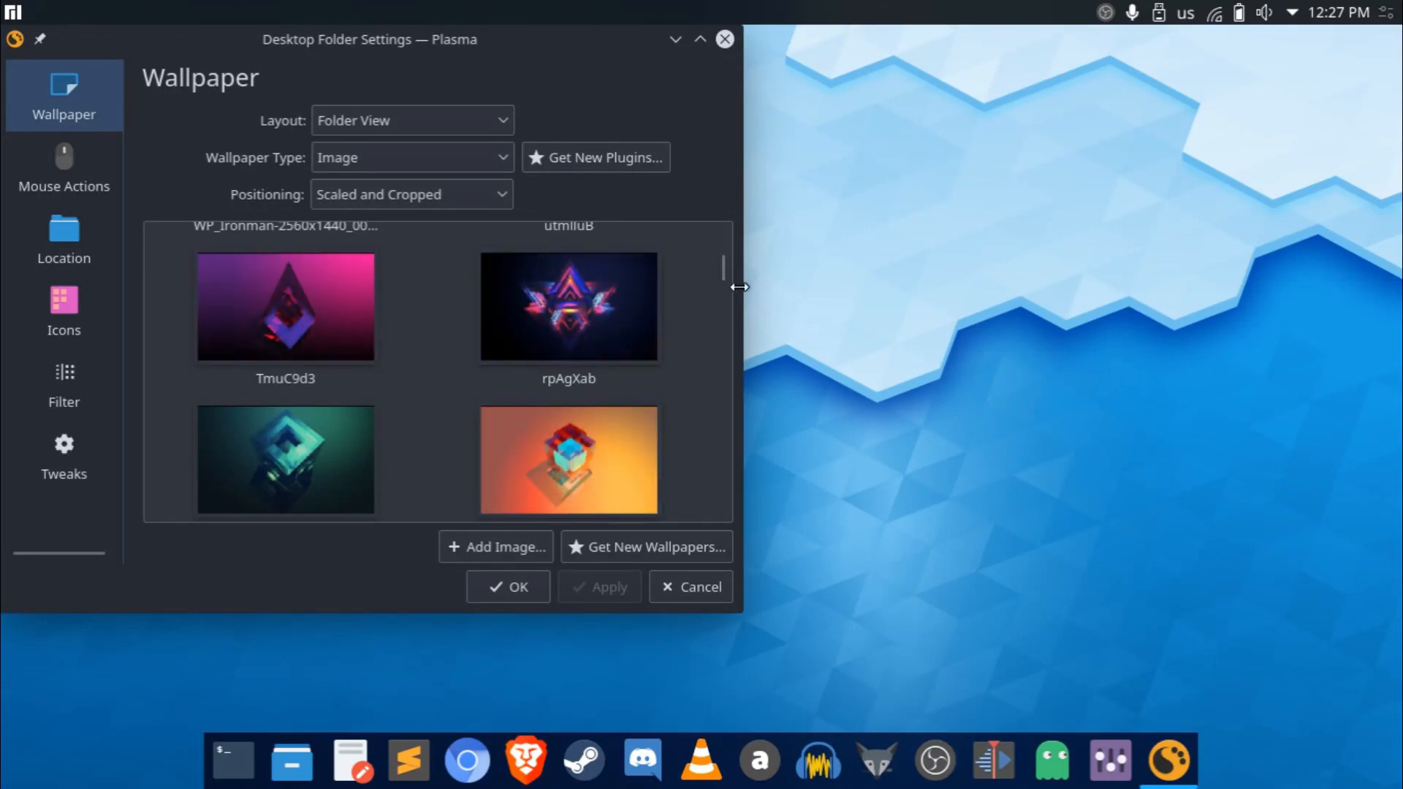